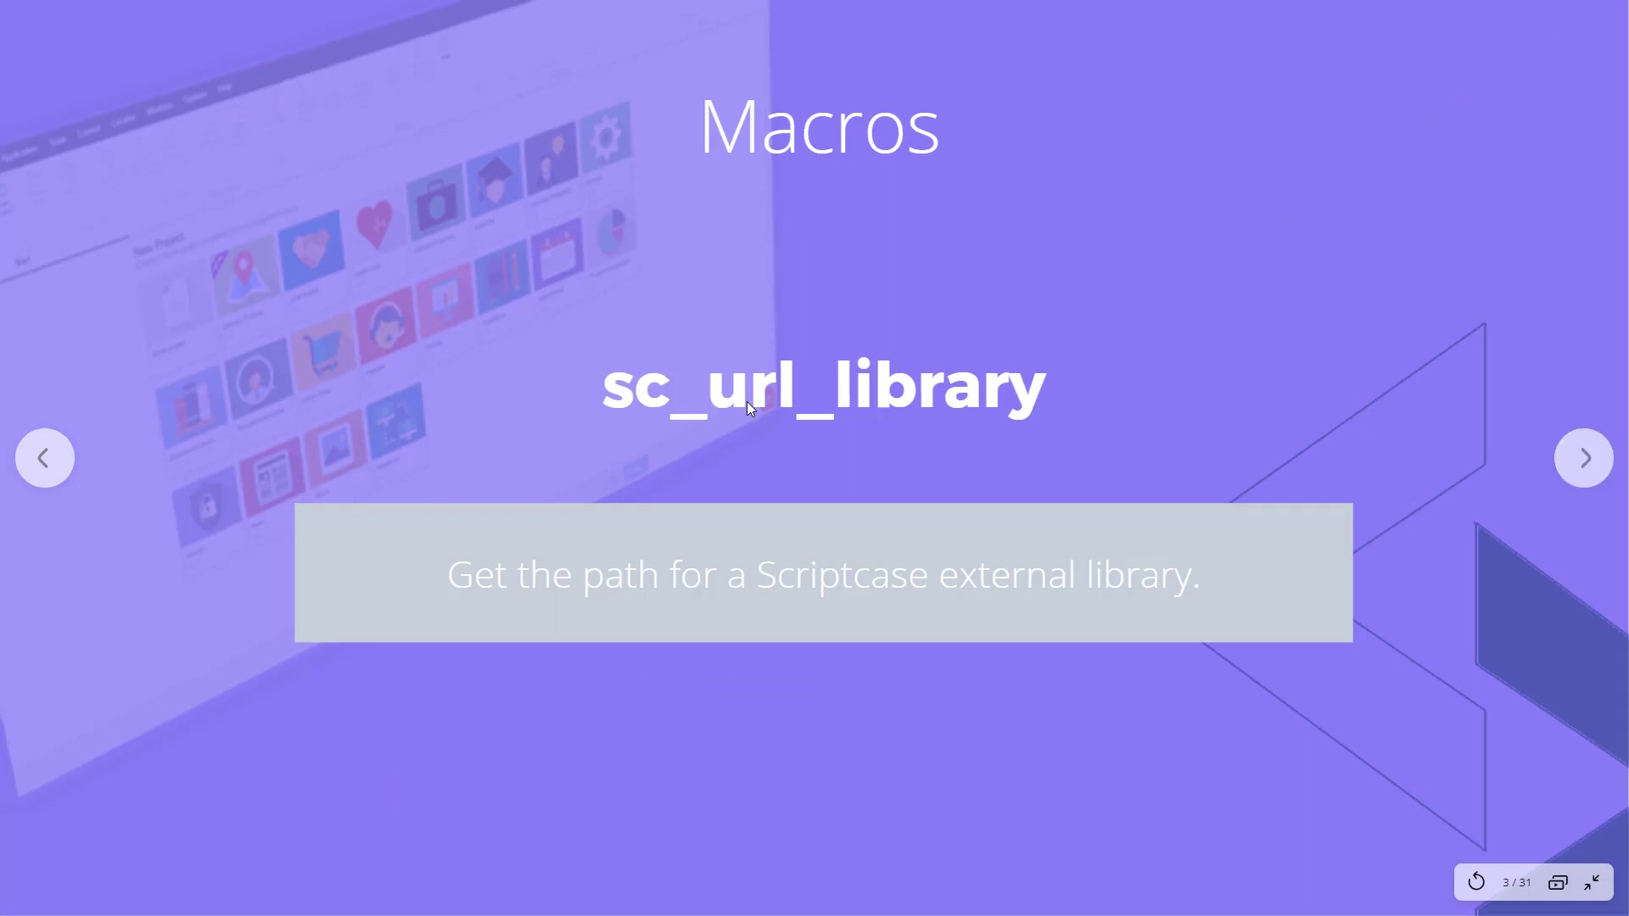
mouse_move(728, 595)
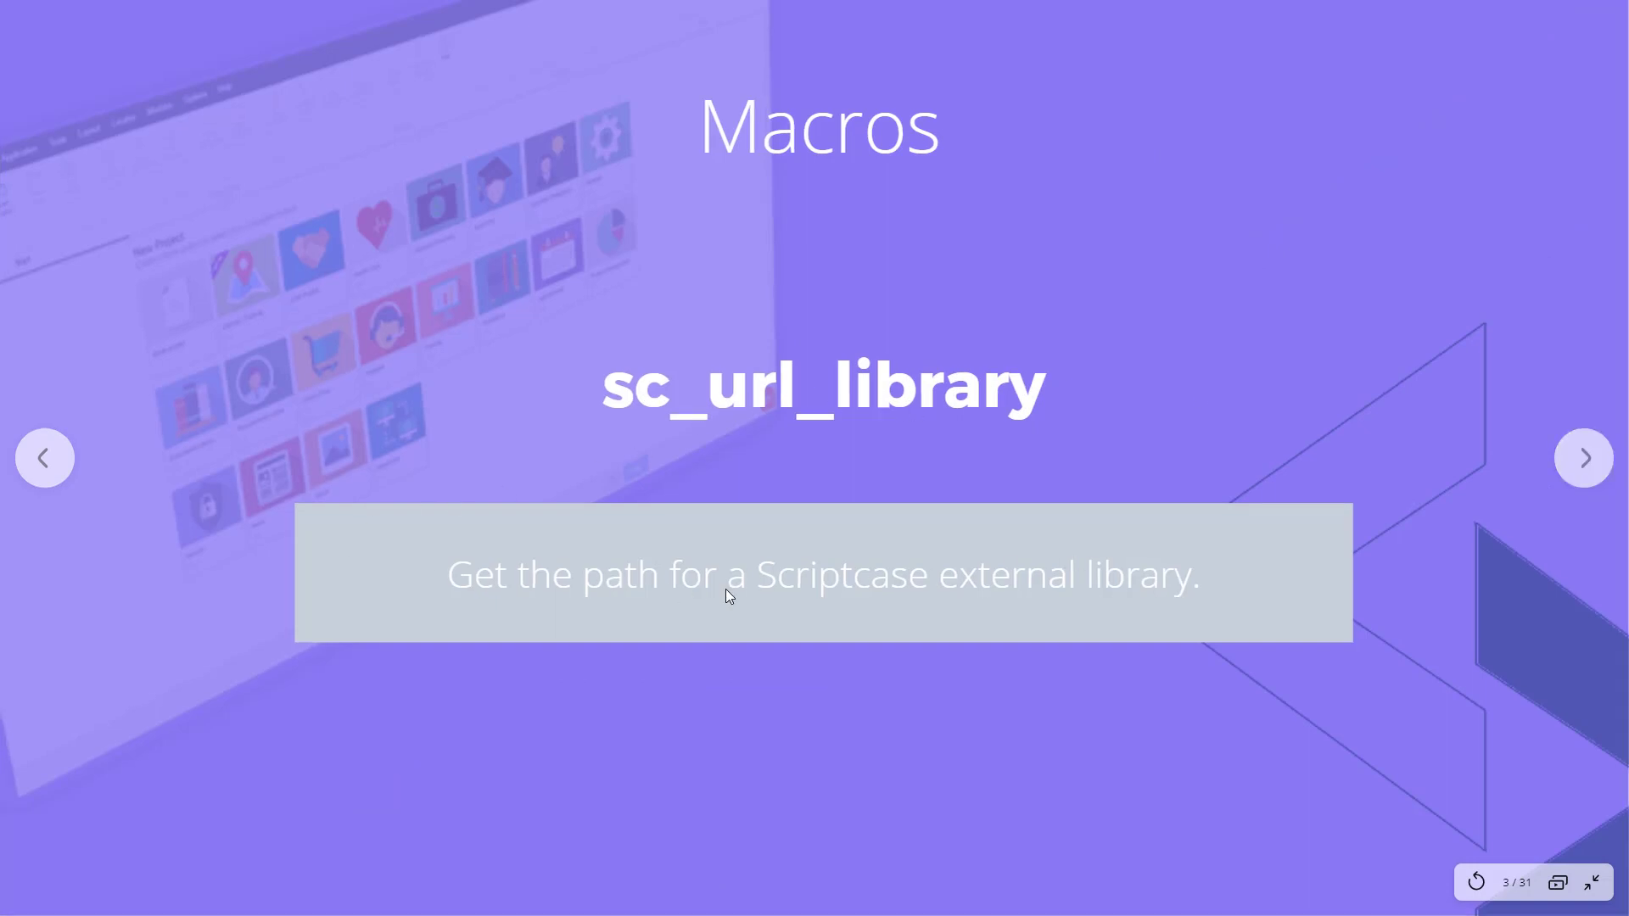
mouse_move(956, 606)
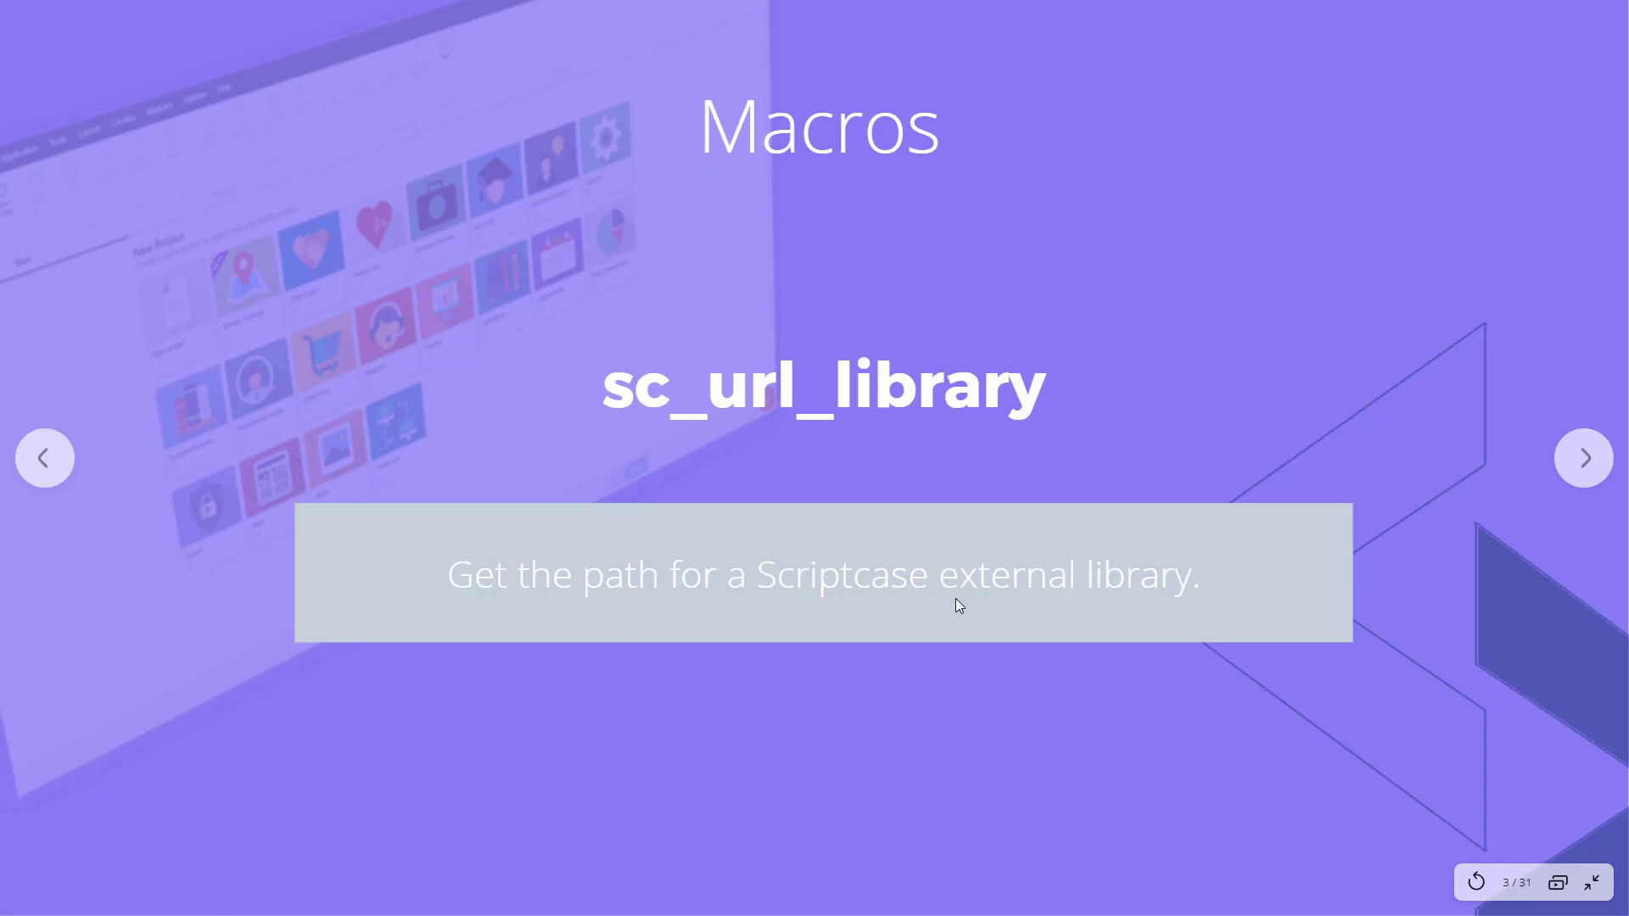
mouse_move(927, 635)
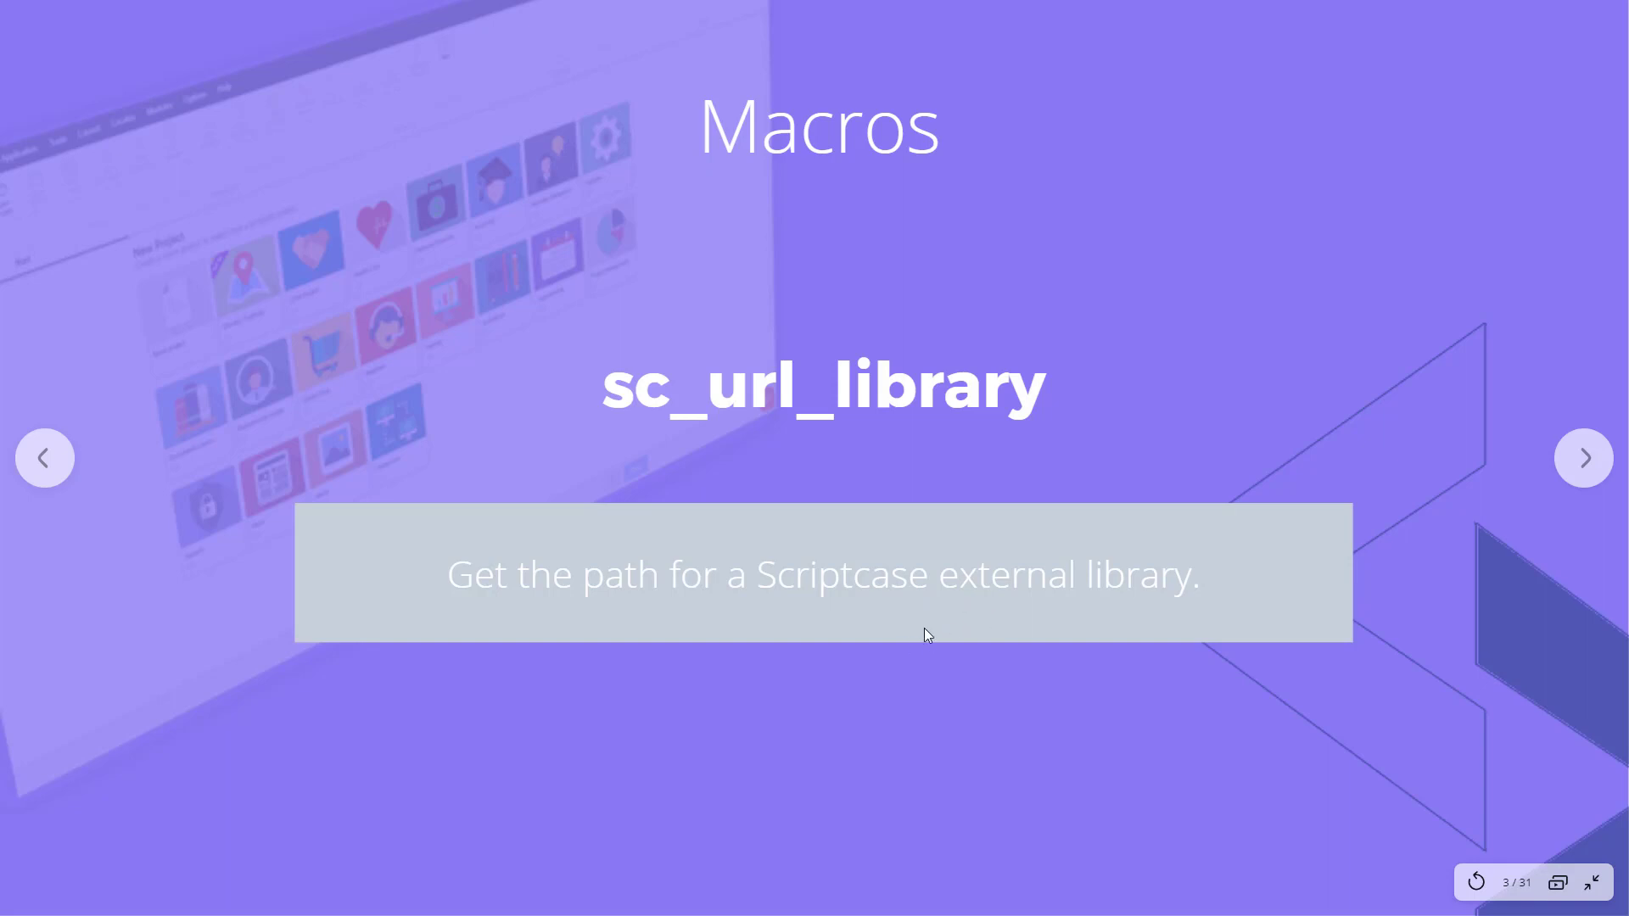
mouse_move(1033, 617)
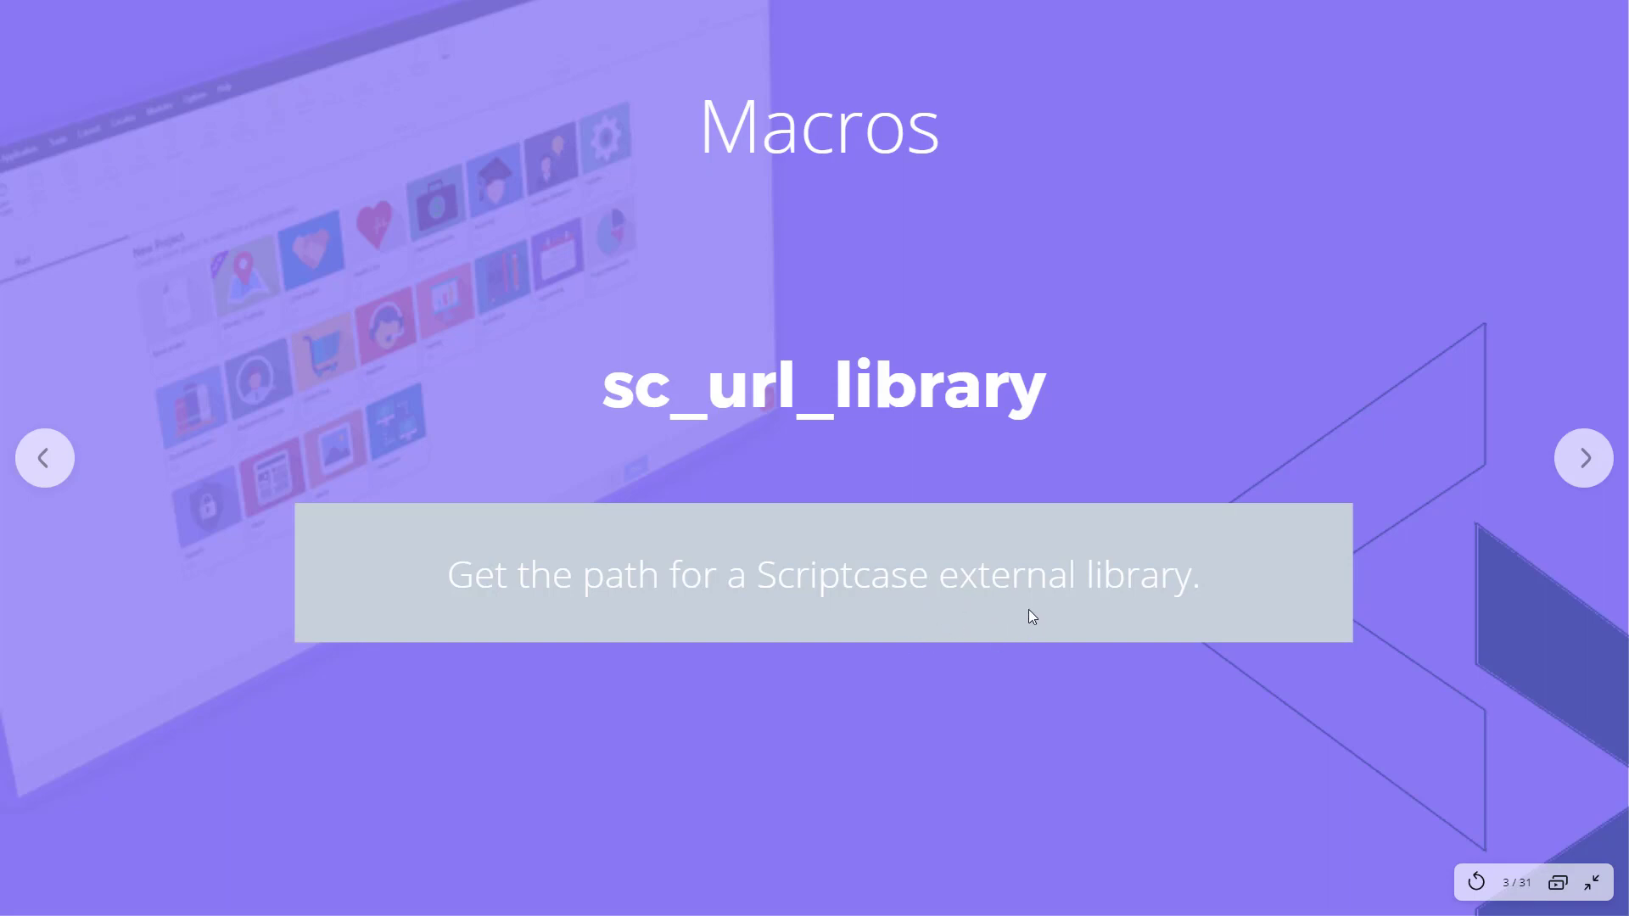
mouse_move(1590, 885)
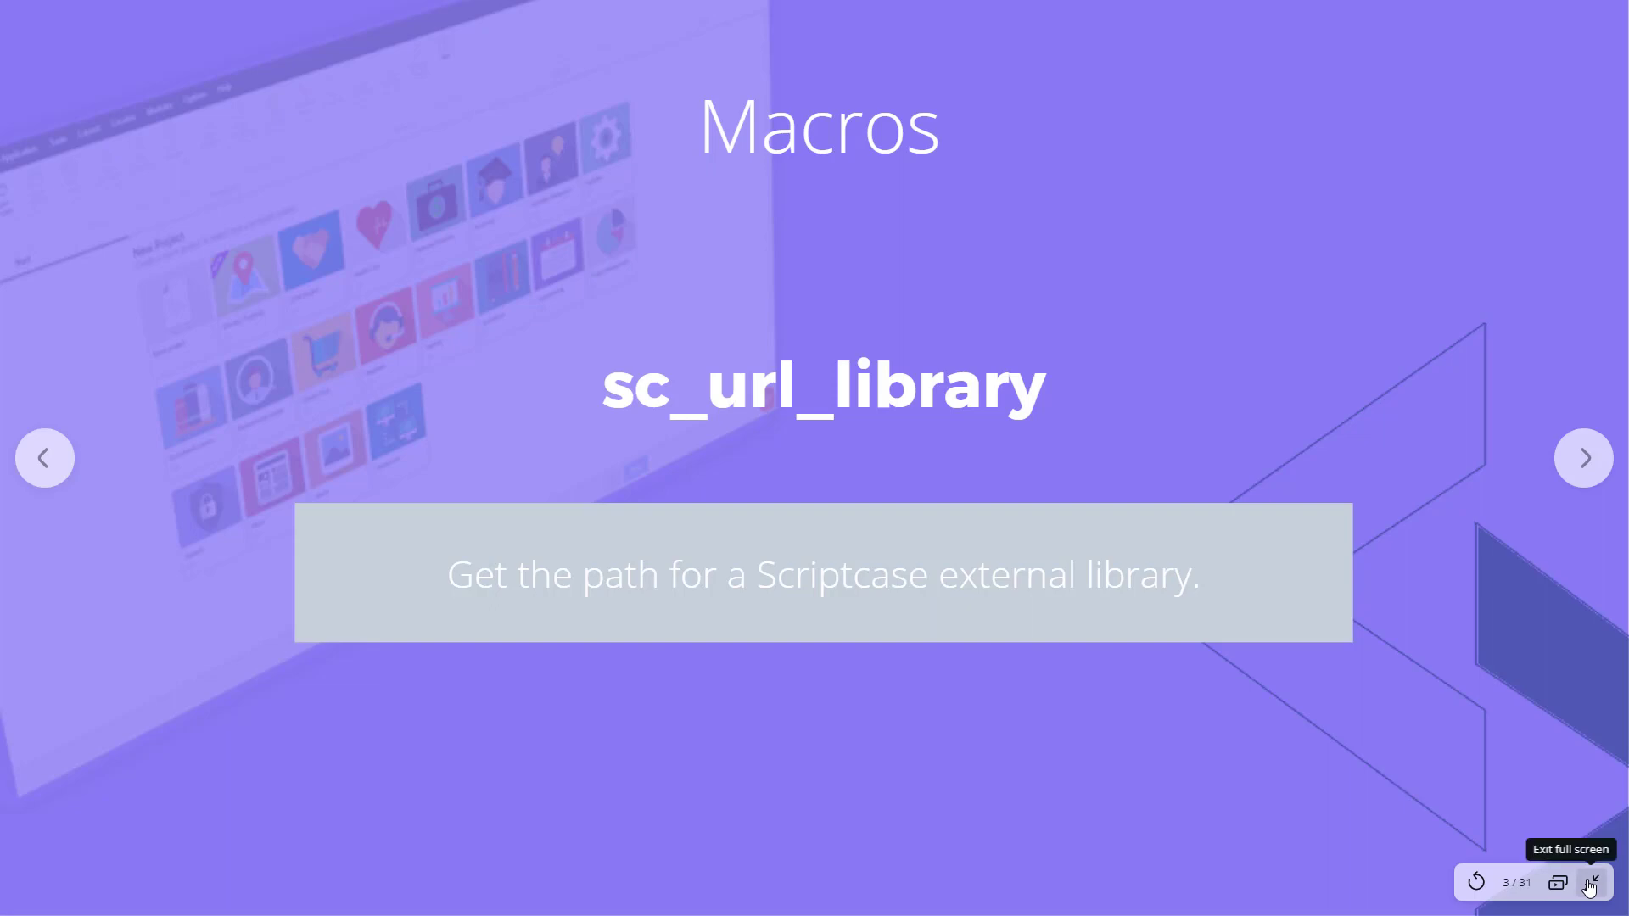
Exit the full-screen Canva slide and switch to the Bootstrap website tab
left_click(1588, 883)
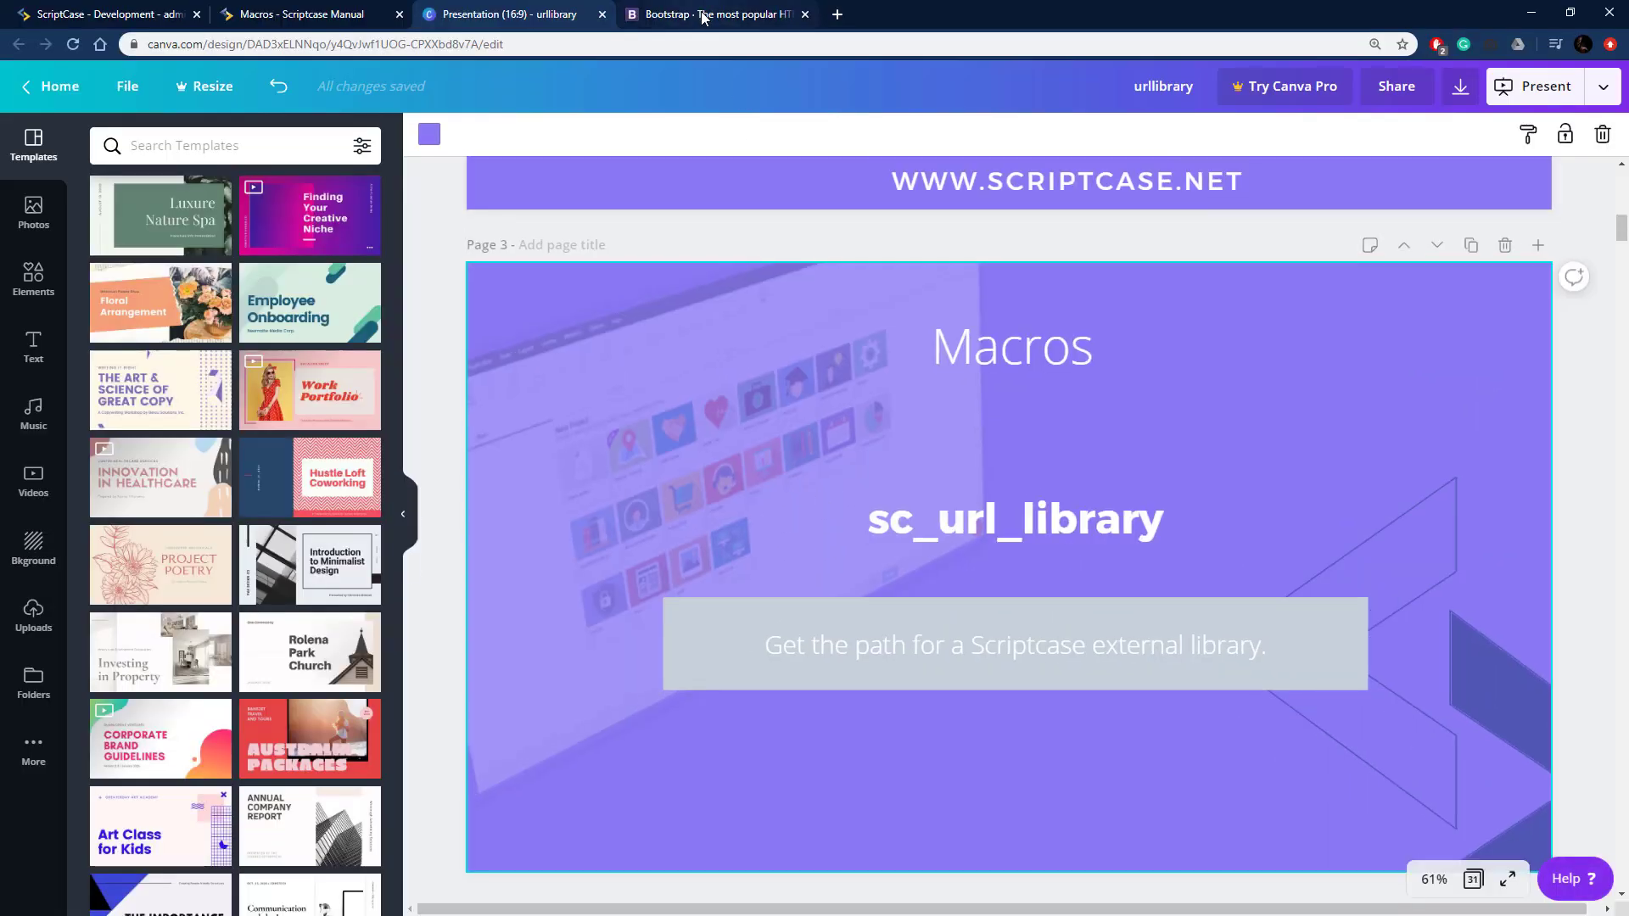
left_click(717, 15)
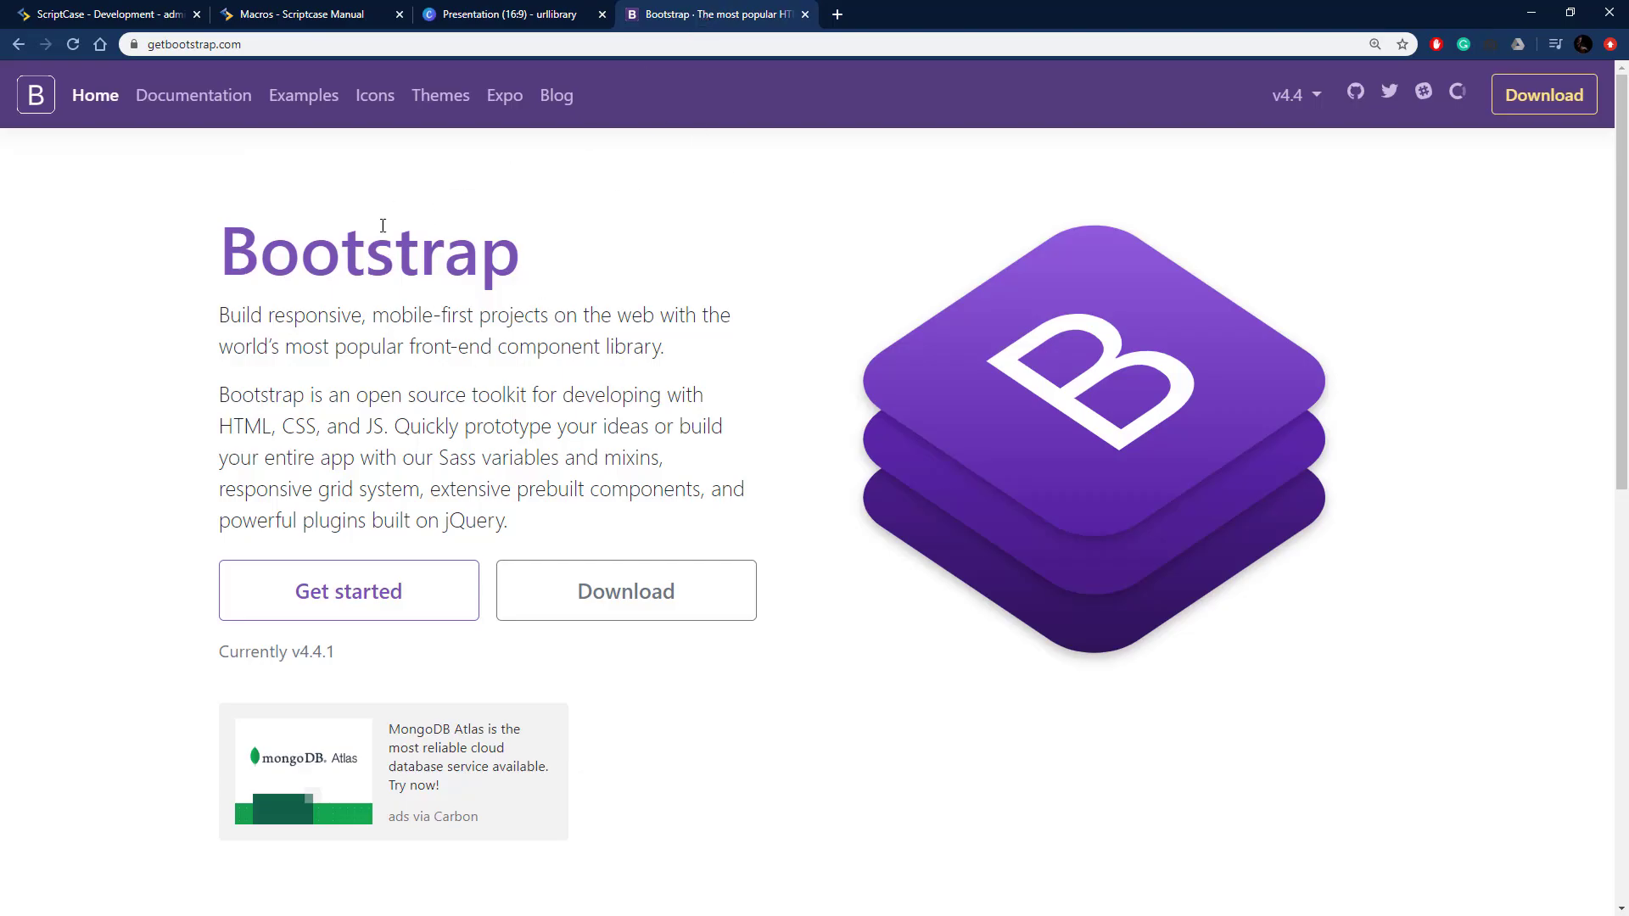
mouse_move(360, 121)
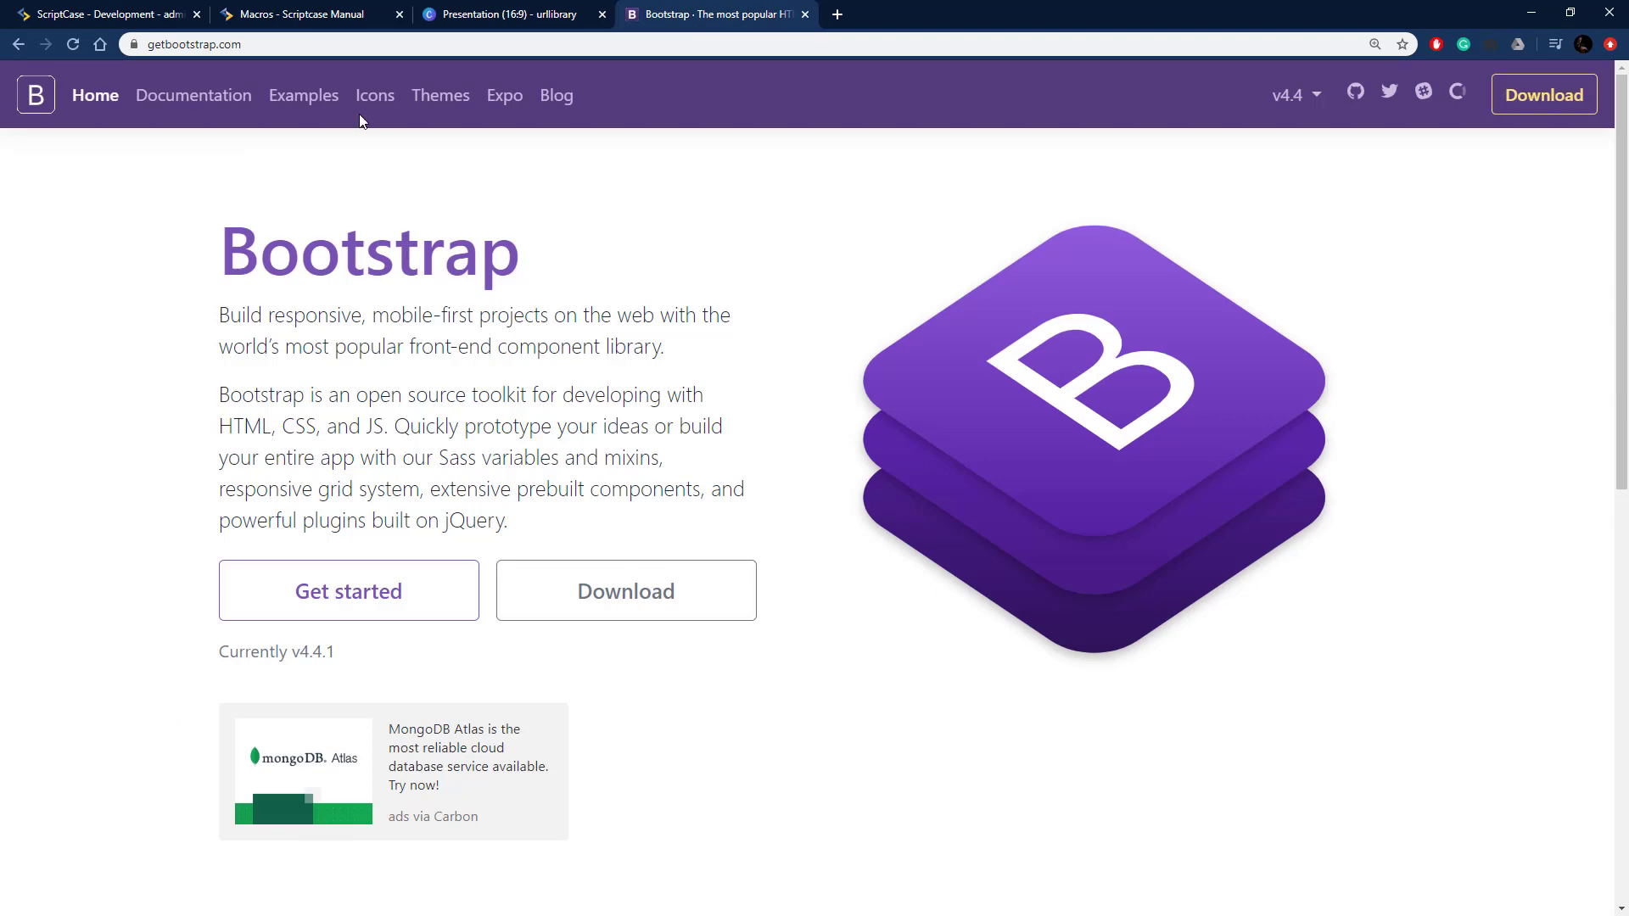
left_click(302, 14)
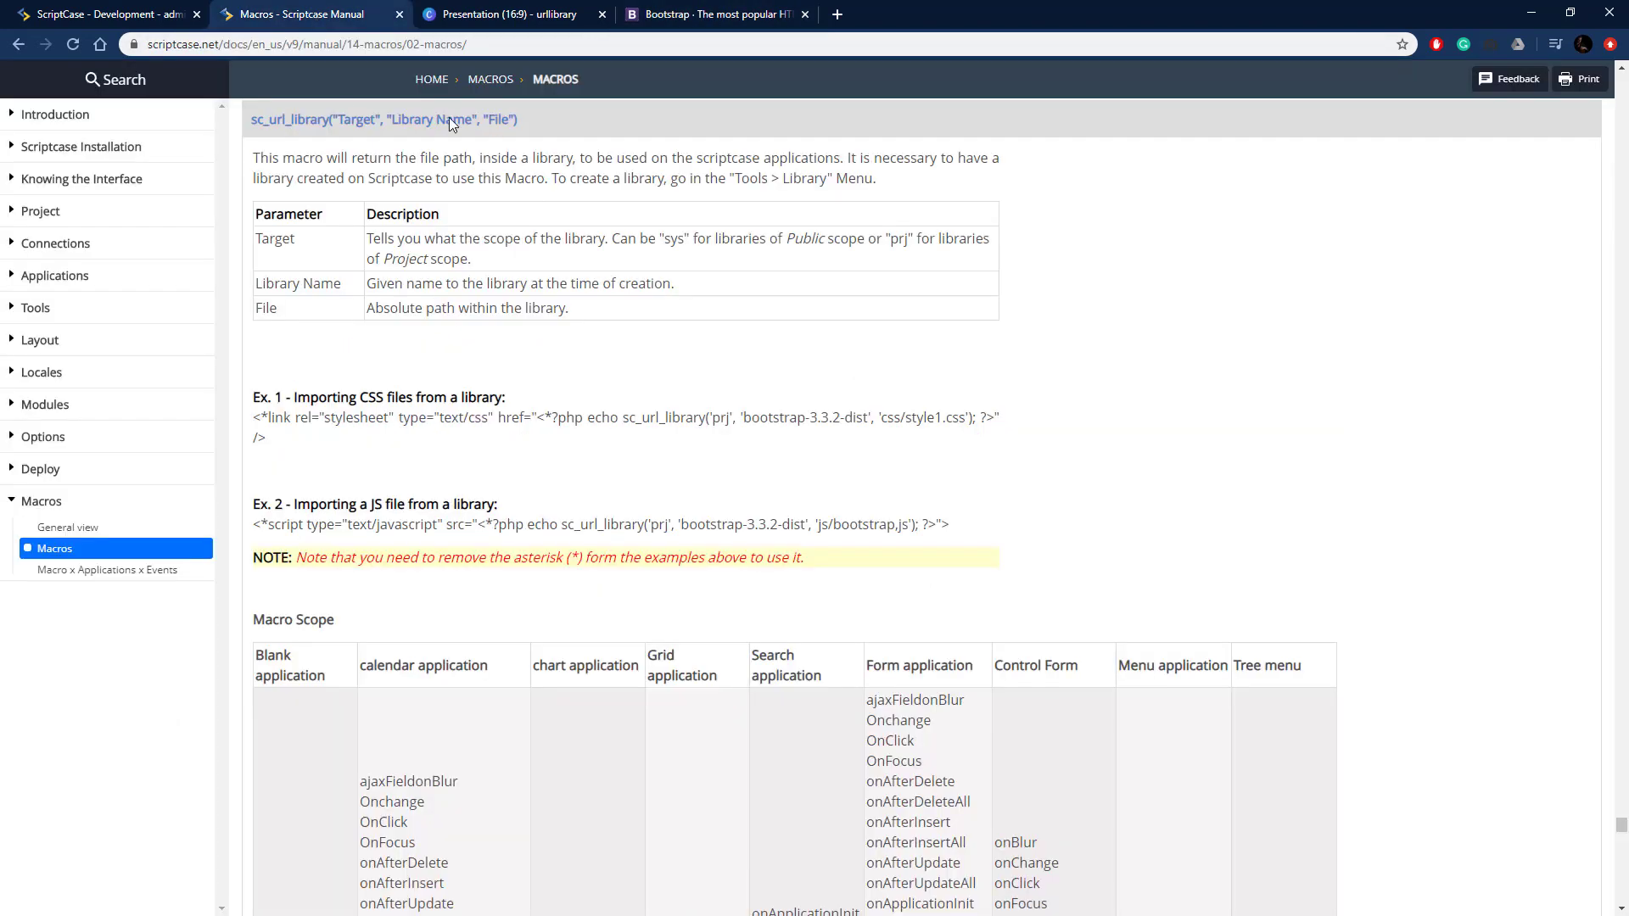
double_click(409, 118)
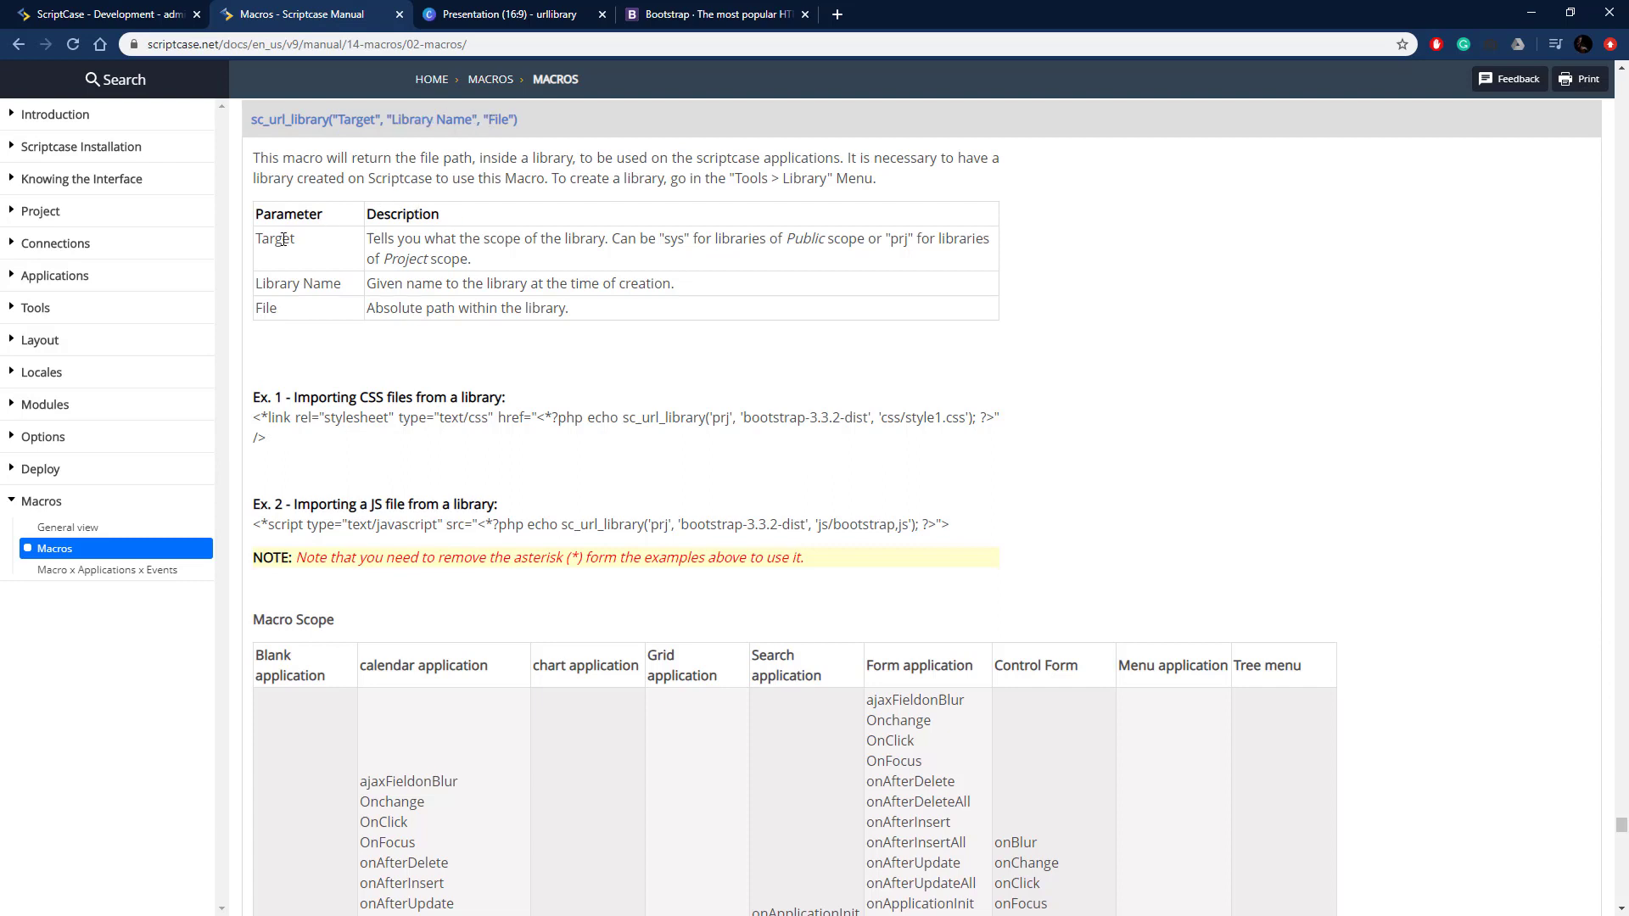
mouse_move(703, 258)
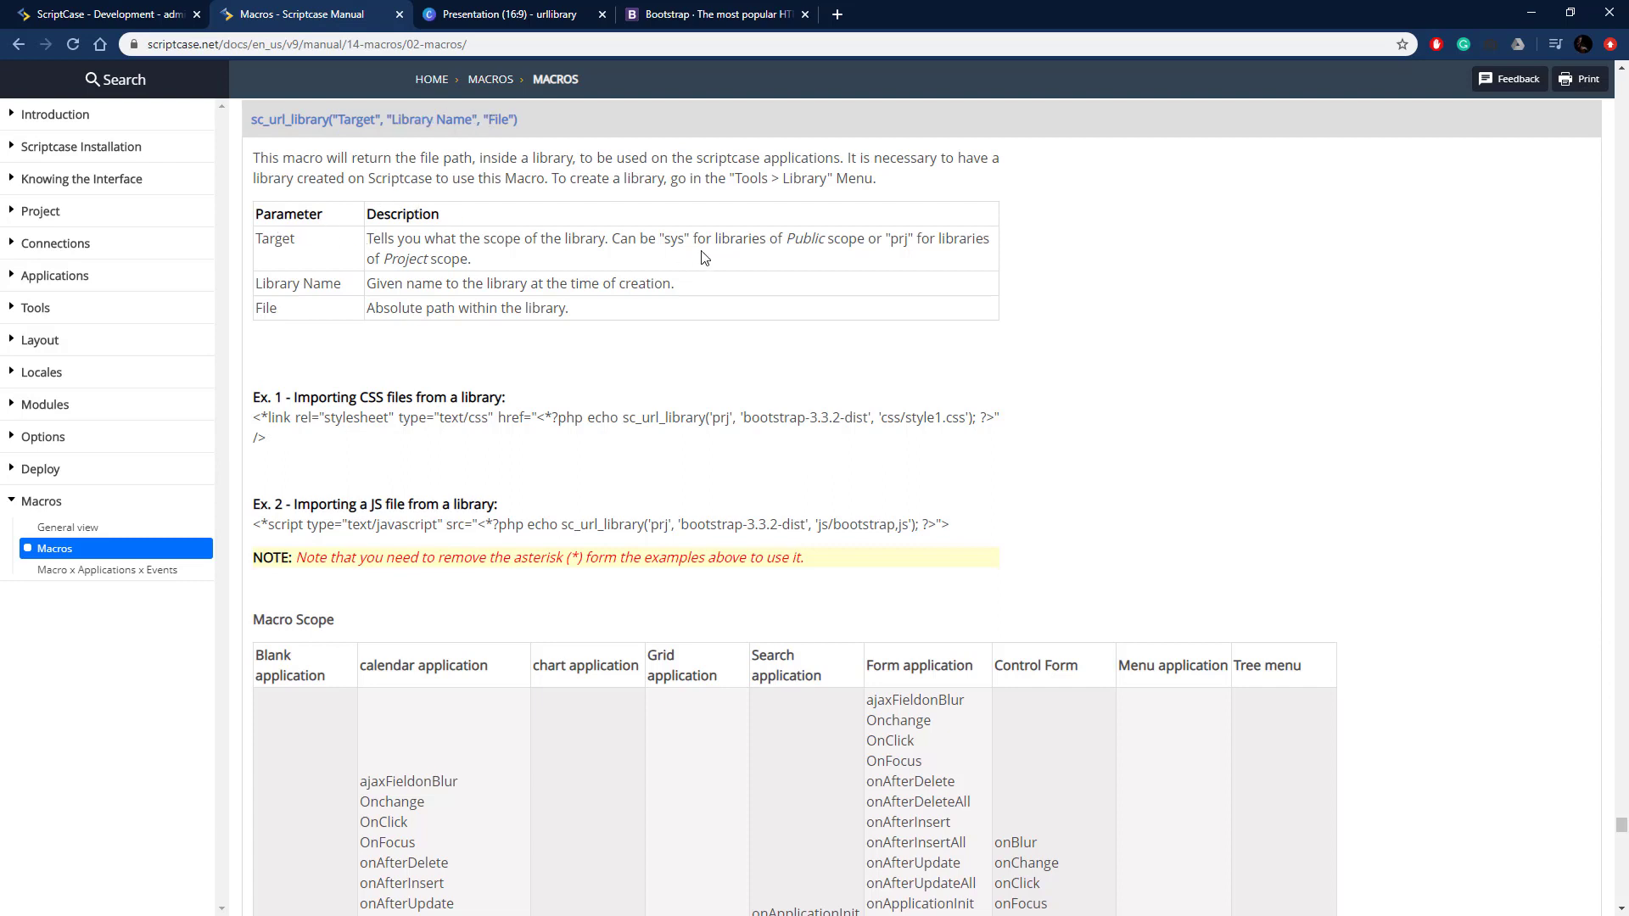
double_click(896, 238)
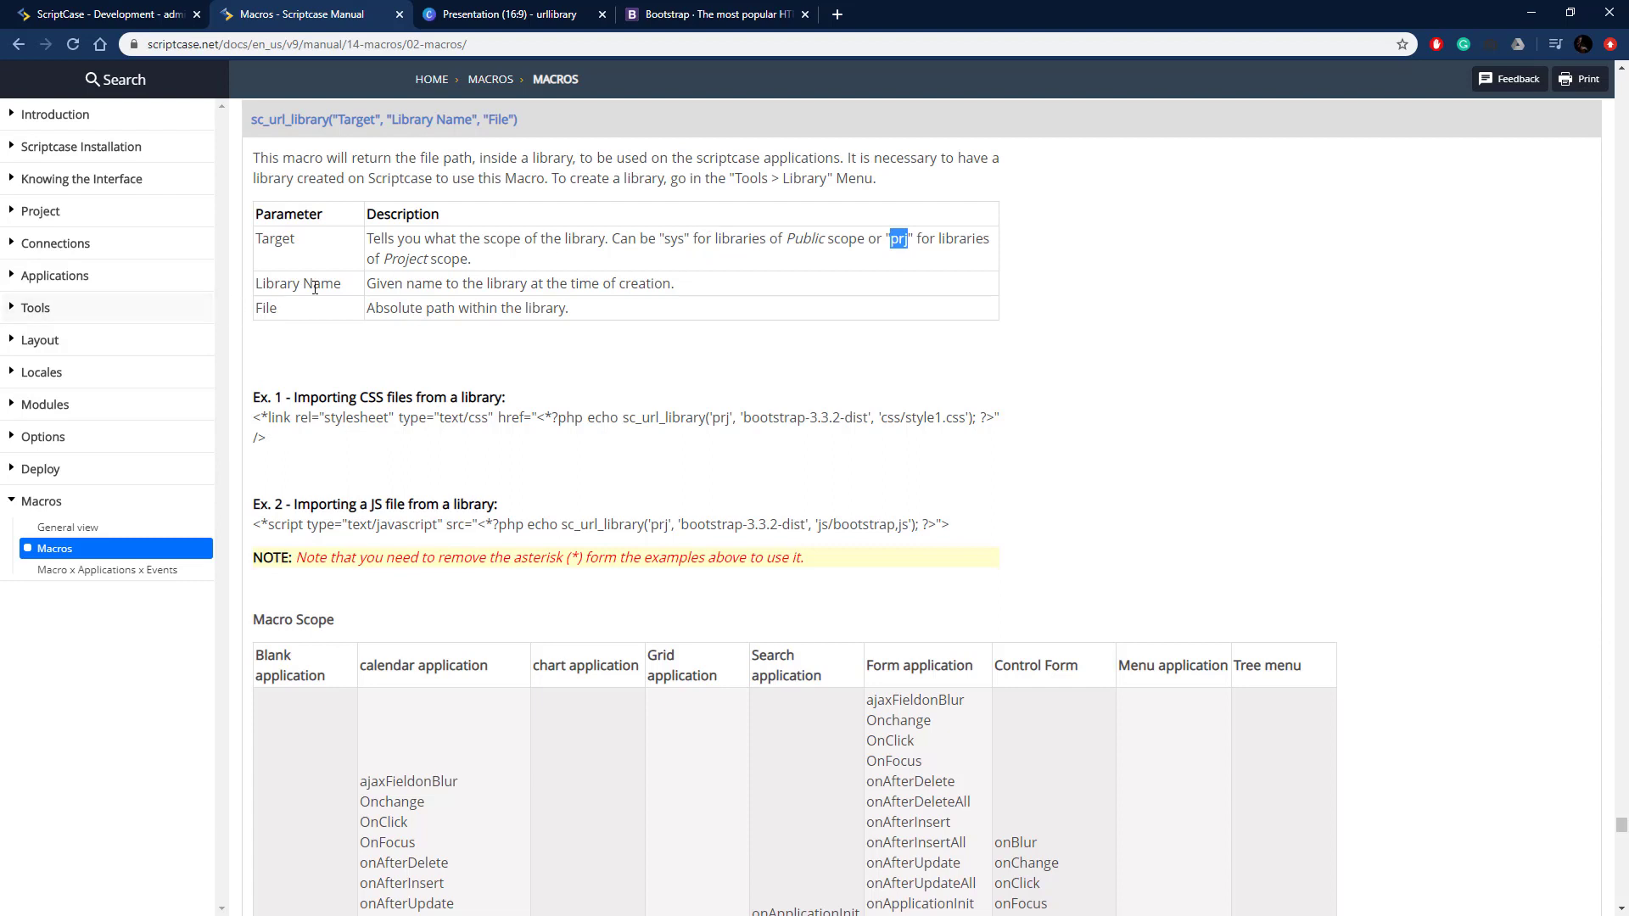
mouse_move(503, 317)
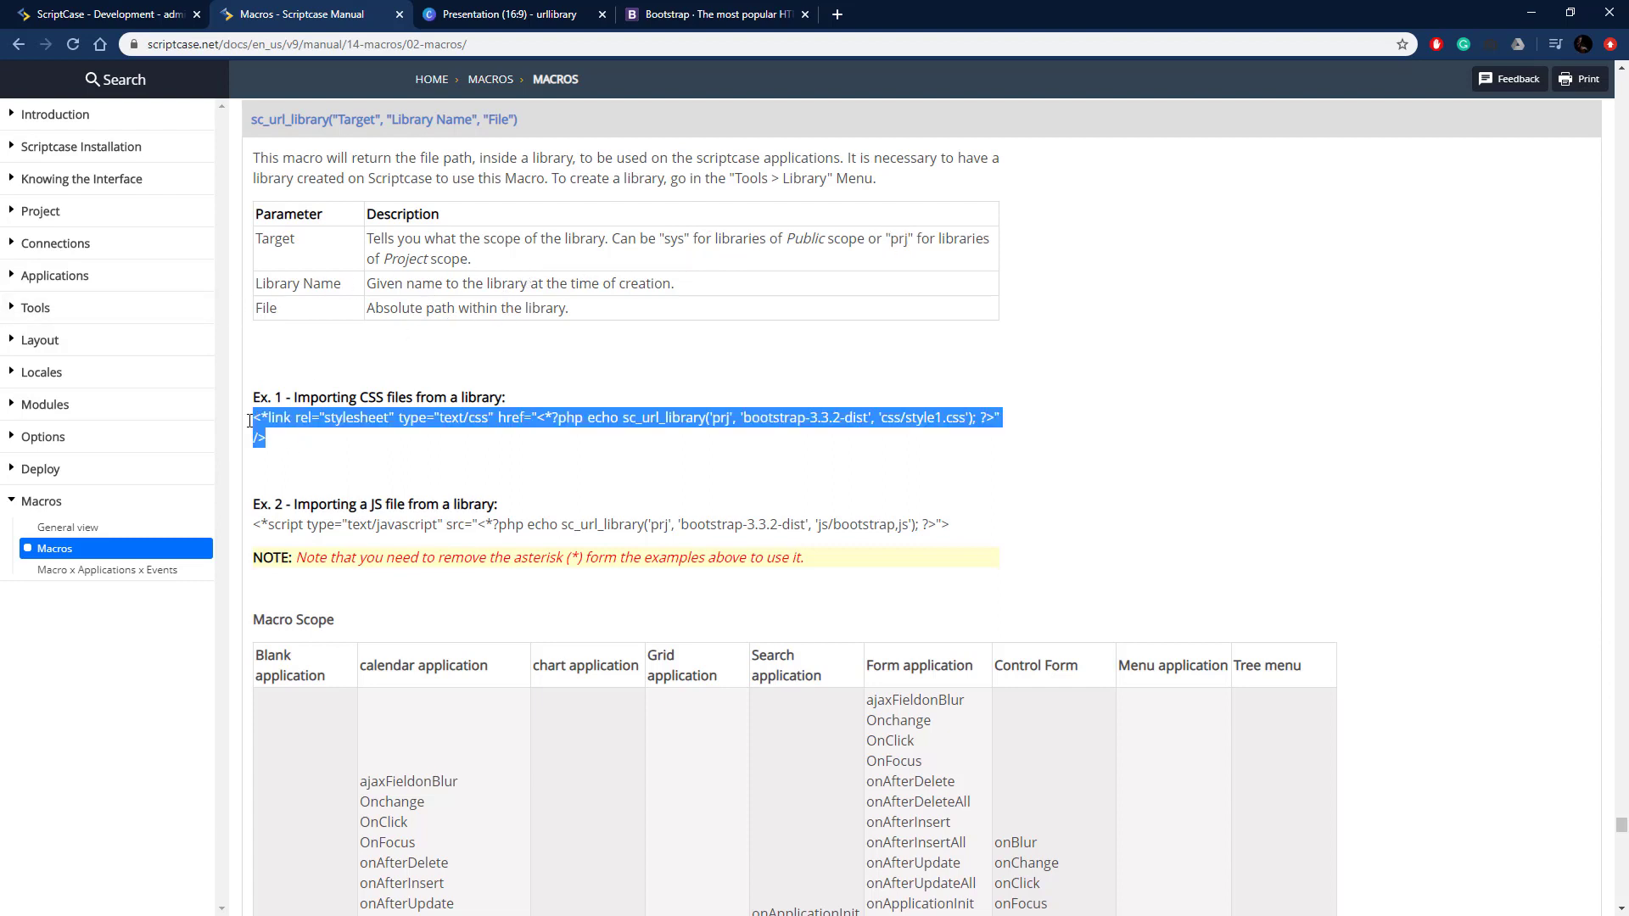
mouse_move(801, 446)
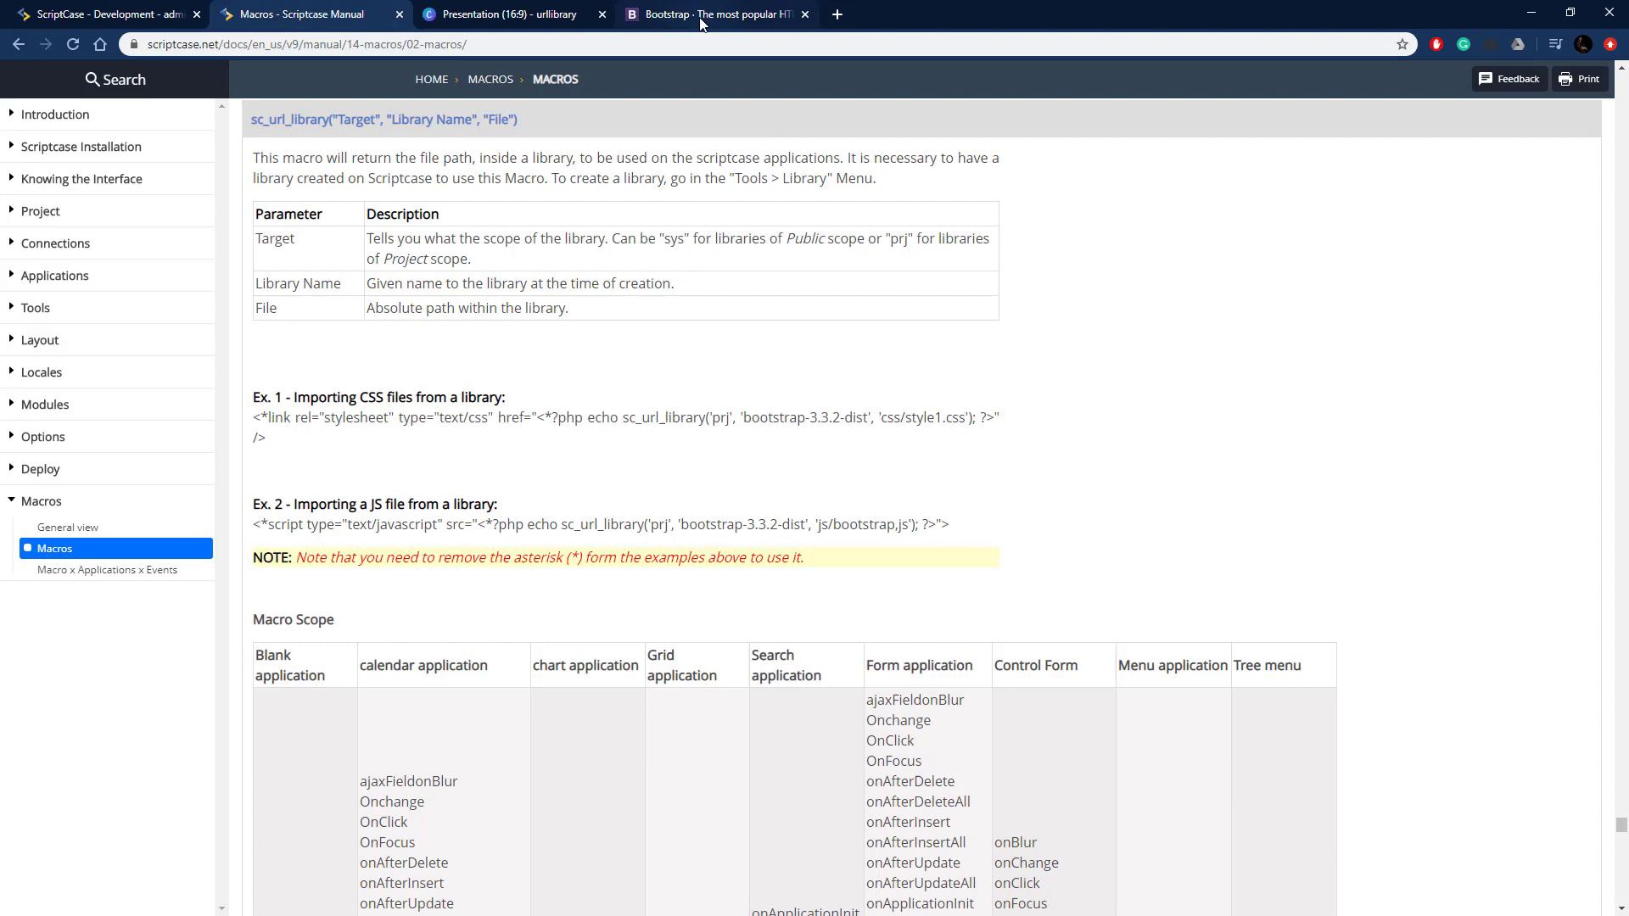
left_click(715, 14)
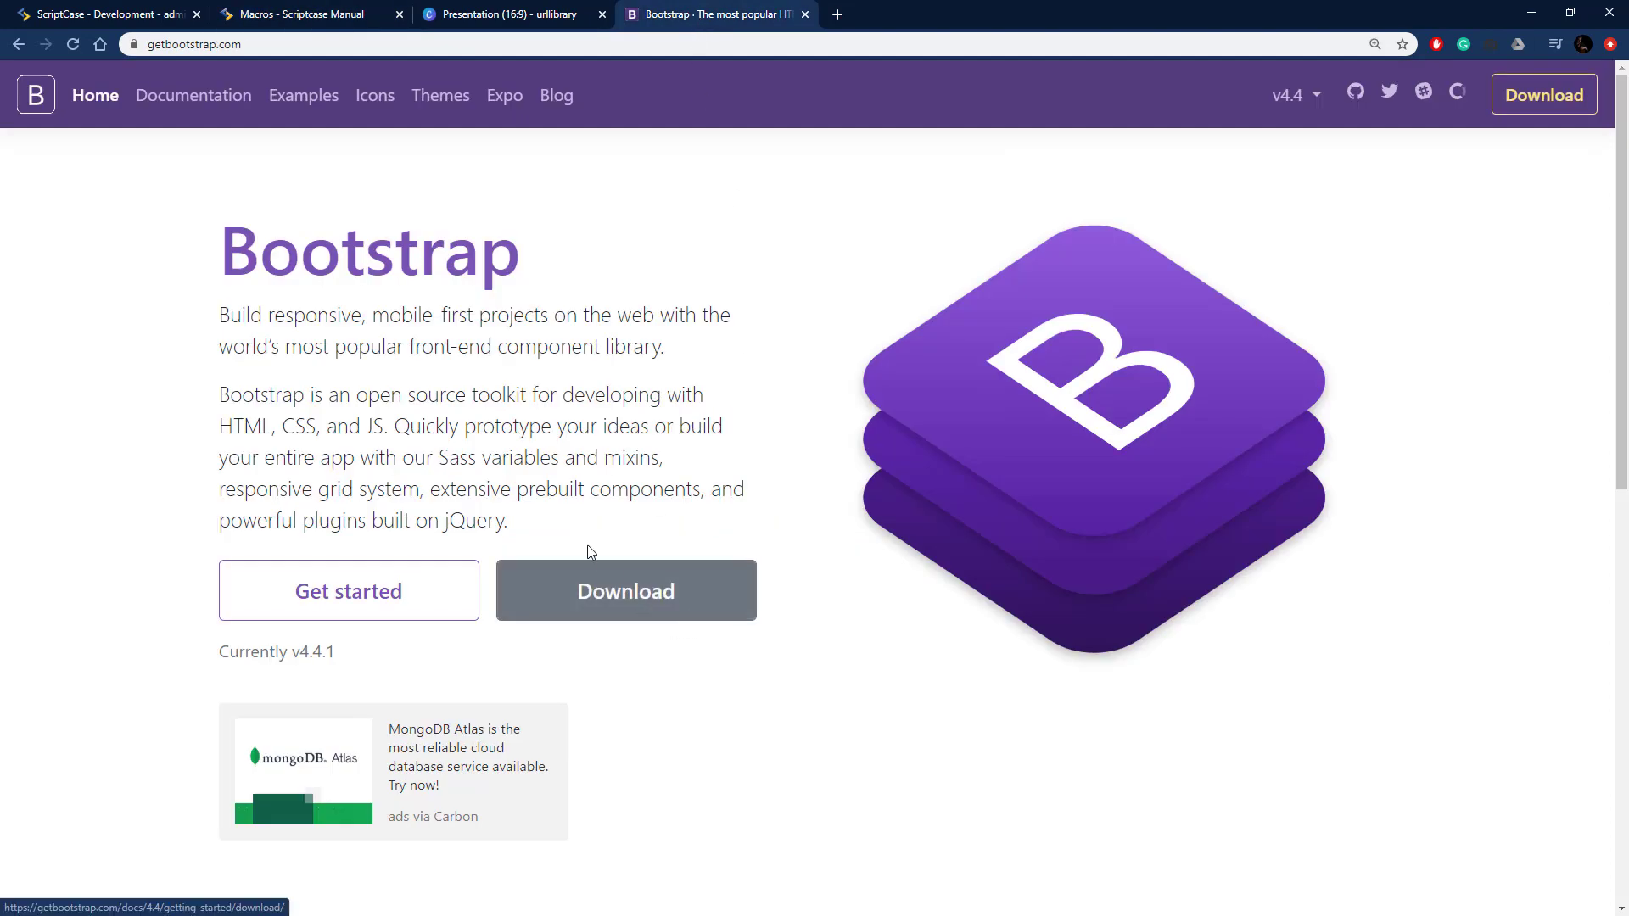
mouse_move(122, 10)
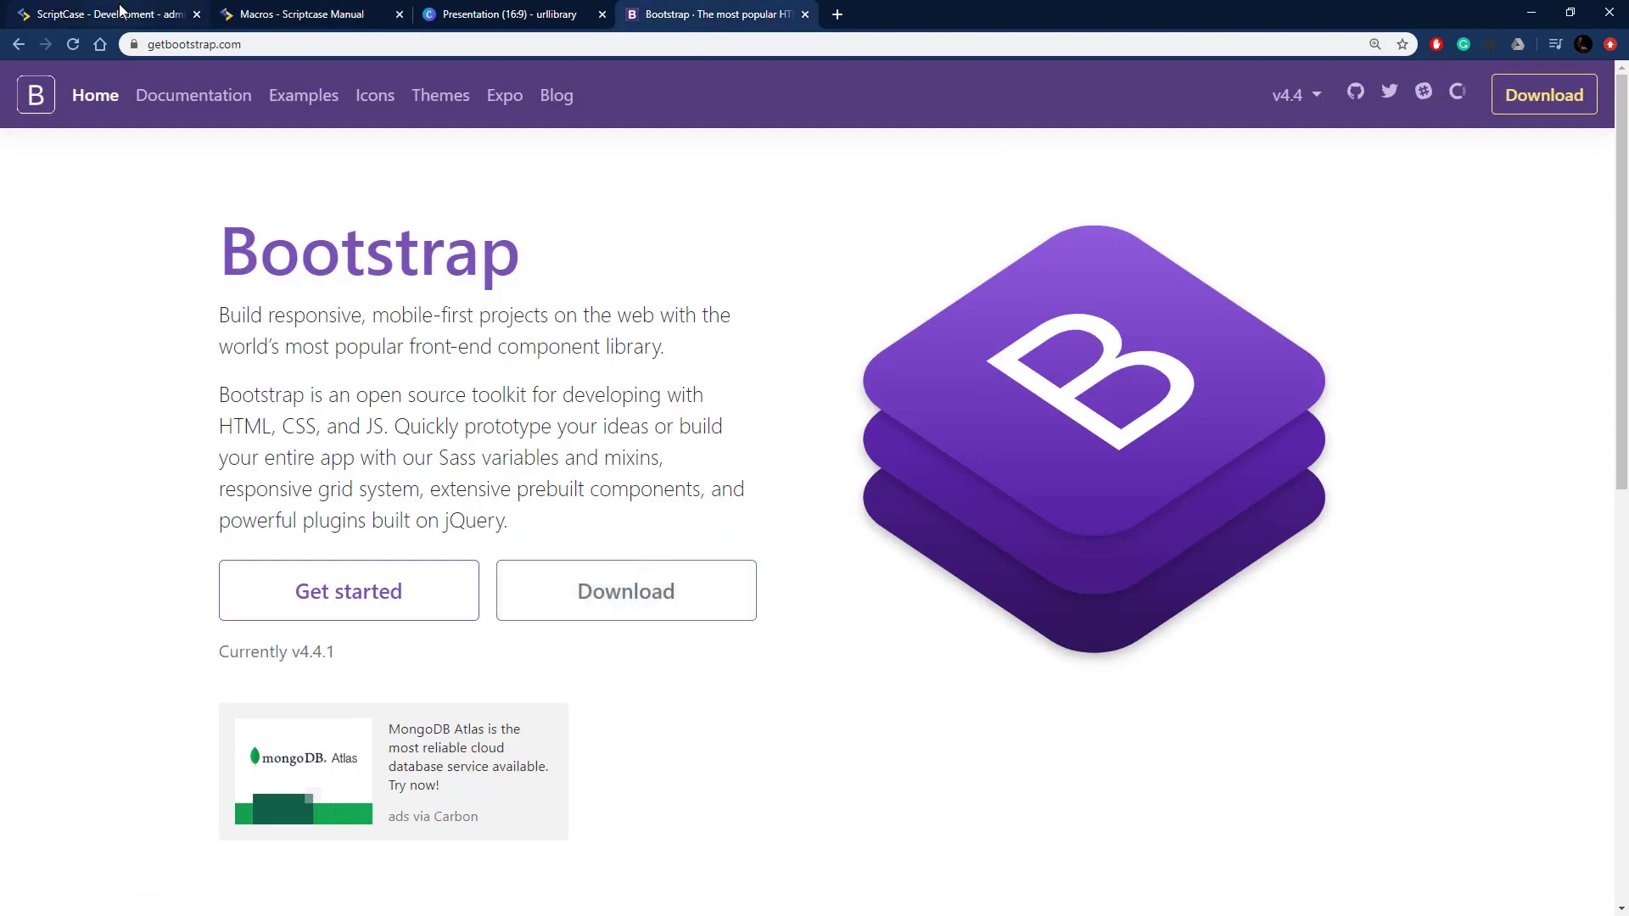
Switch to ScriptCase and show Tools > External libraries, scrolling through the library list
left_click(103, 14)
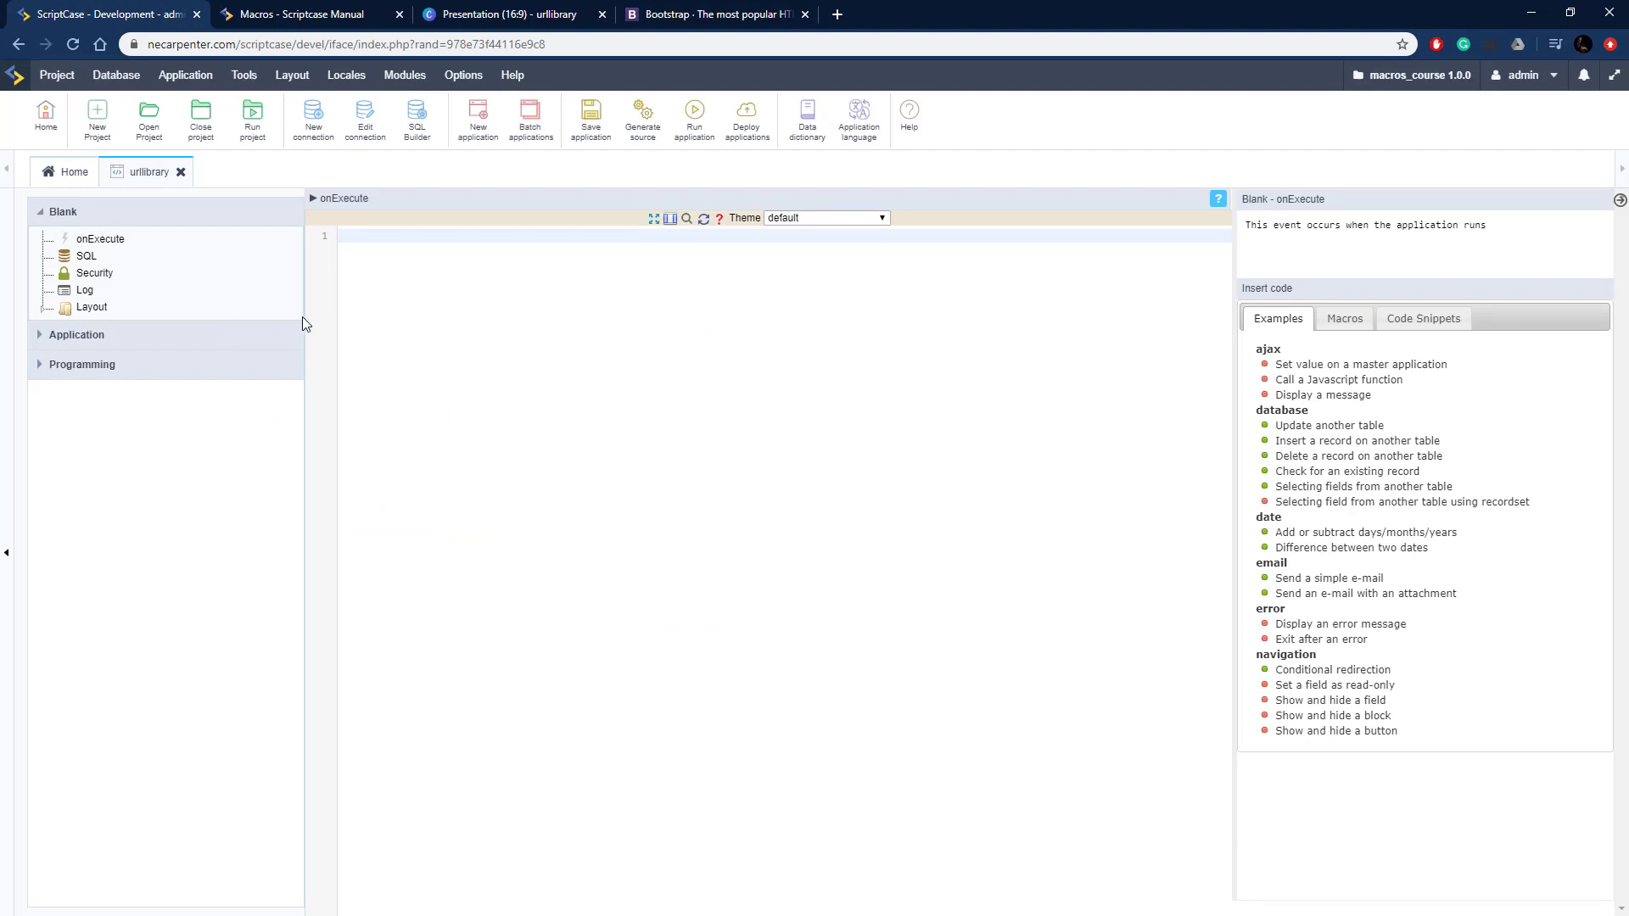
left_click(243, 75)
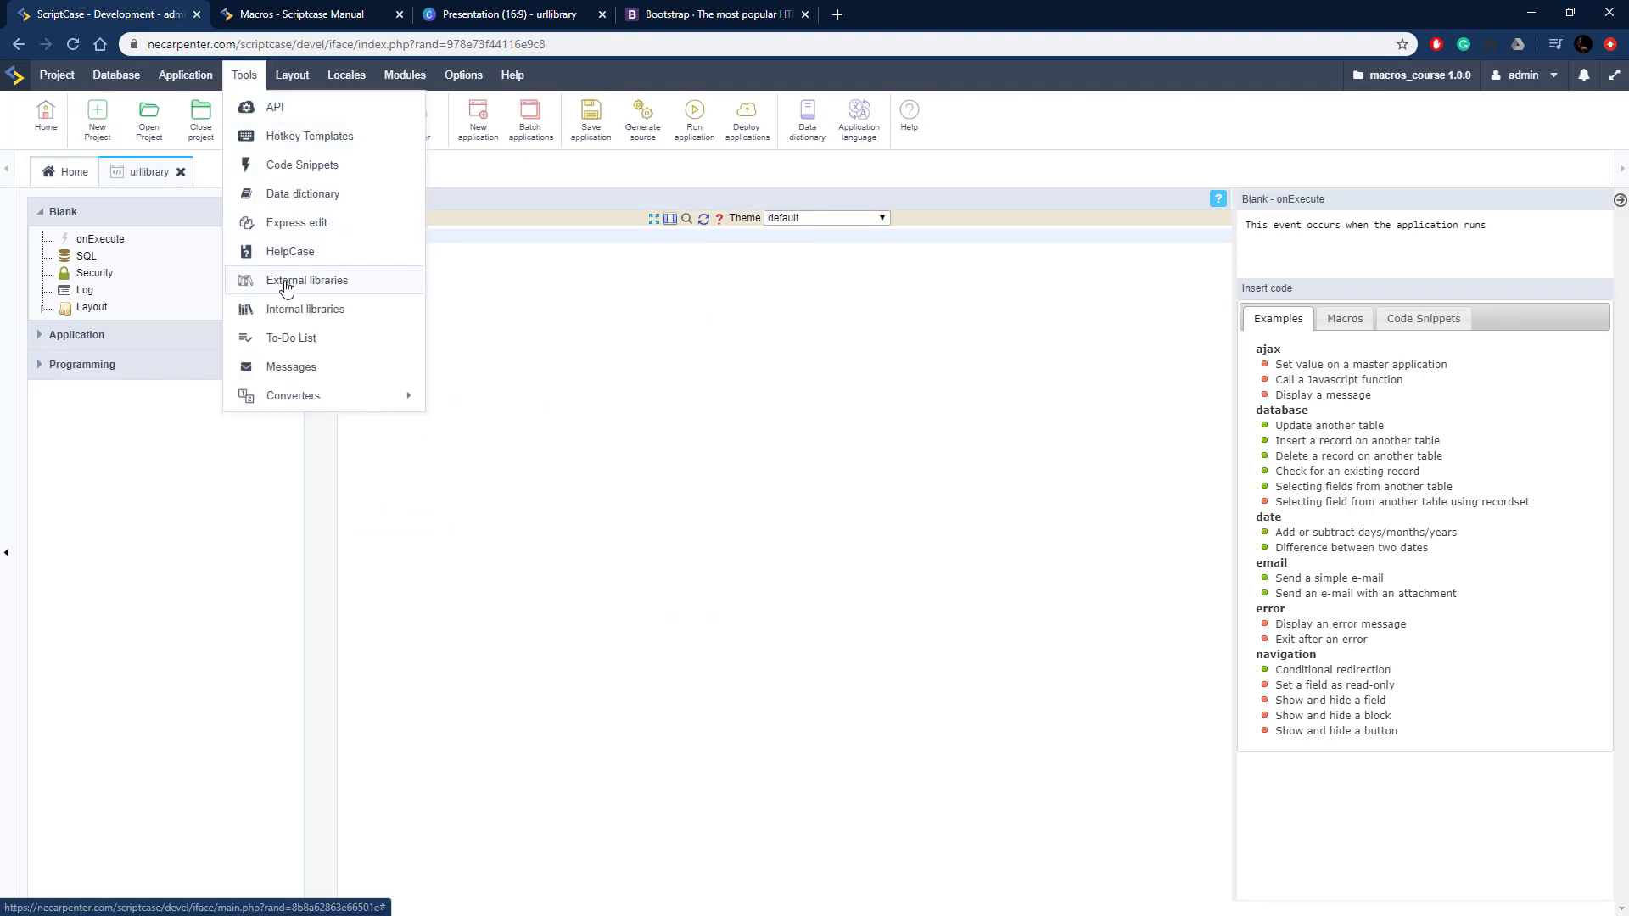
left_click(308, 280)
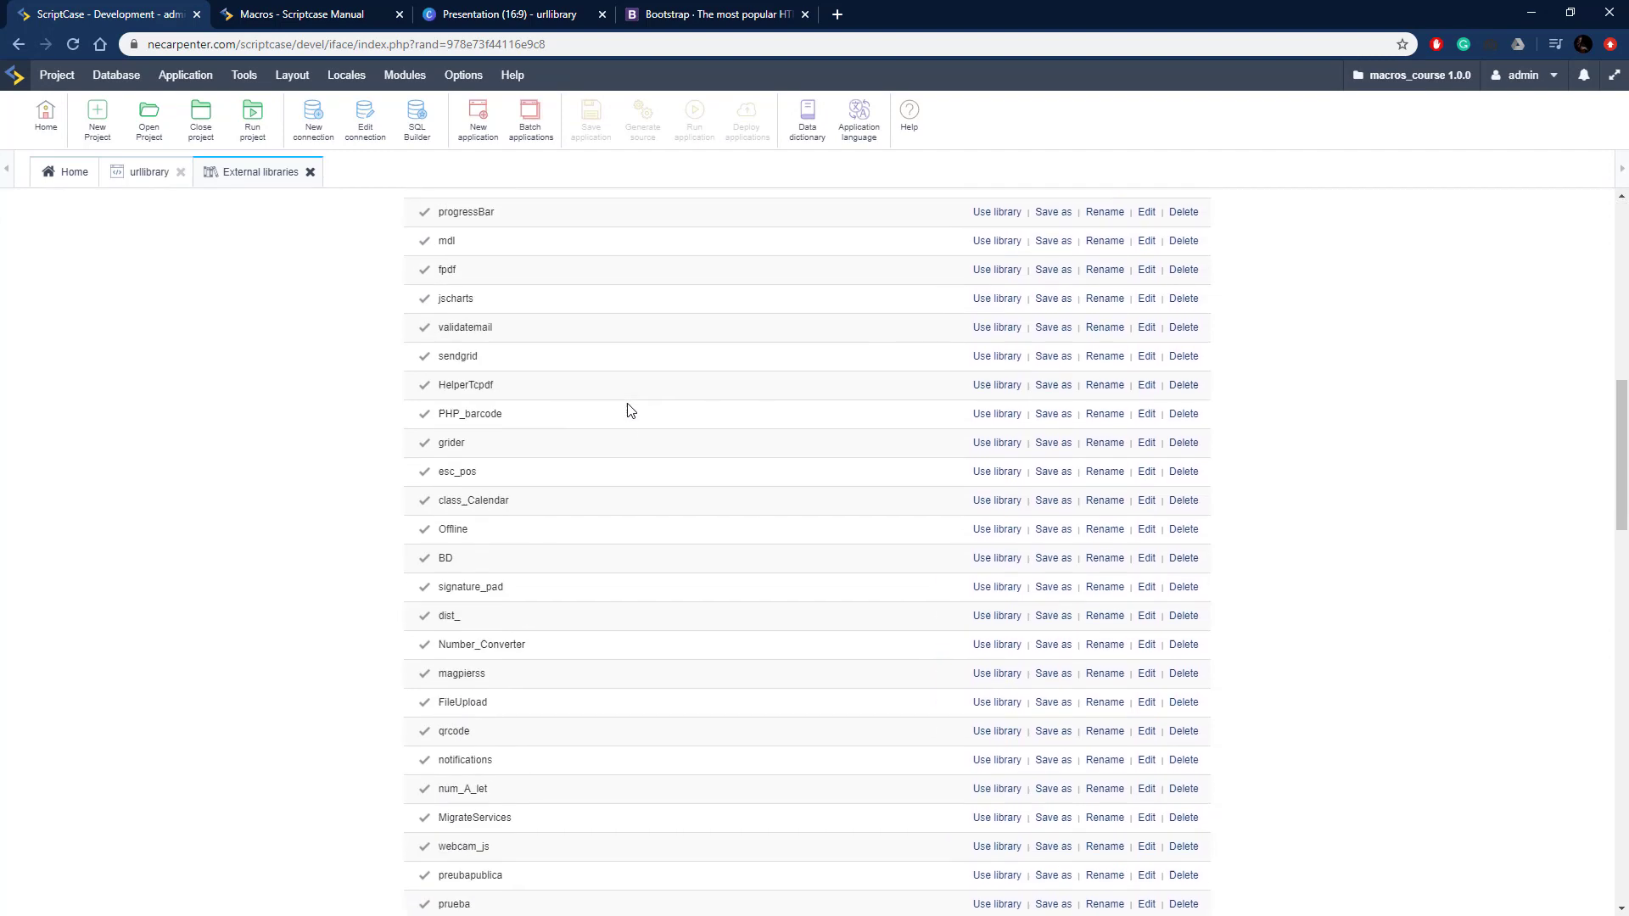
scroll("down", 3)
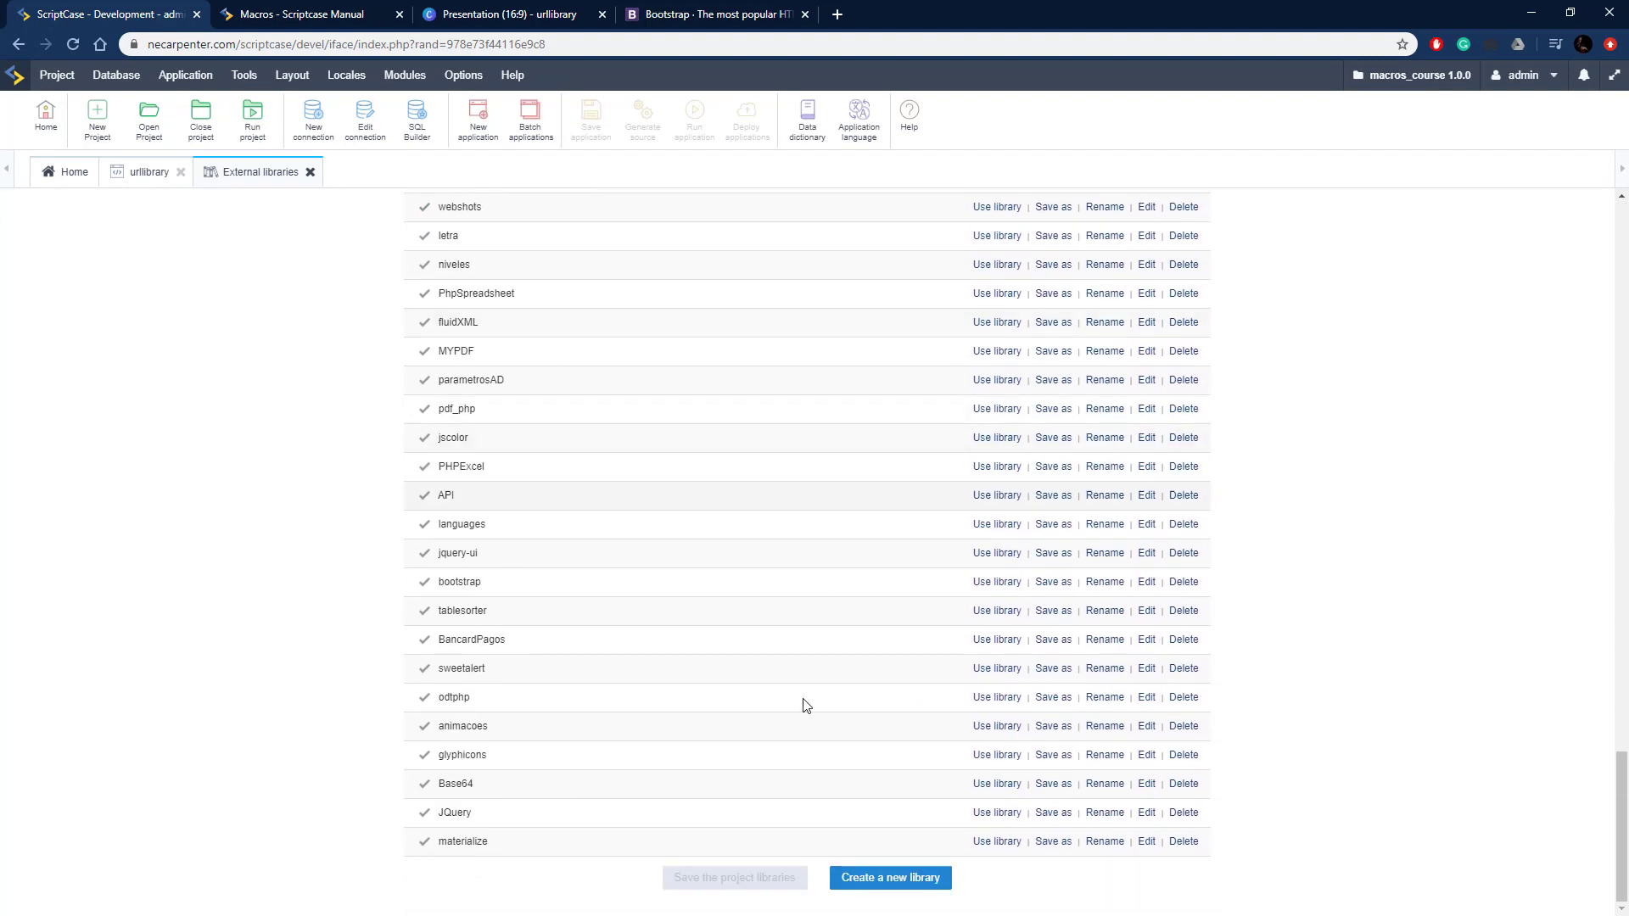
Create a new external library named bootstrap with scope changed from Public to Project
left_click(889, 878)
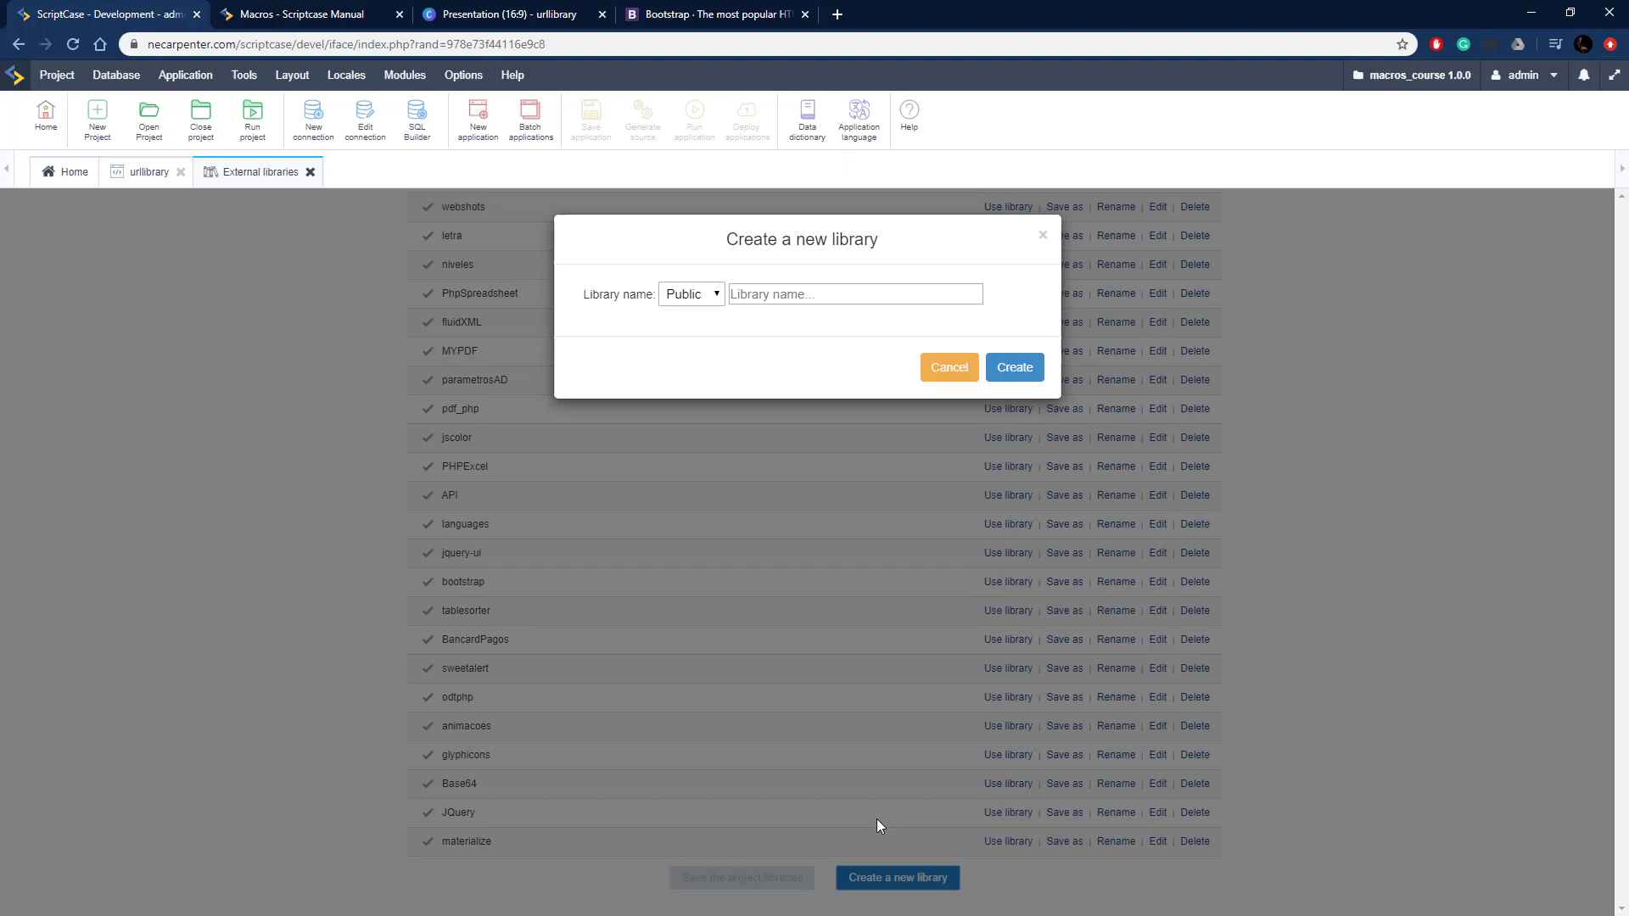
type("b")
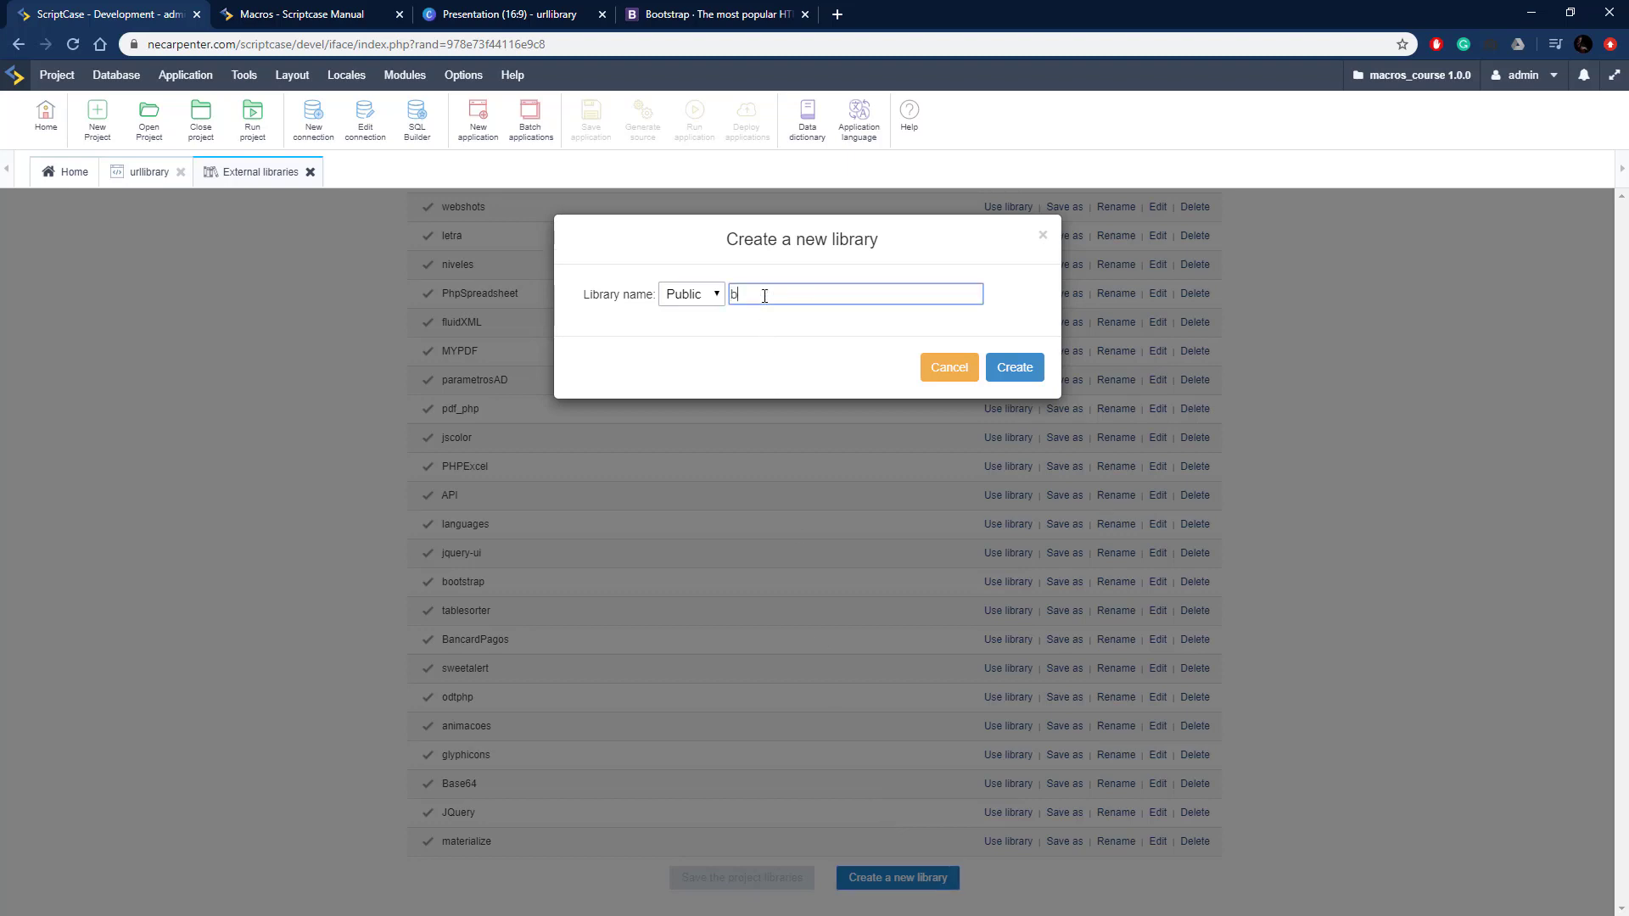
type("ootstrap")
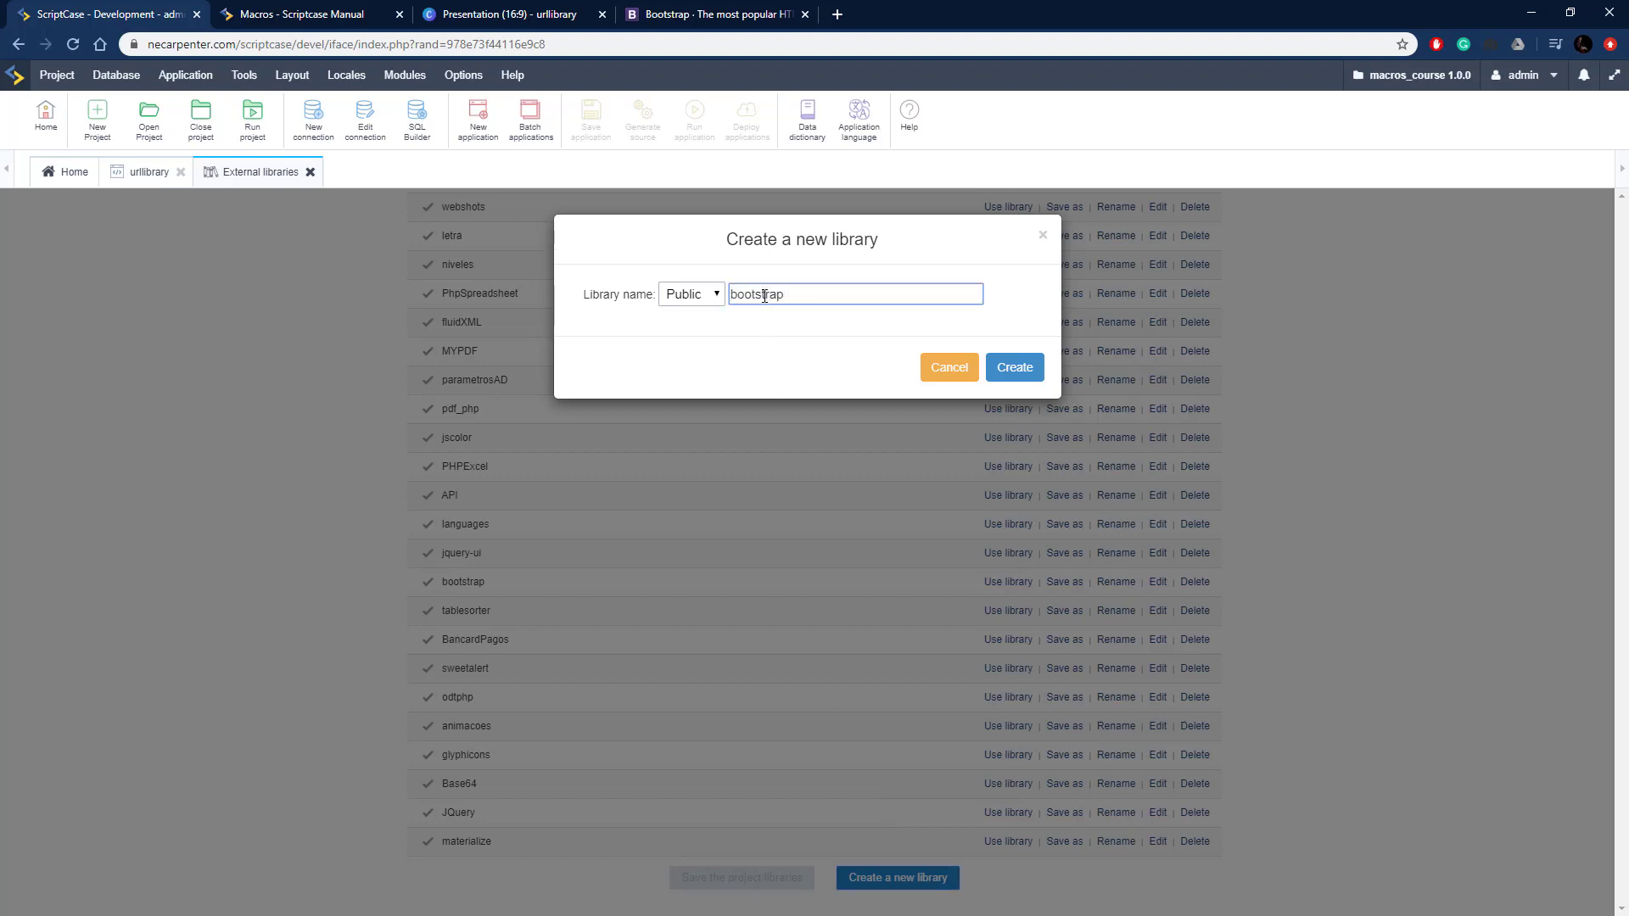
left_click(691, 294)
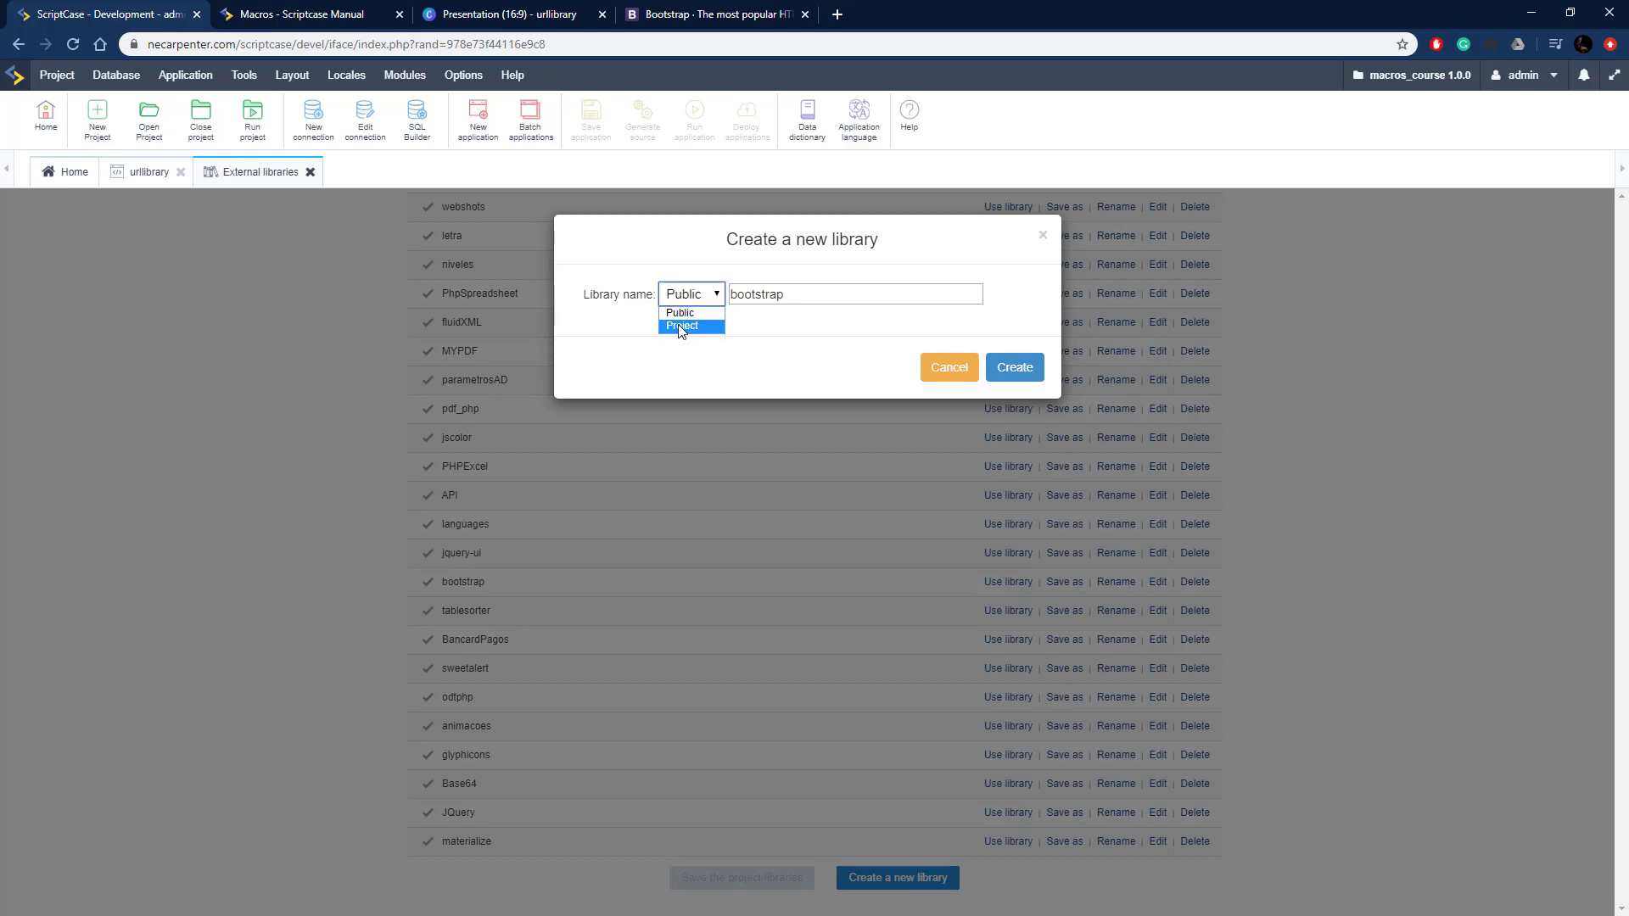
left_click(682, 326)
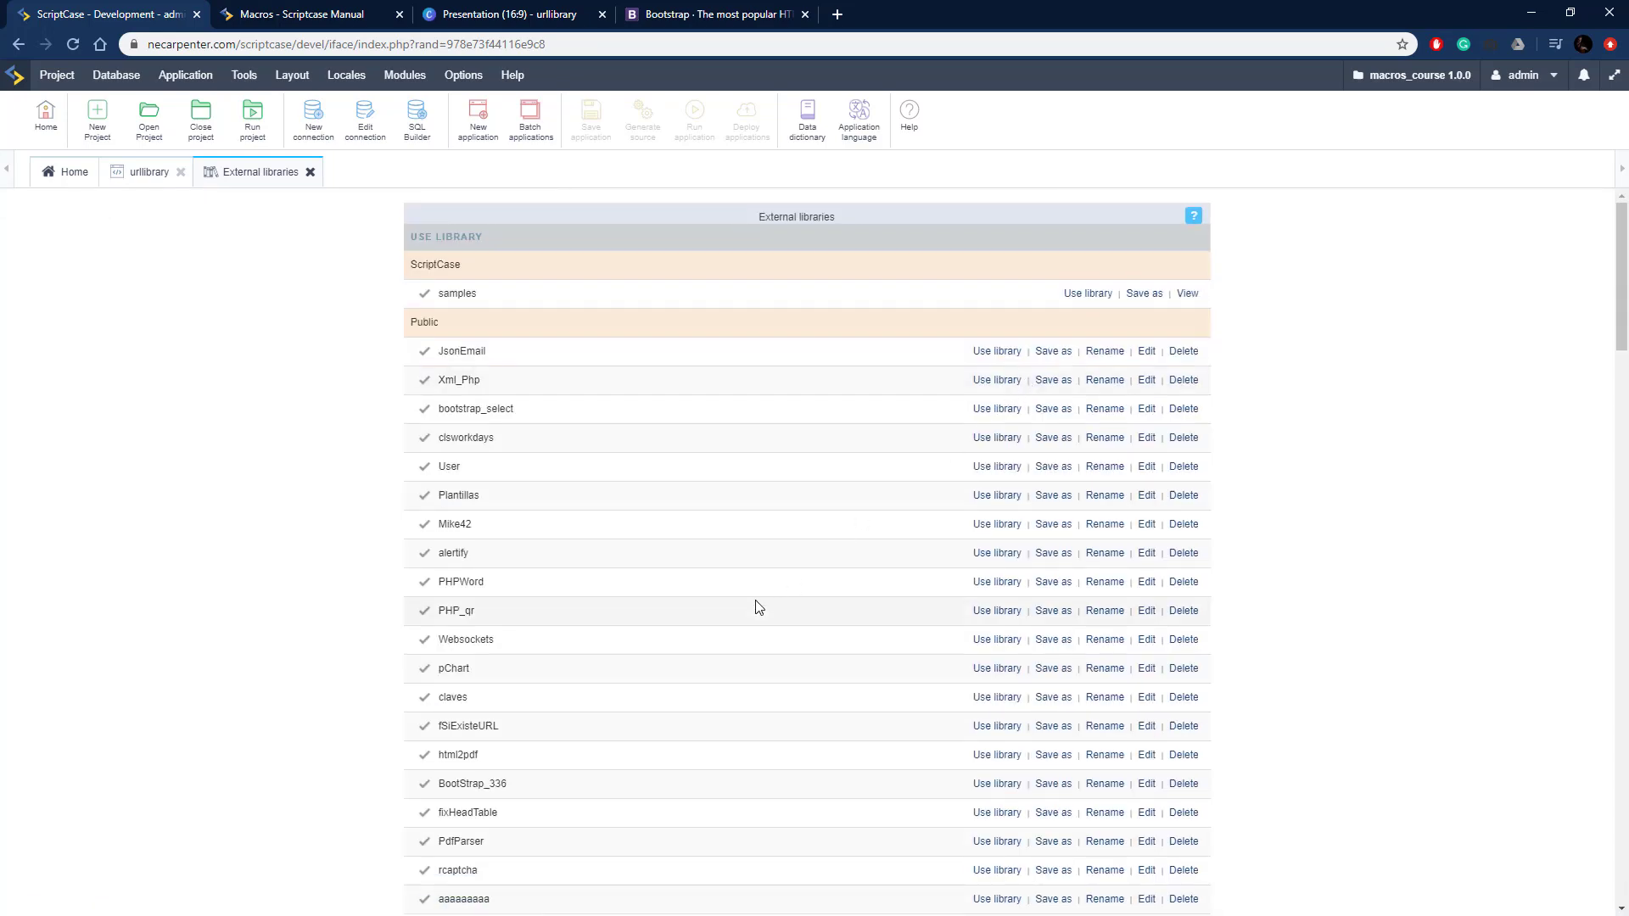
Edit the bootstrap library listed under the Project section
scroll("down", 3)
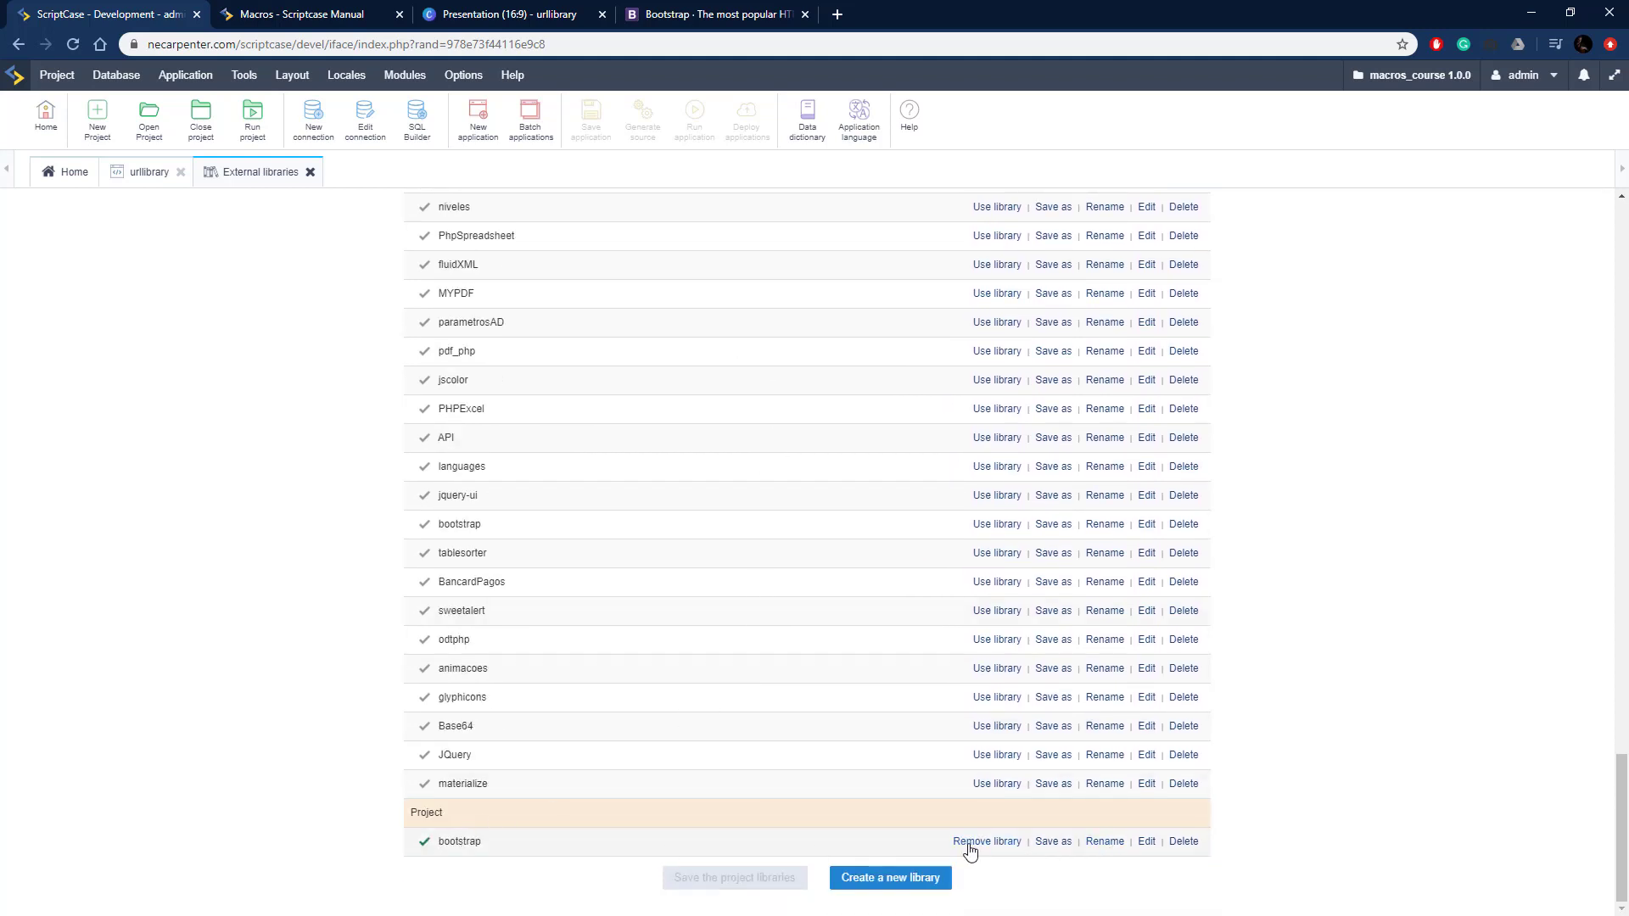
mouse_move(987, 841)
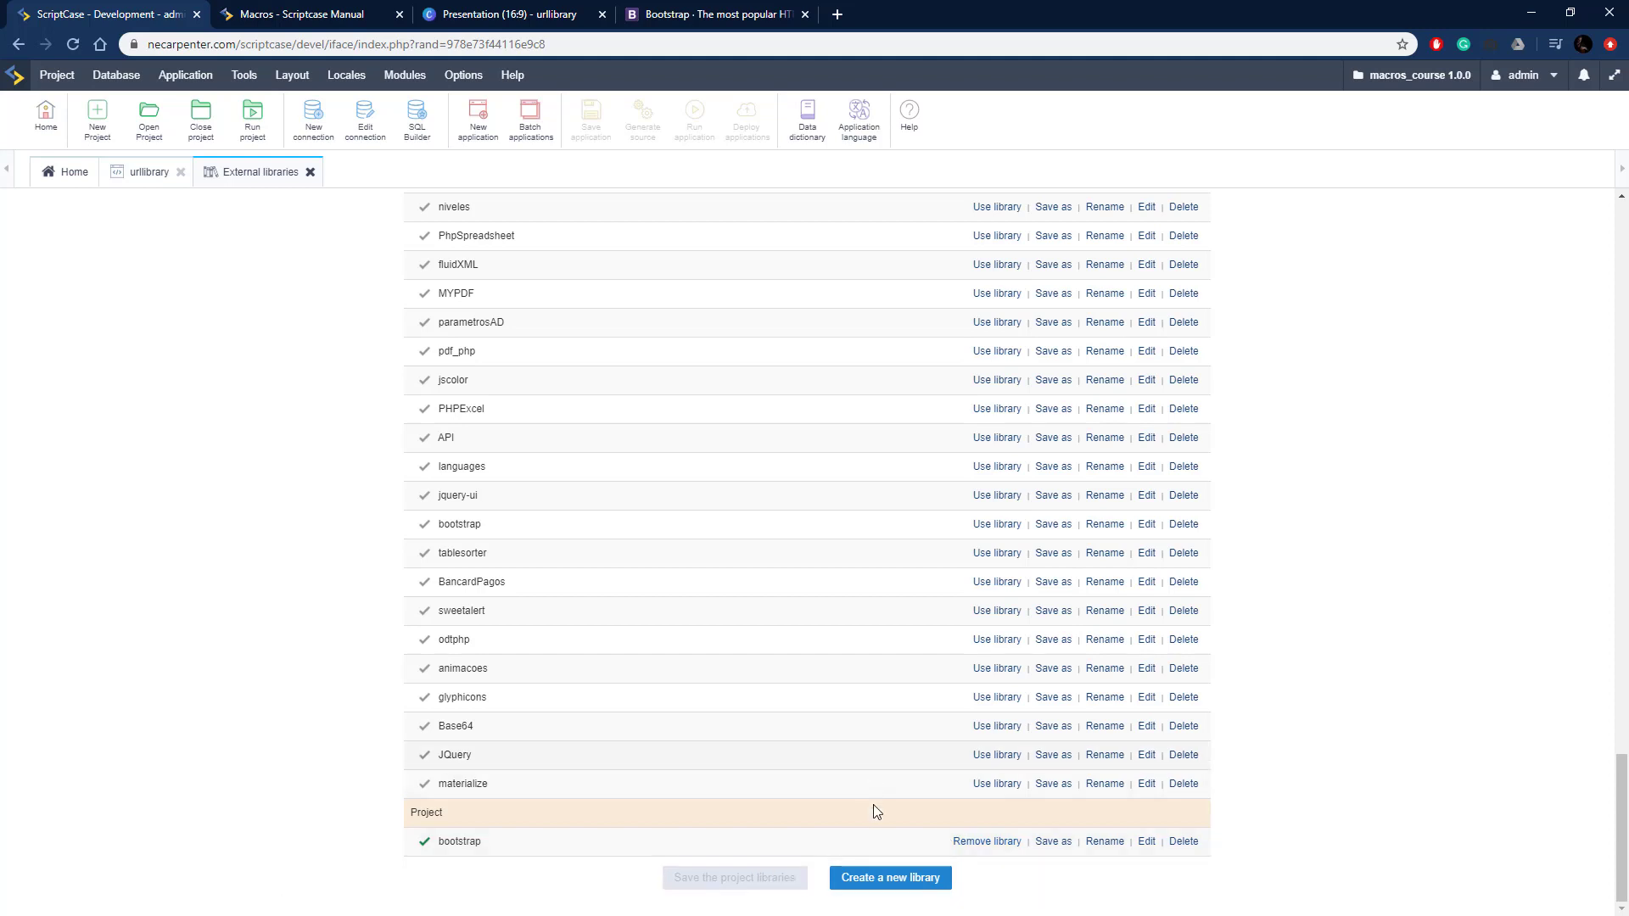
mouse_move(1145, 842)
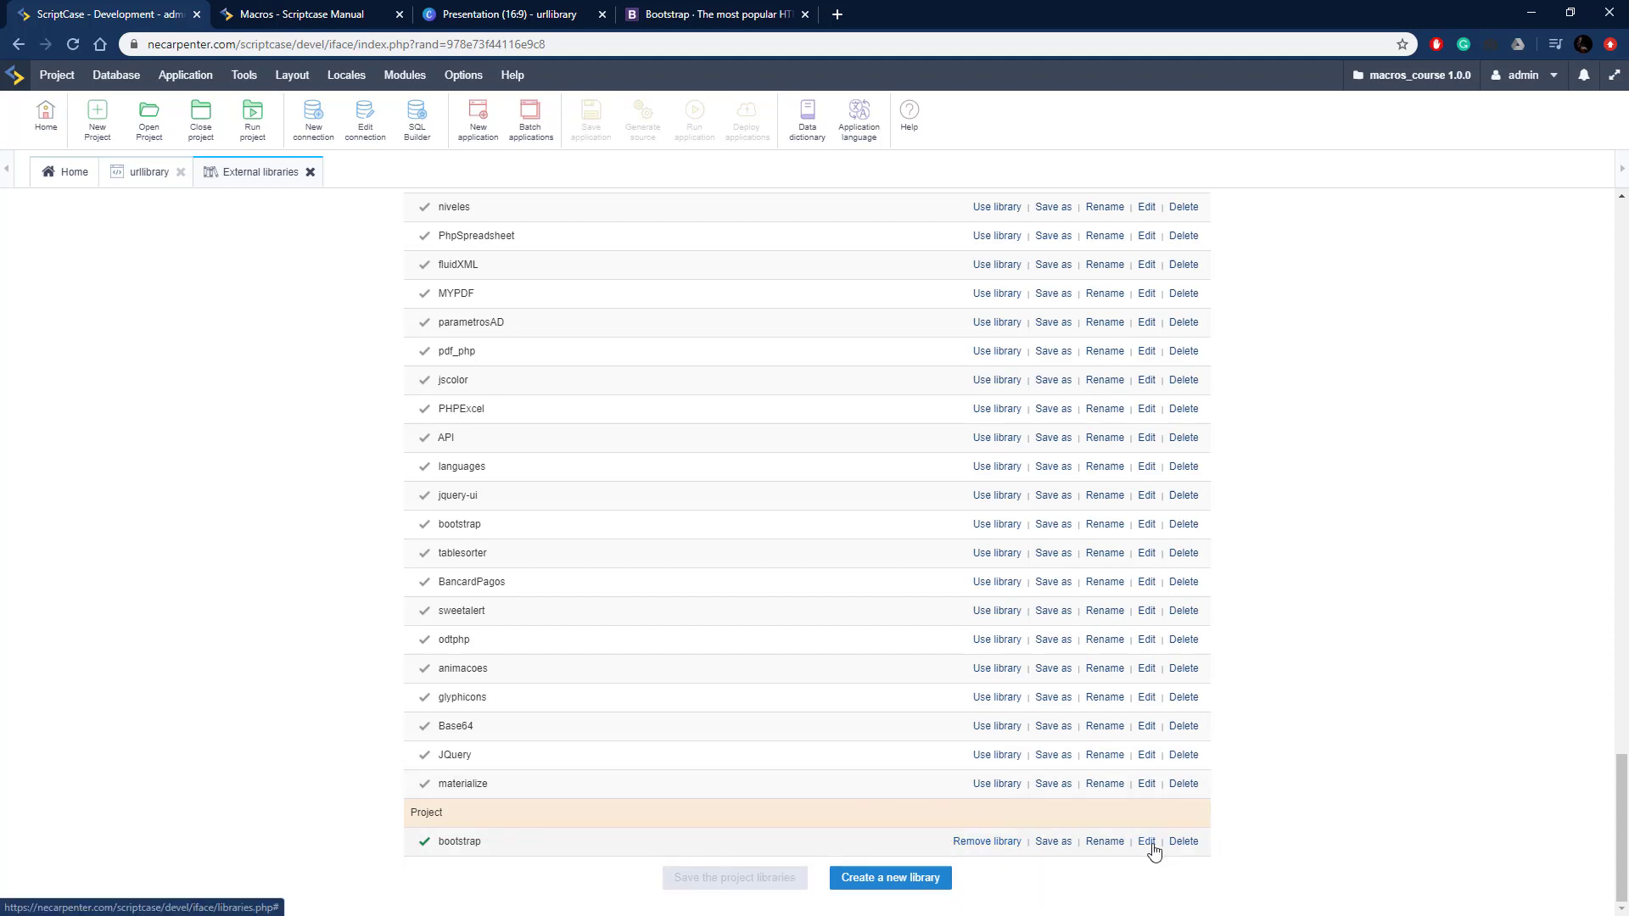
left_click(1145, 842)
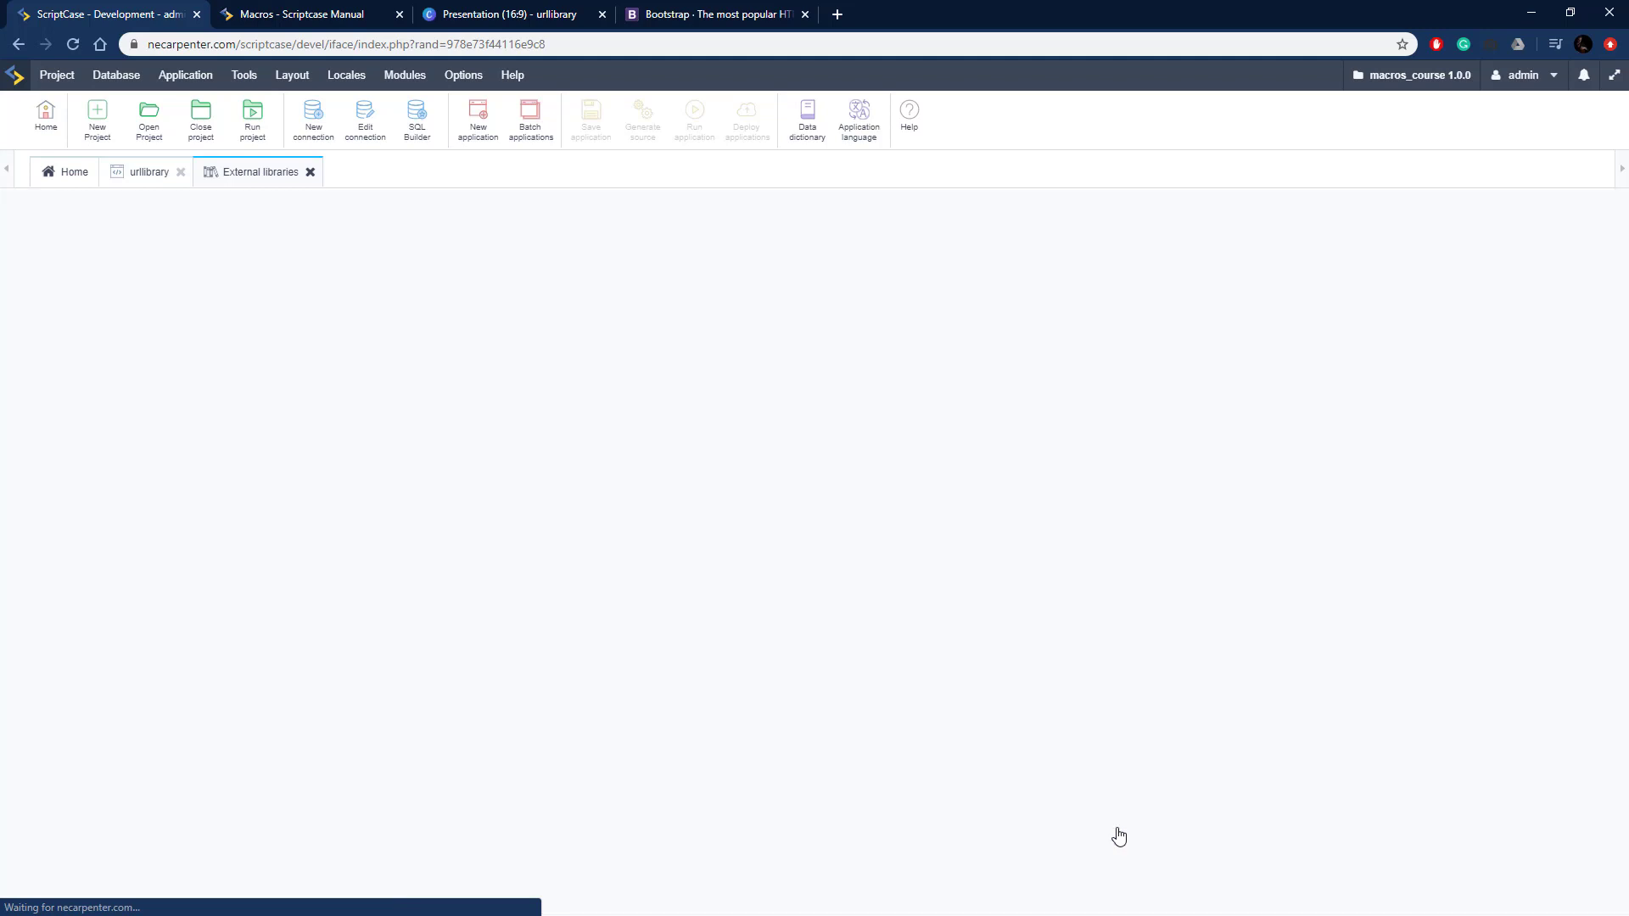
Start an upload into the empty bootstrap library folder from the file manager
left_click(258, 171)
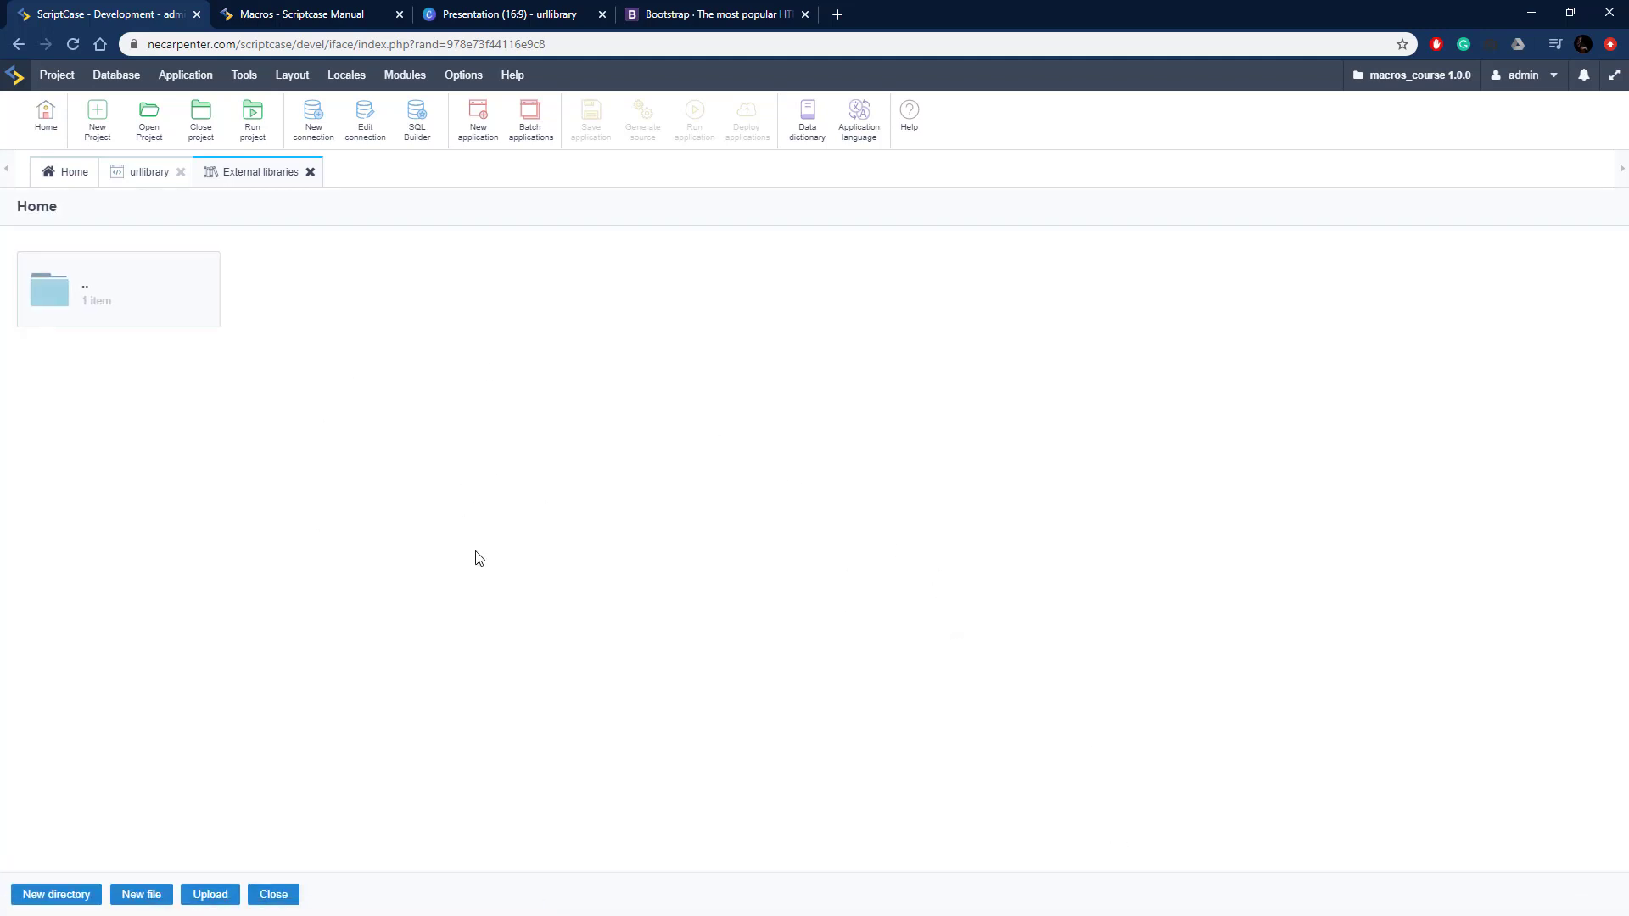
mouse_move(375, 408)
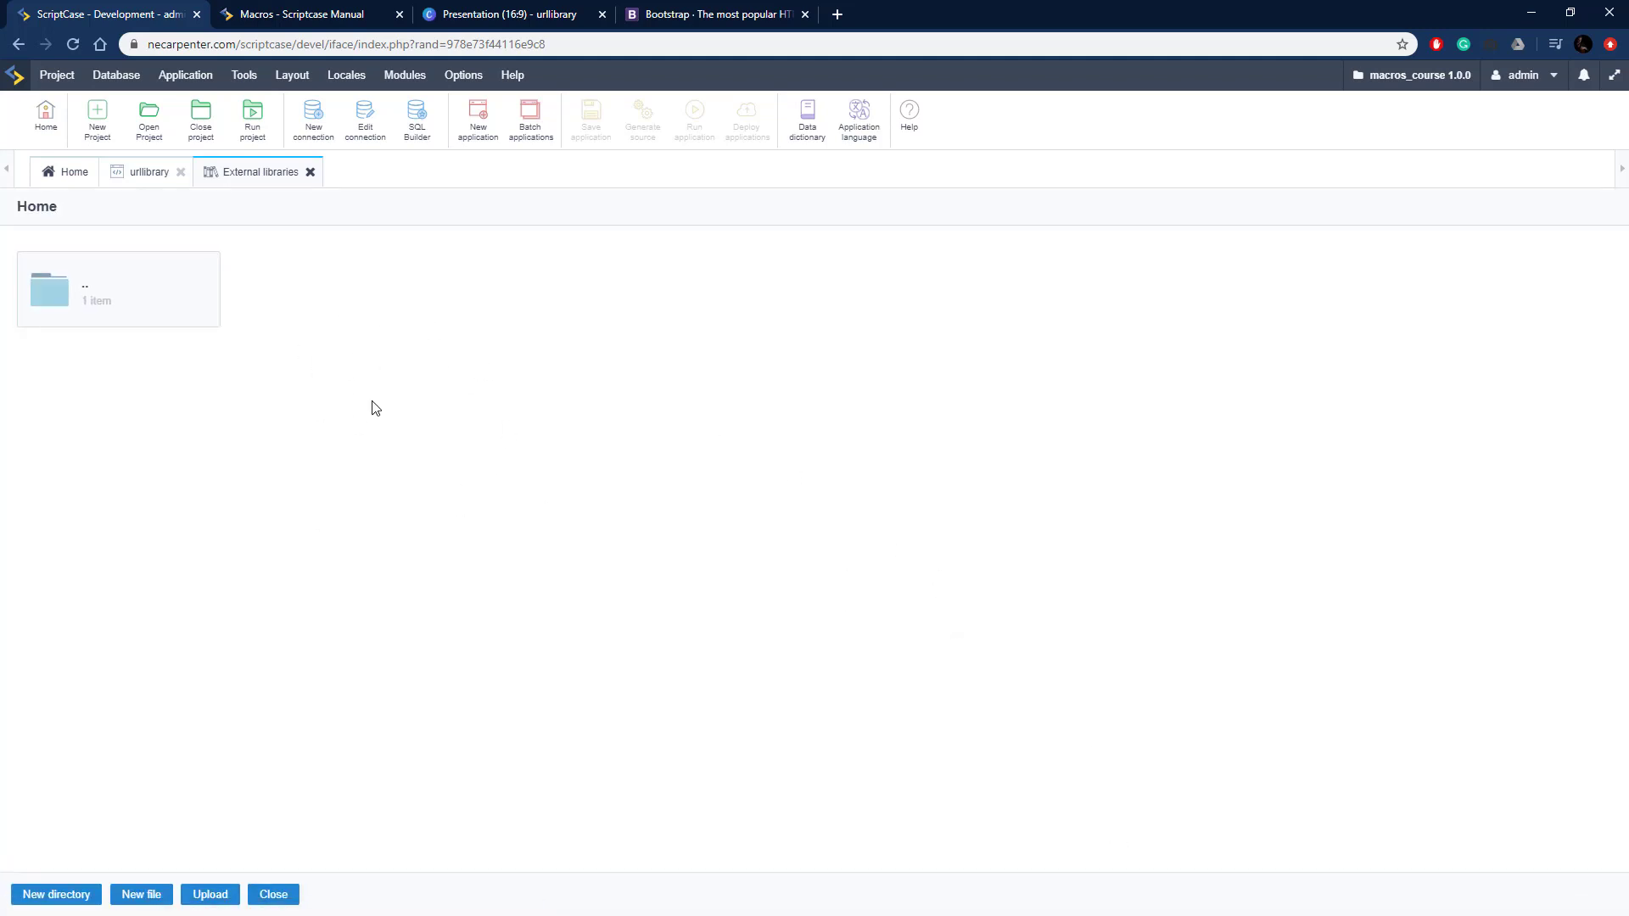
left_click(209, 894)
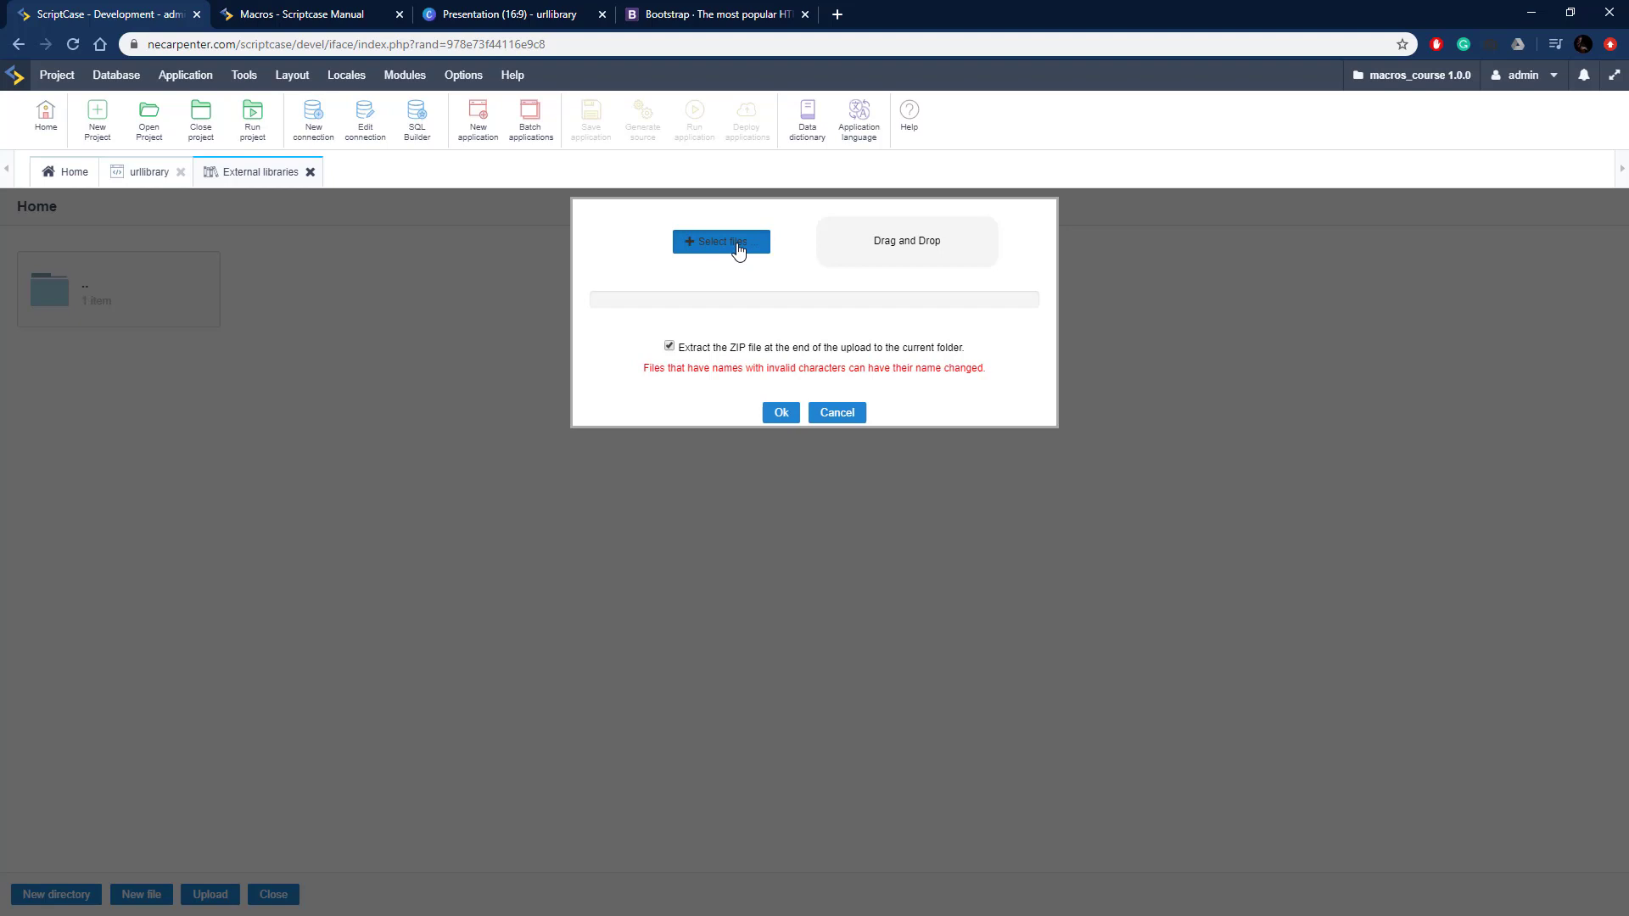
Upload bootstrap-4.4.1-dist.zip with extraction, then enter the extracted folder holding css and js
left_click(720, 241)
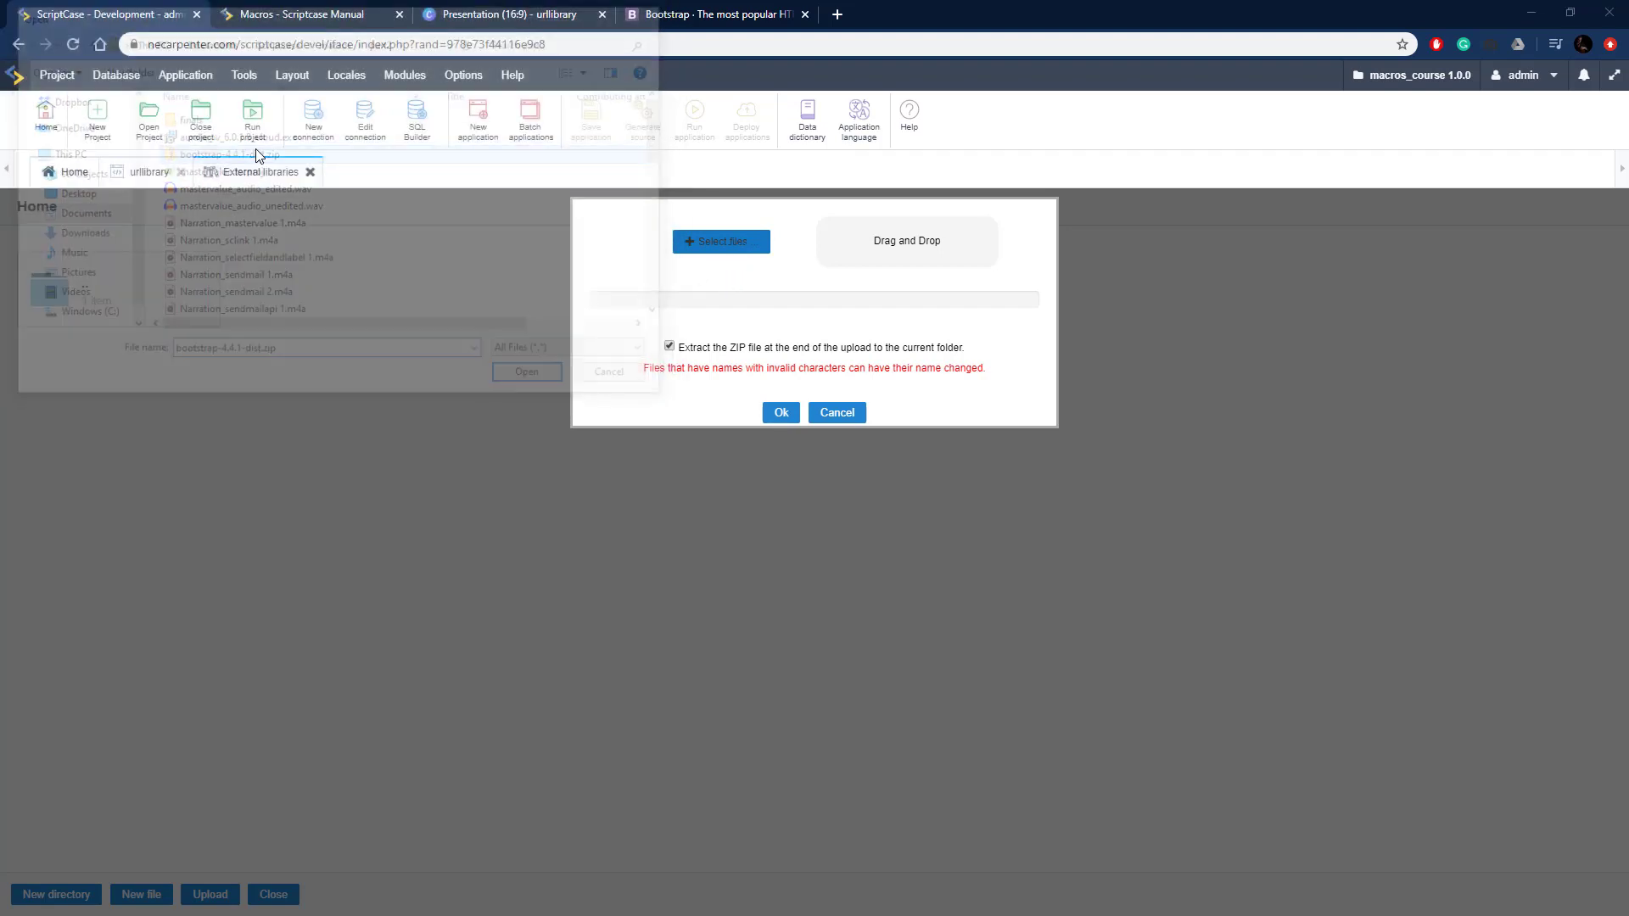
left_click(526, 371)
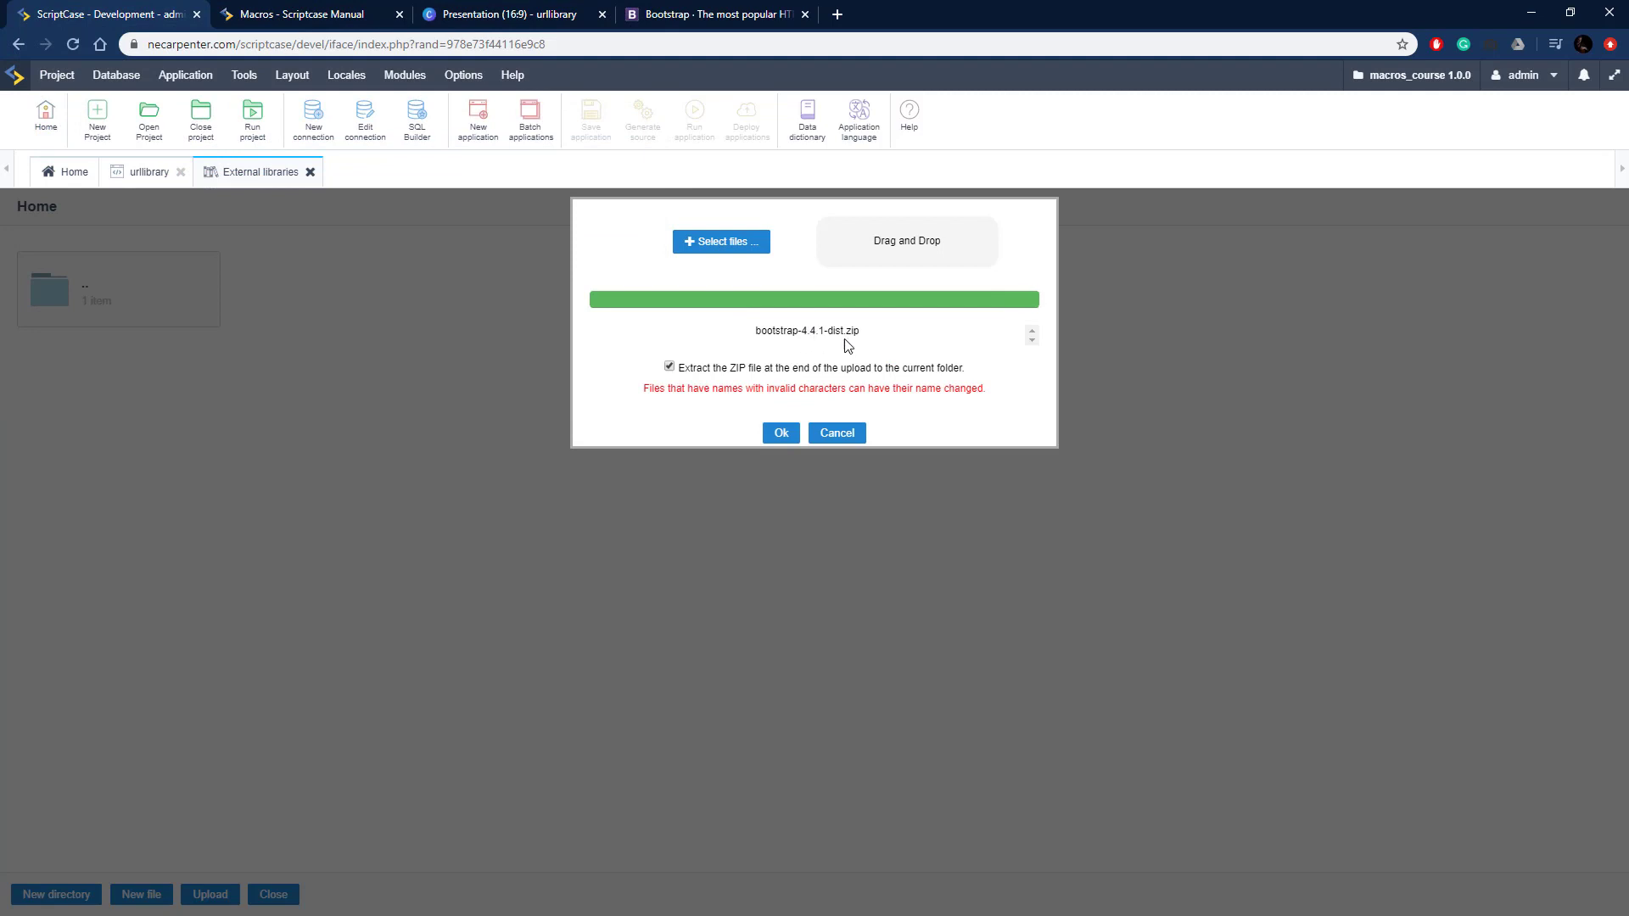
mouse_move(812, 370)
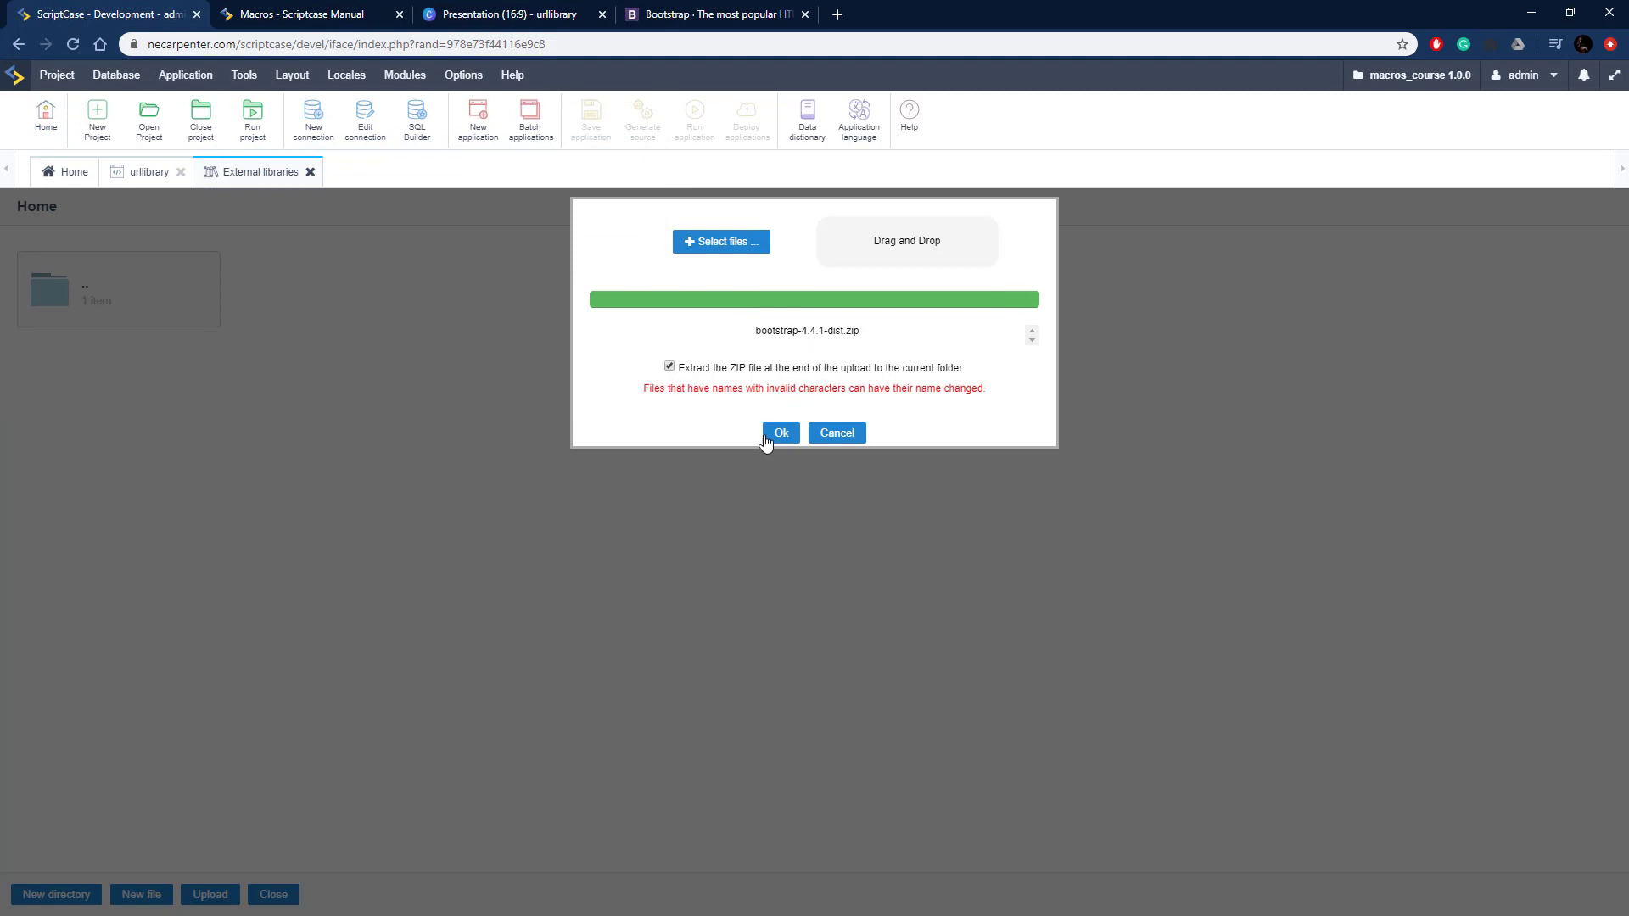
left_click(781, 432)
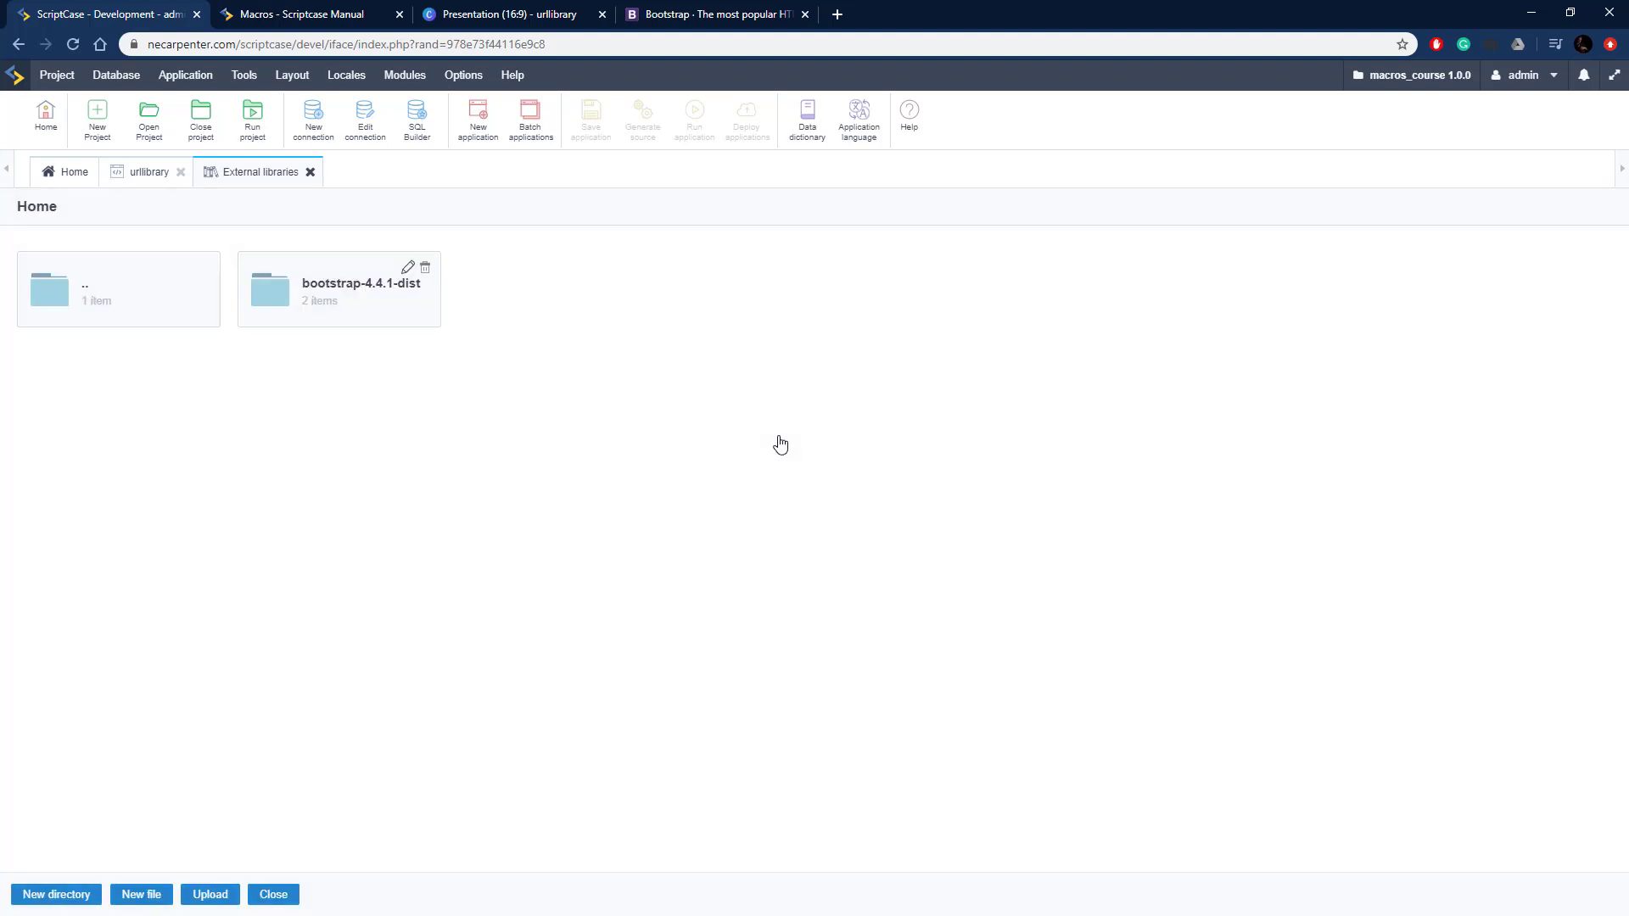
mouse_move(328, 293)
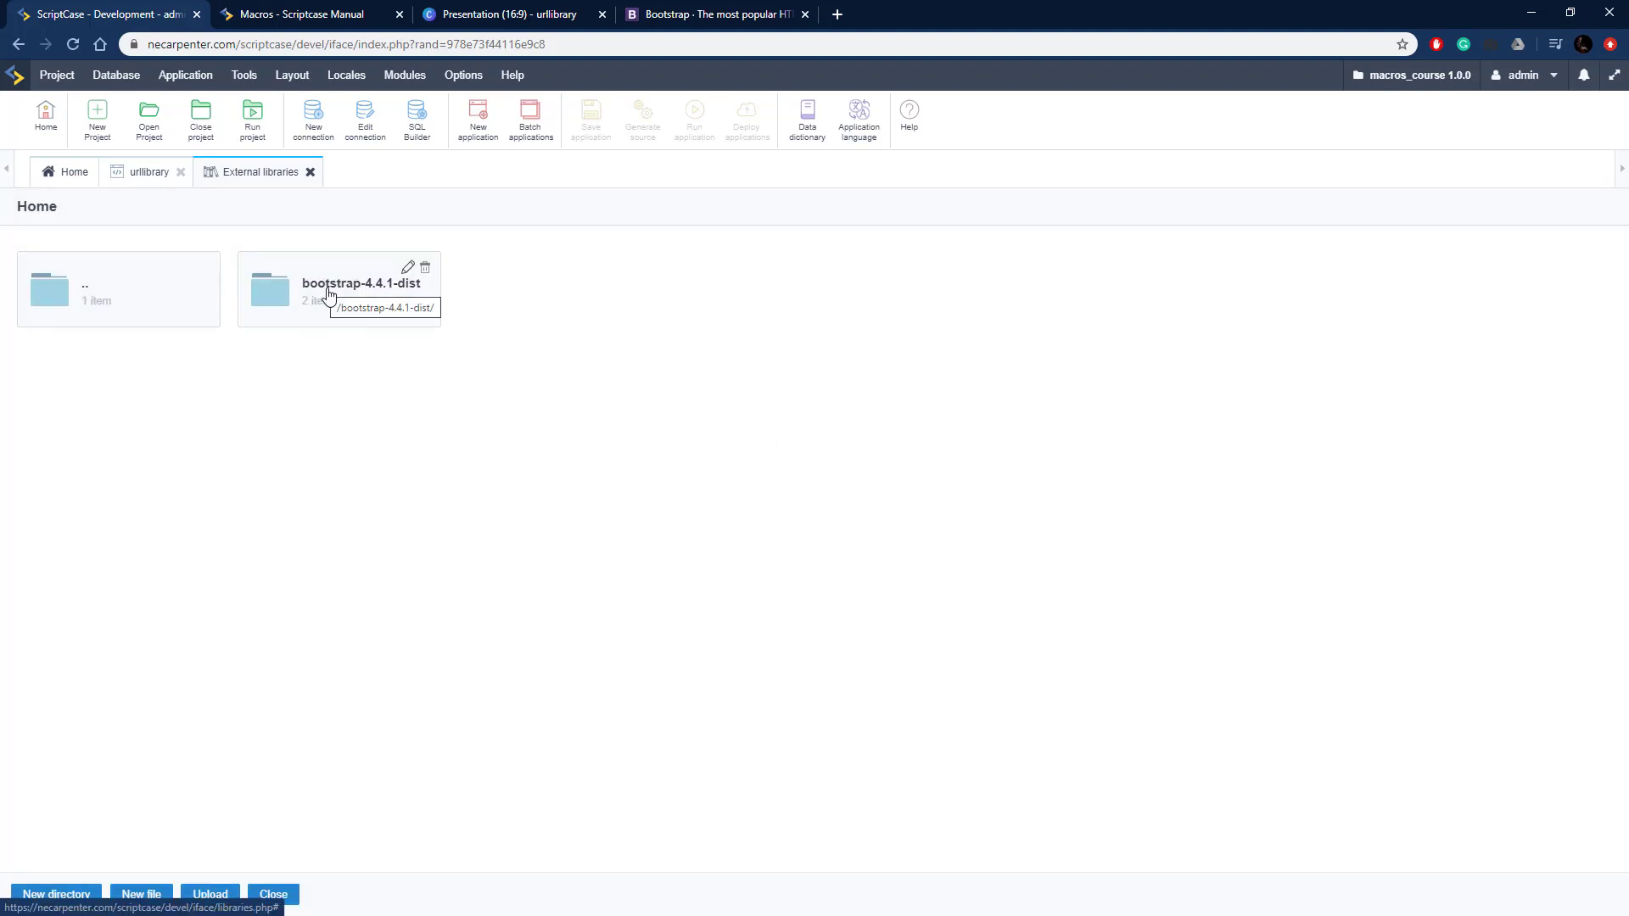
double_click(339, 289)
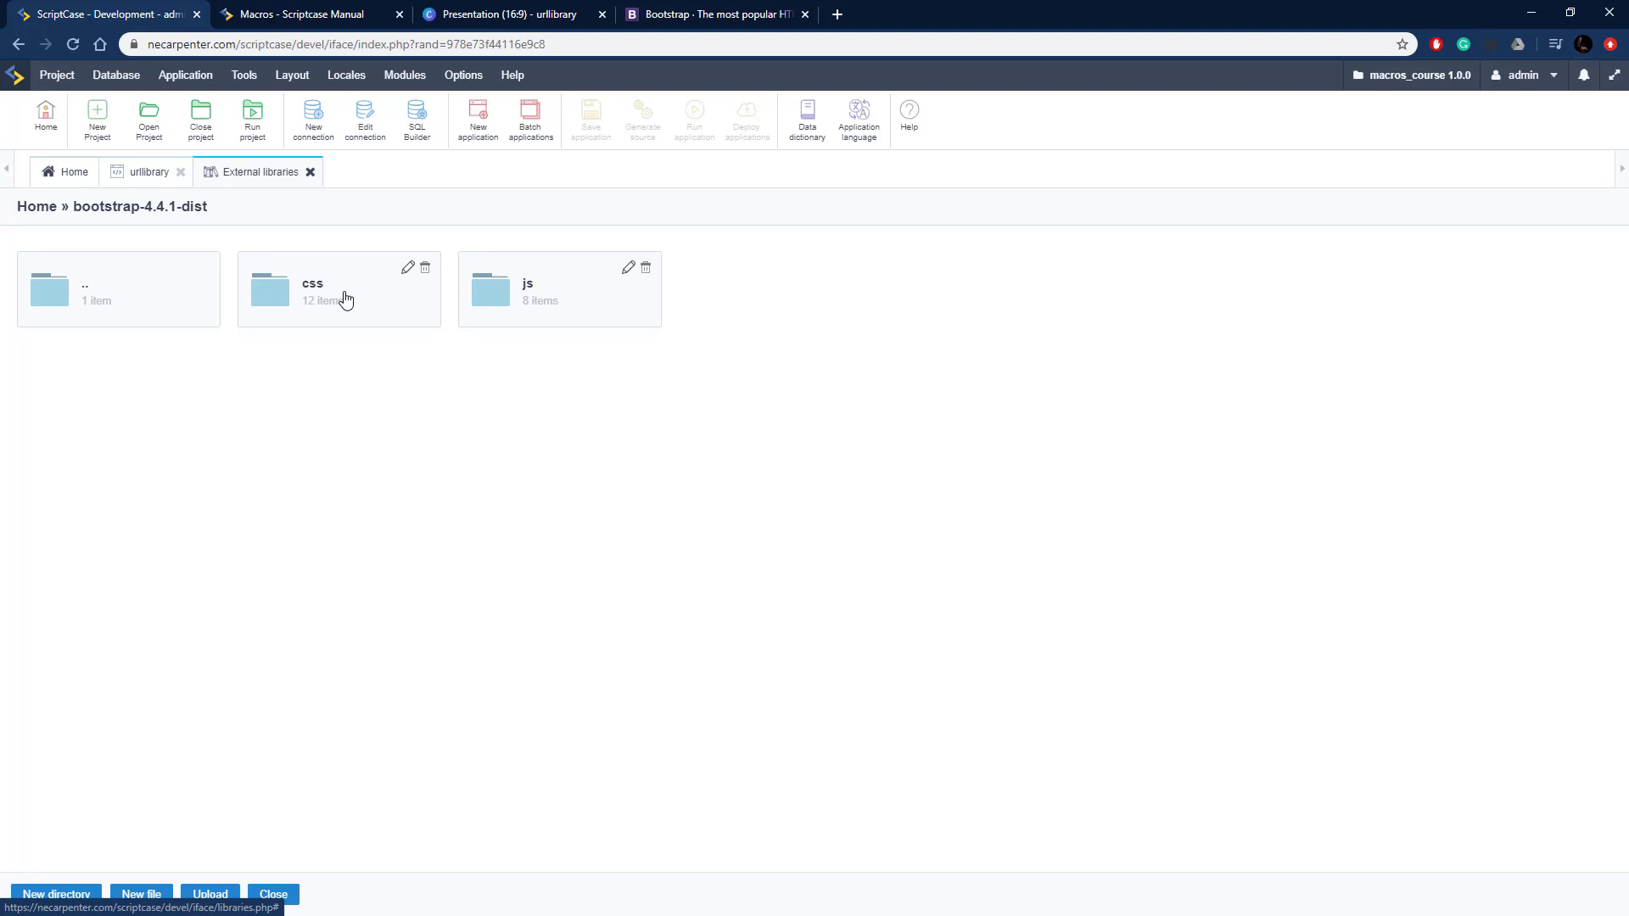
Back at Home, rename the bootstrap-4.4.1-dist folder to bootstrap
left_click(119, 288)
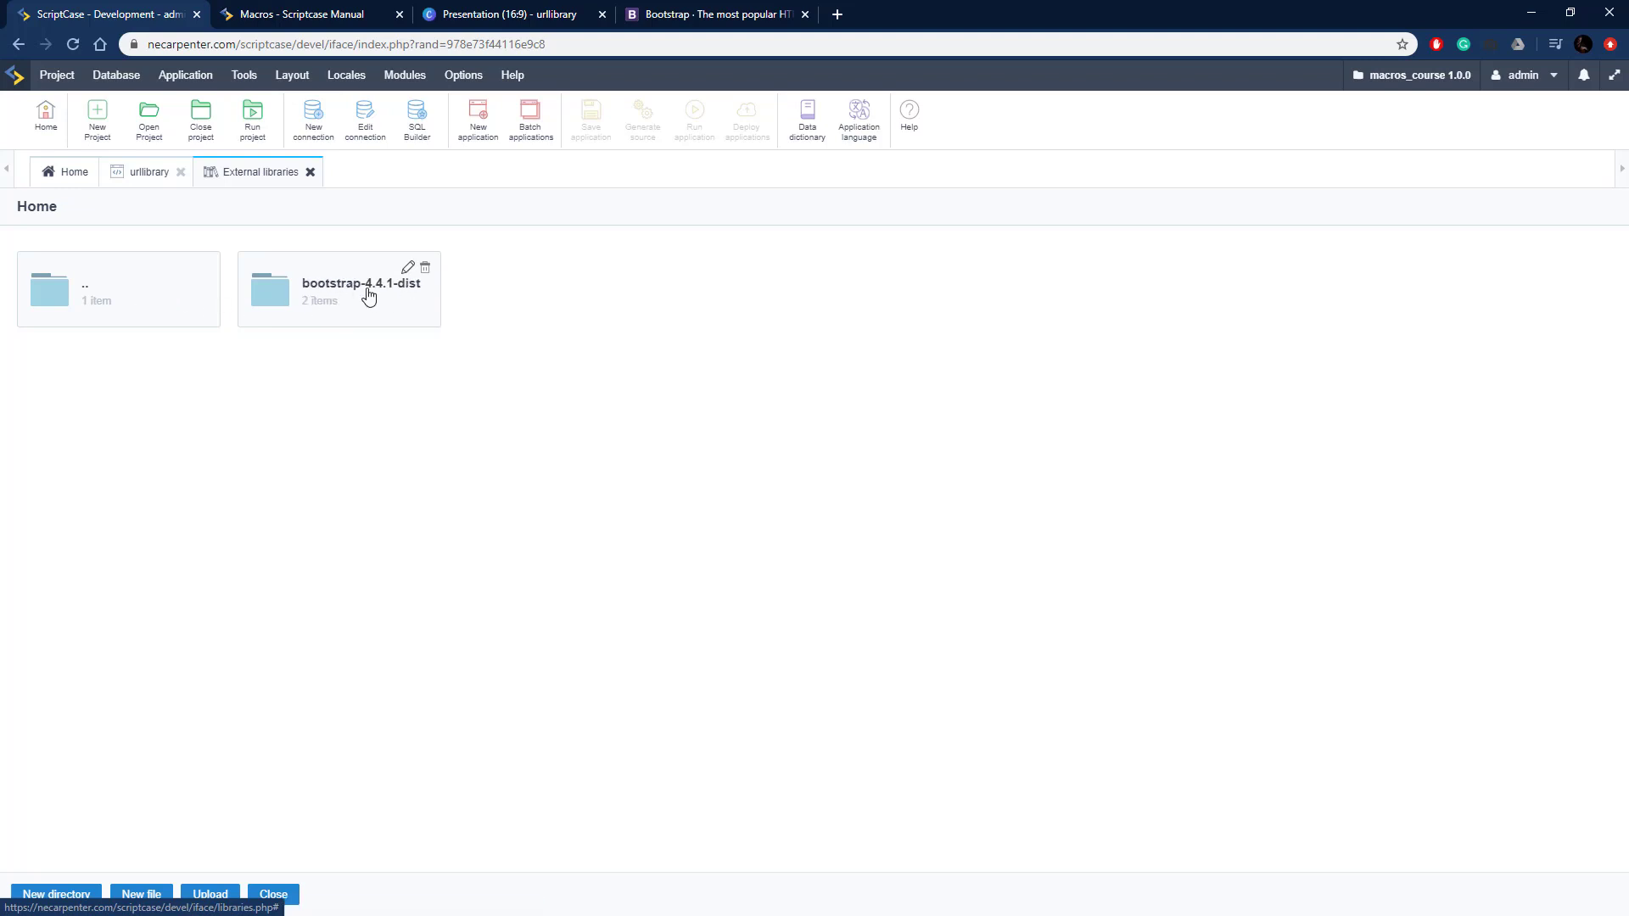
left_click(407, 266)
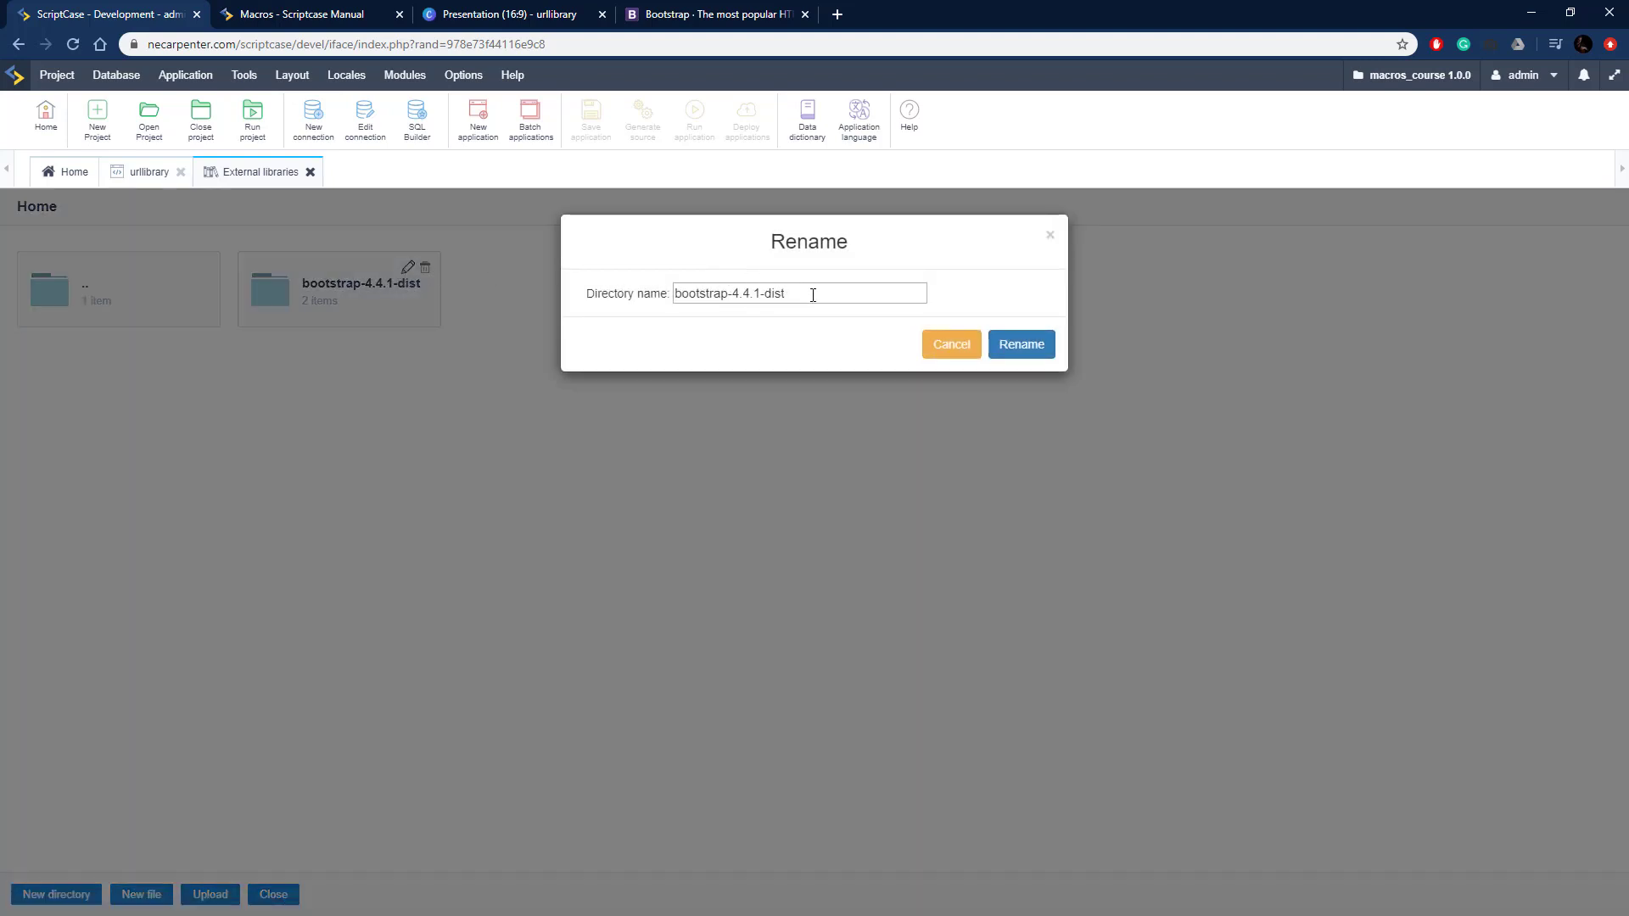
type("bootstrap")
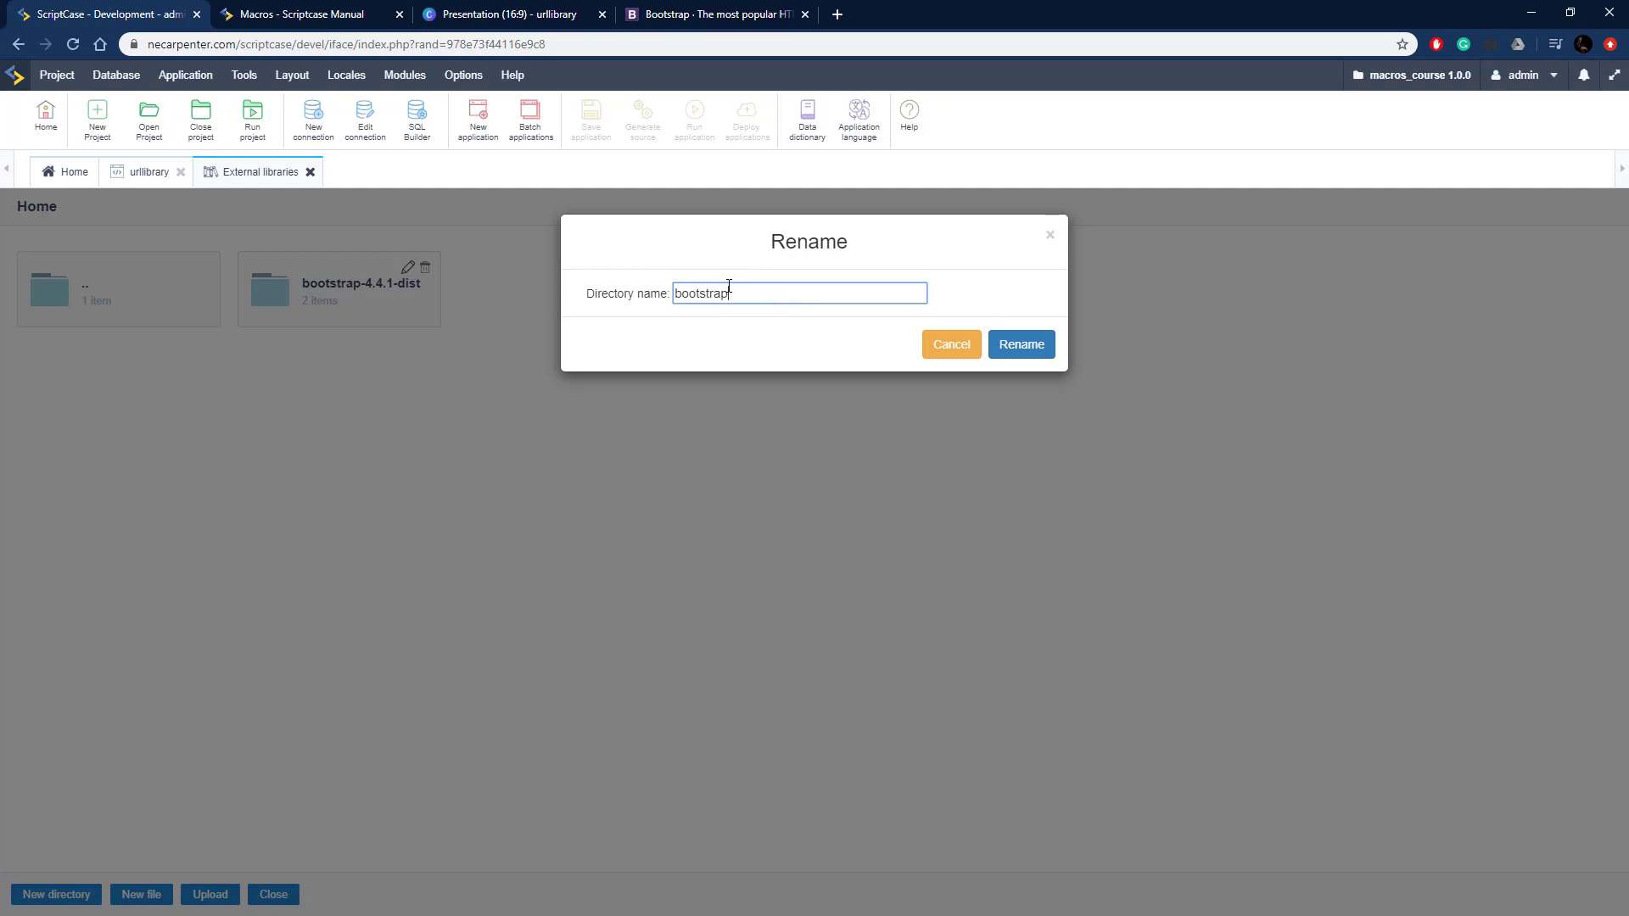
mouse_move(948, 345)
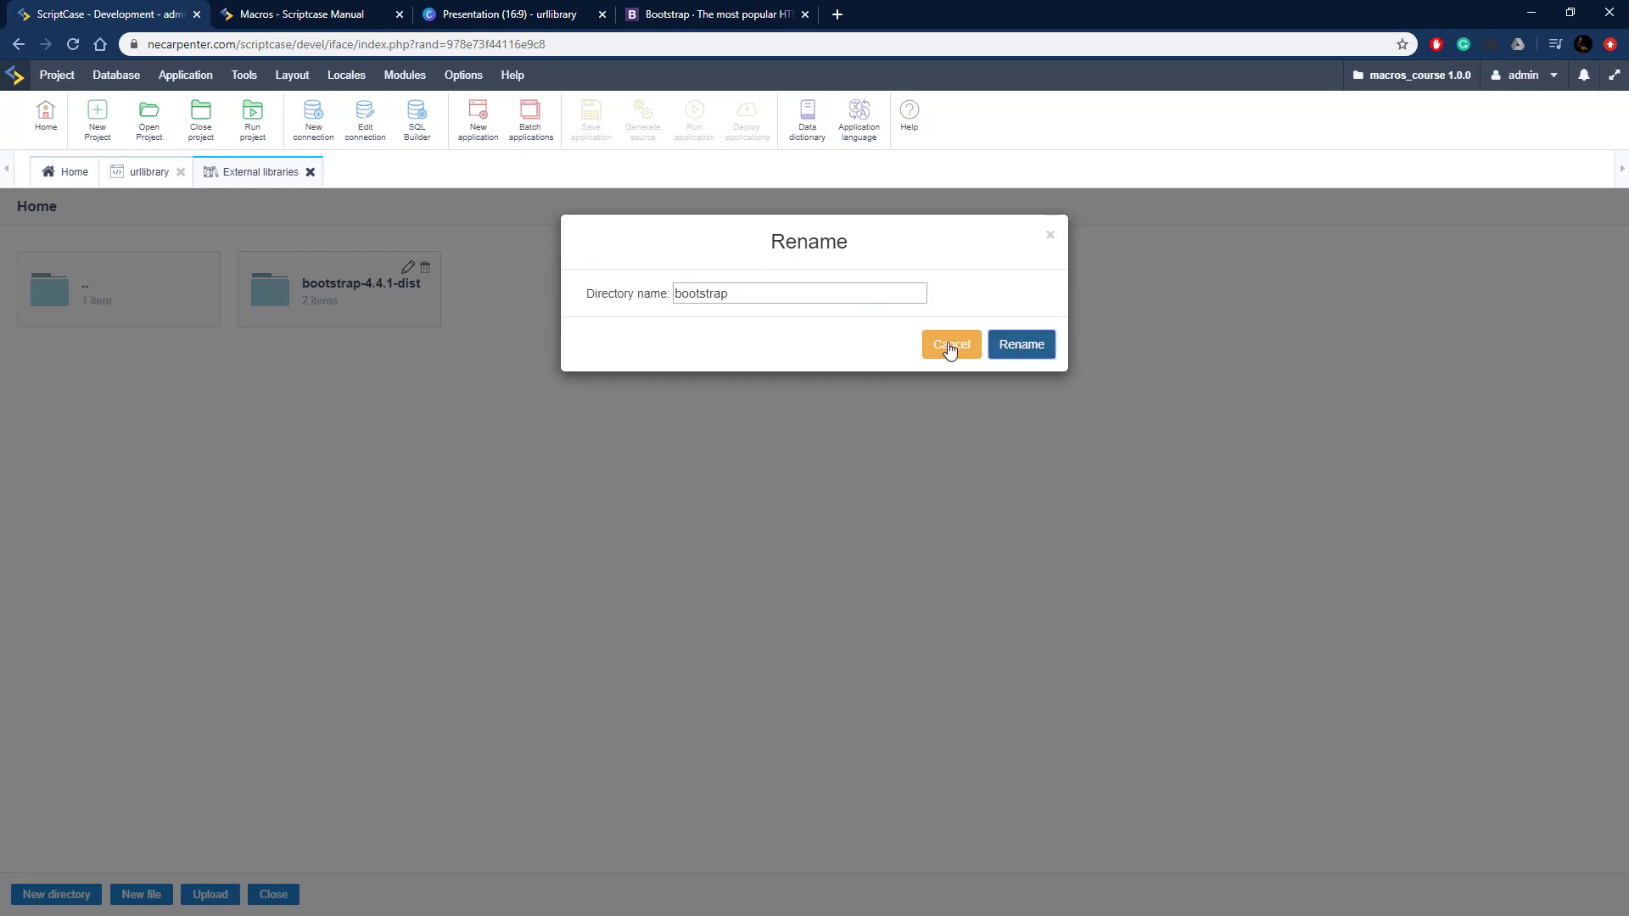
left_click(949, 344)
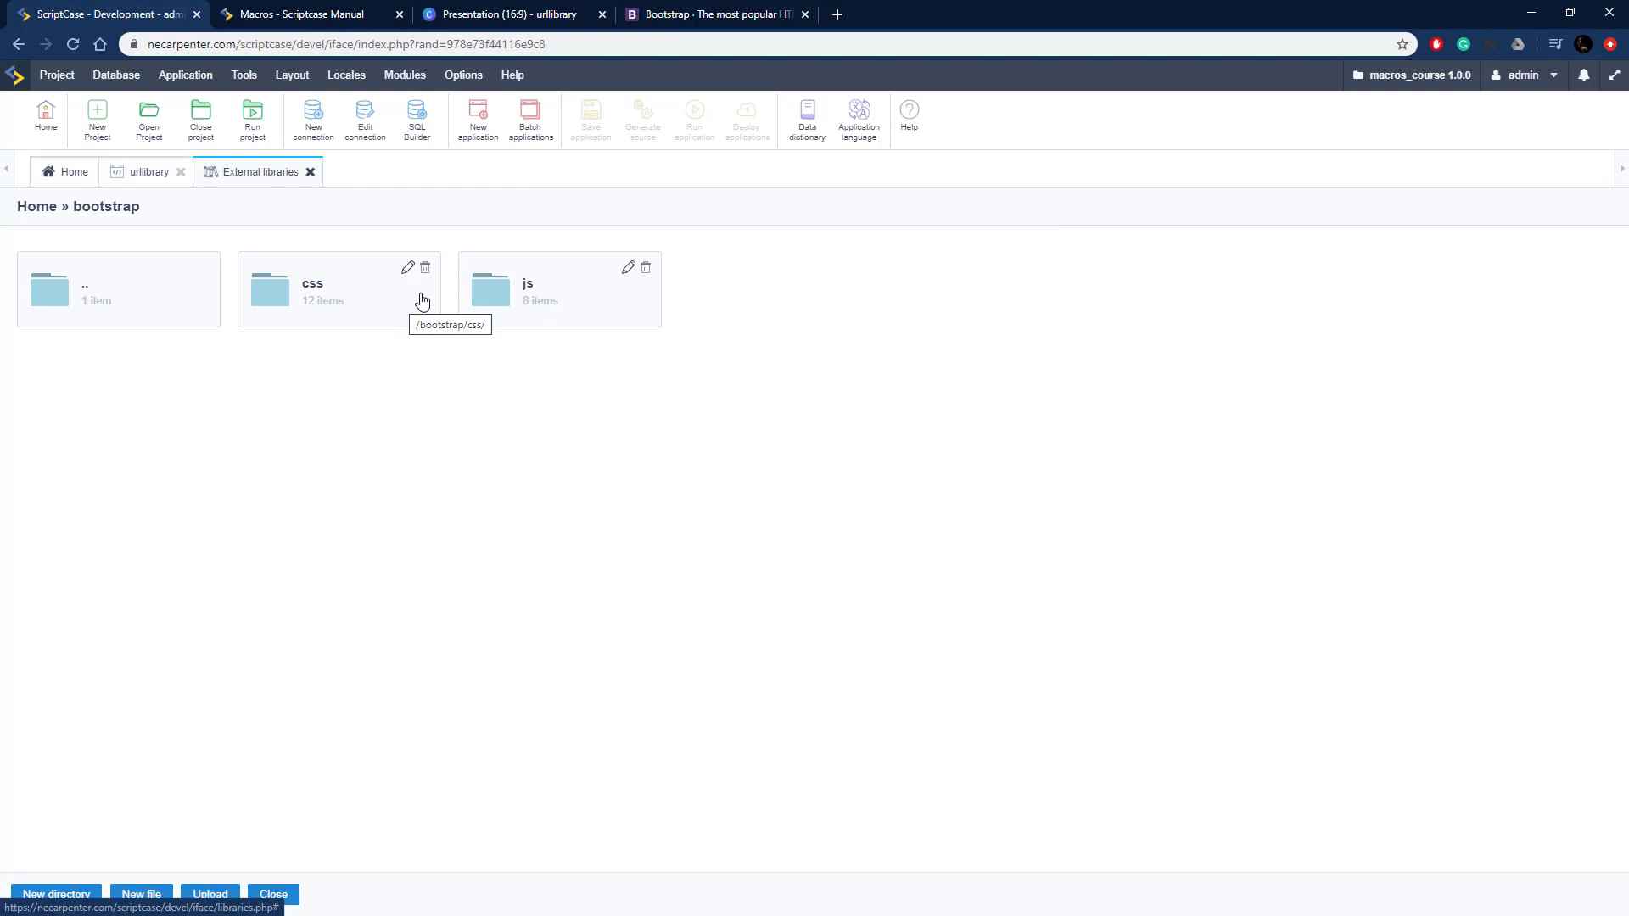
Select the Ex. 1 CSS import code in the Scriptcase macros manual and return to ScriptCase
left_click(302, 13)
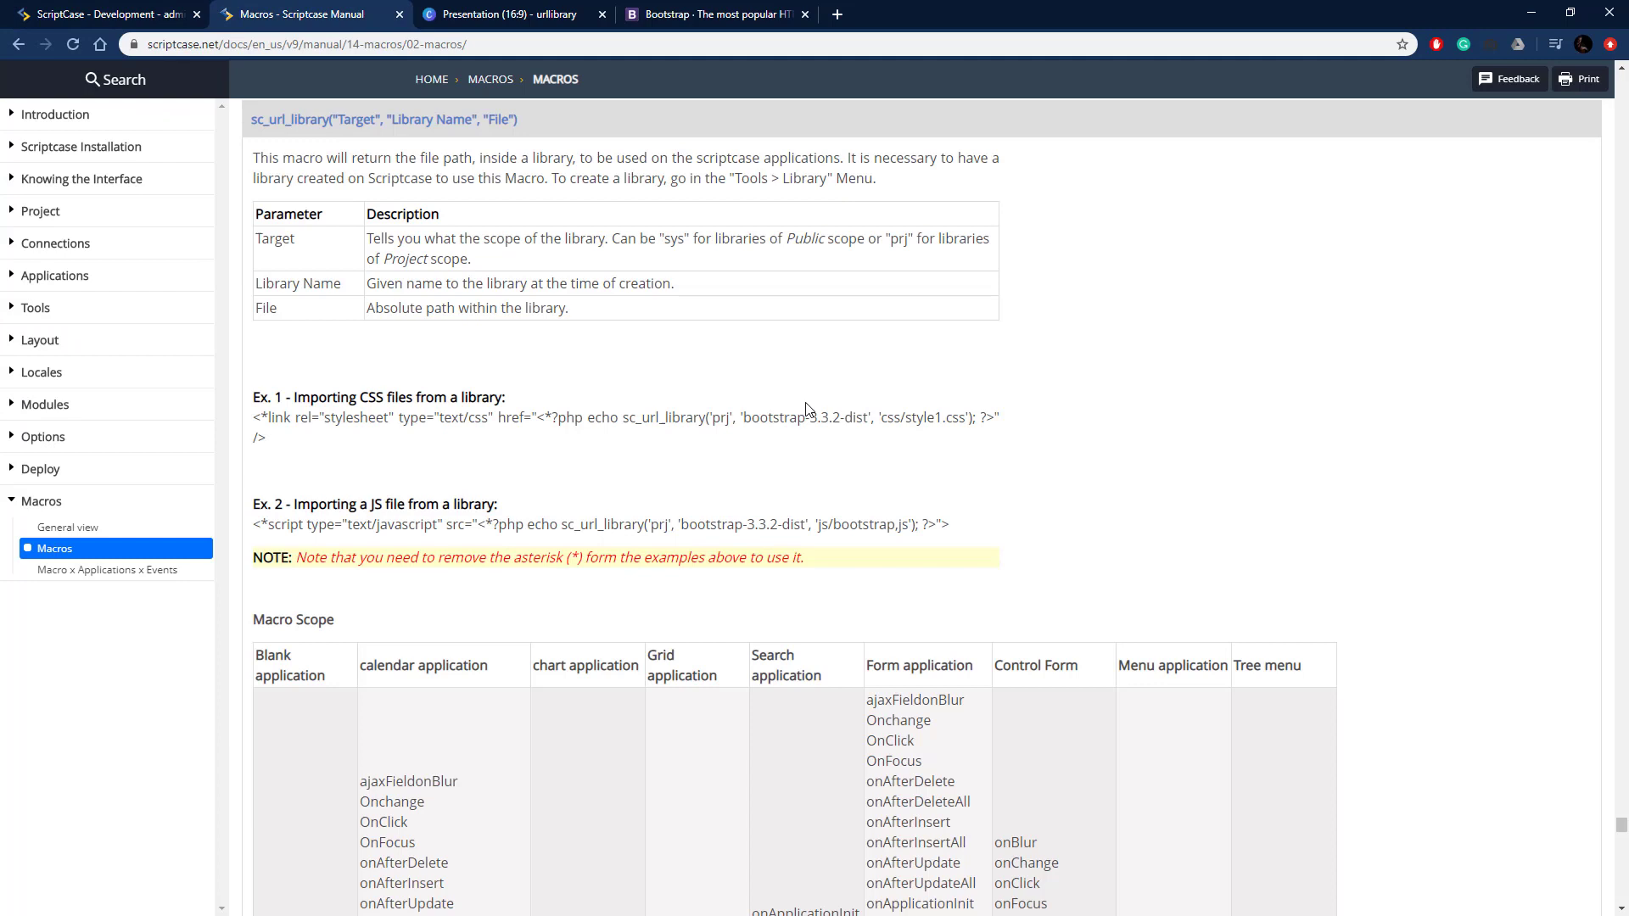
mouse_move(850, 531)
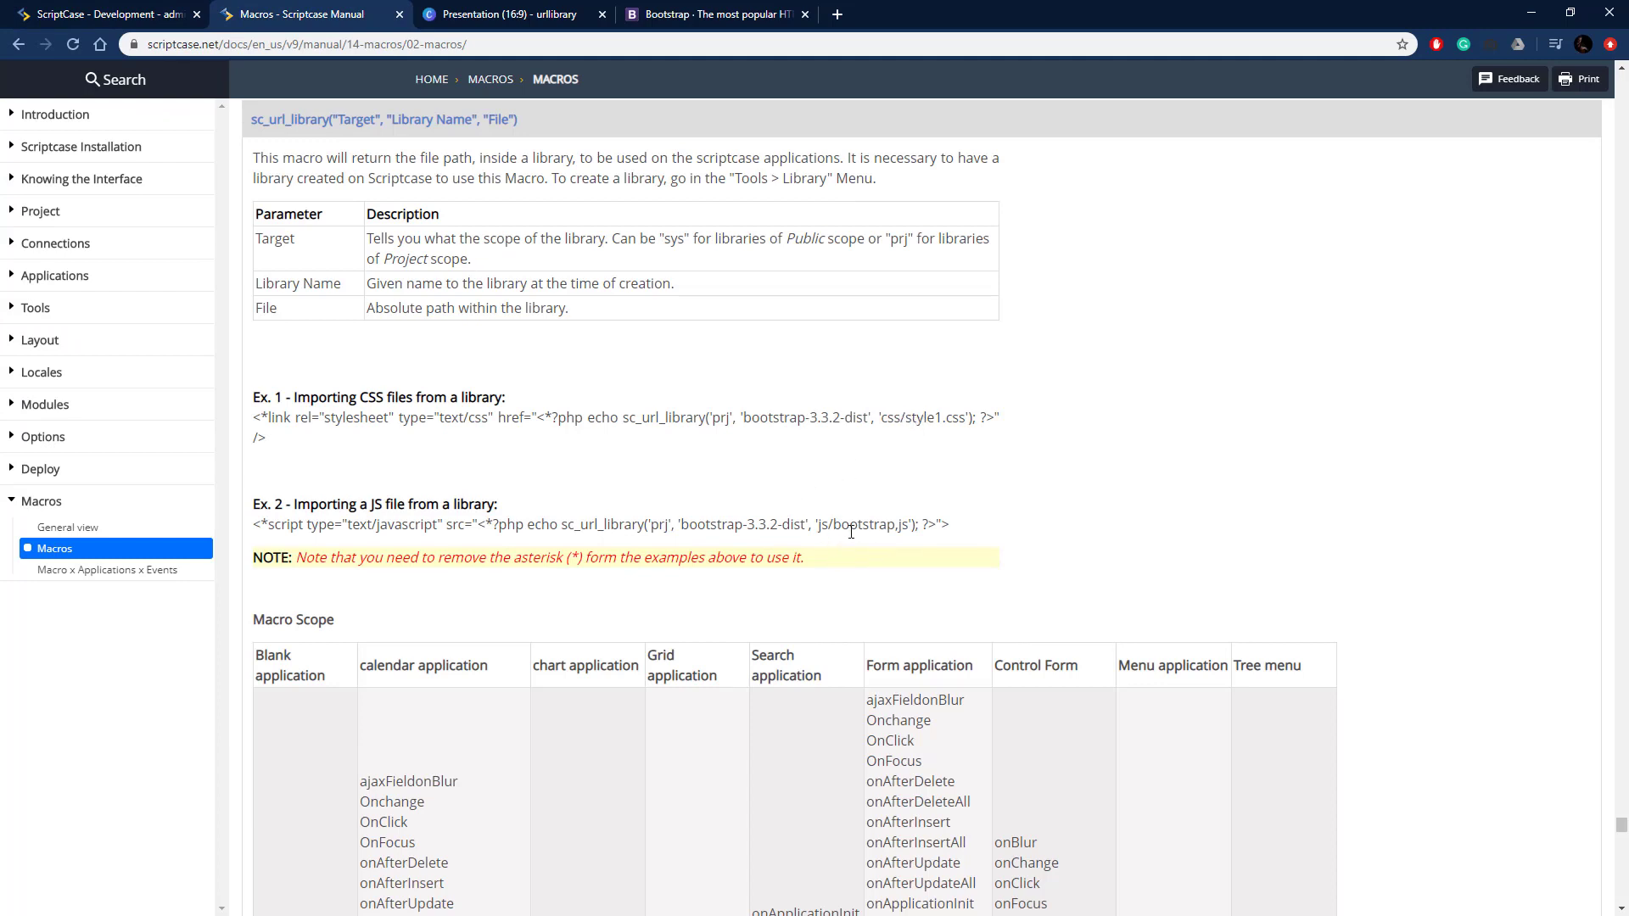
mouse_move(808, 505)
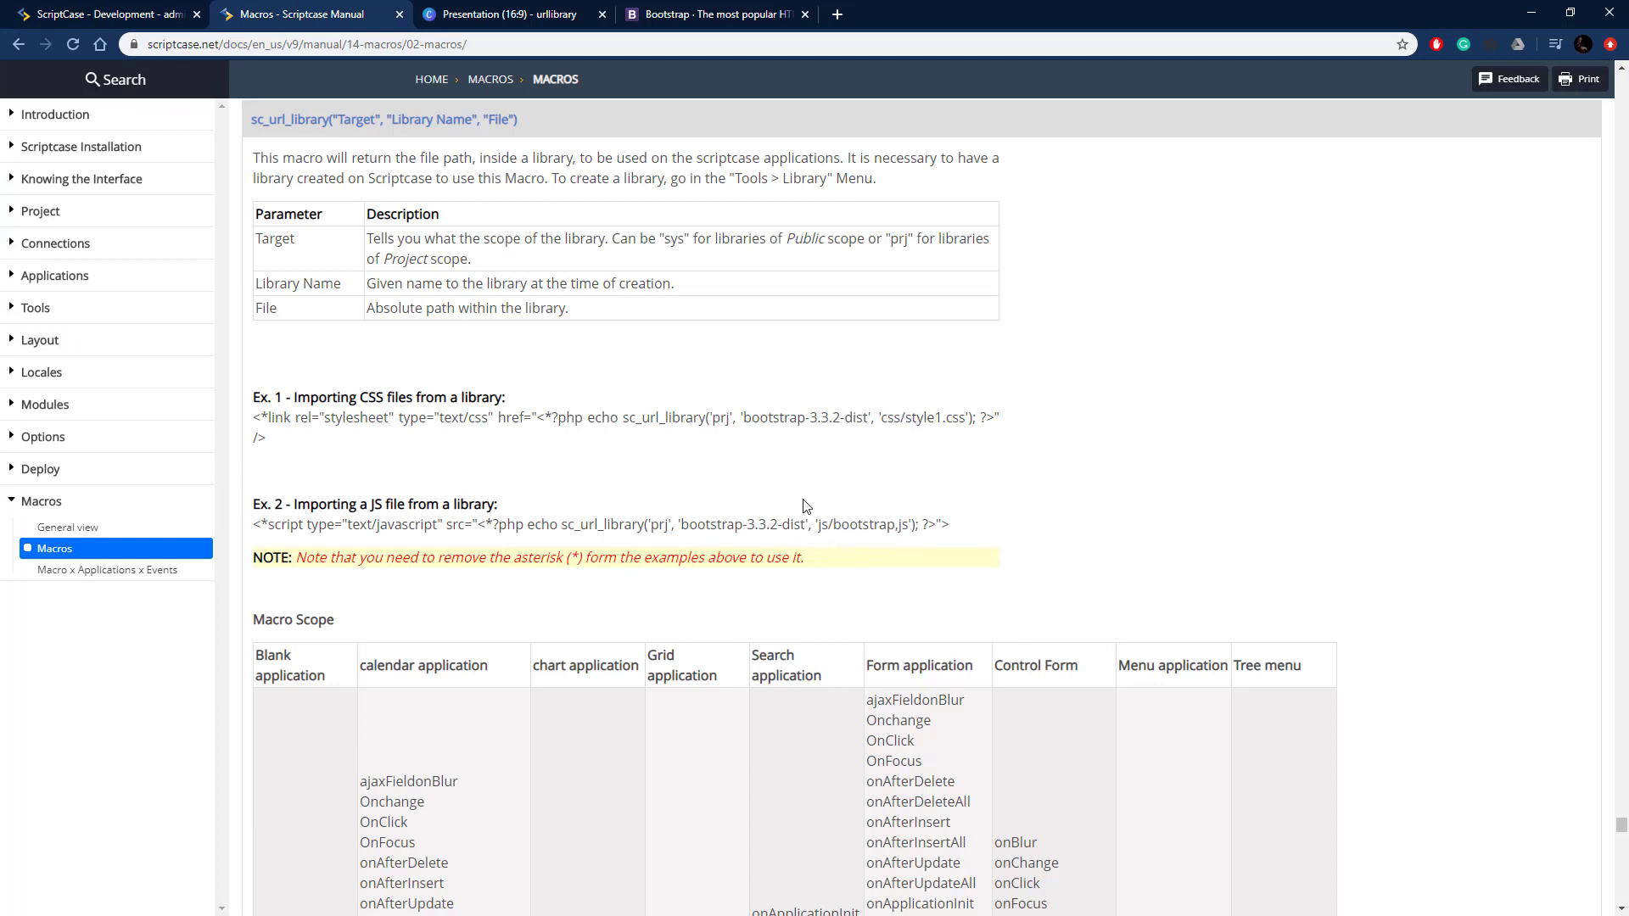
mouse_move(422, 455)
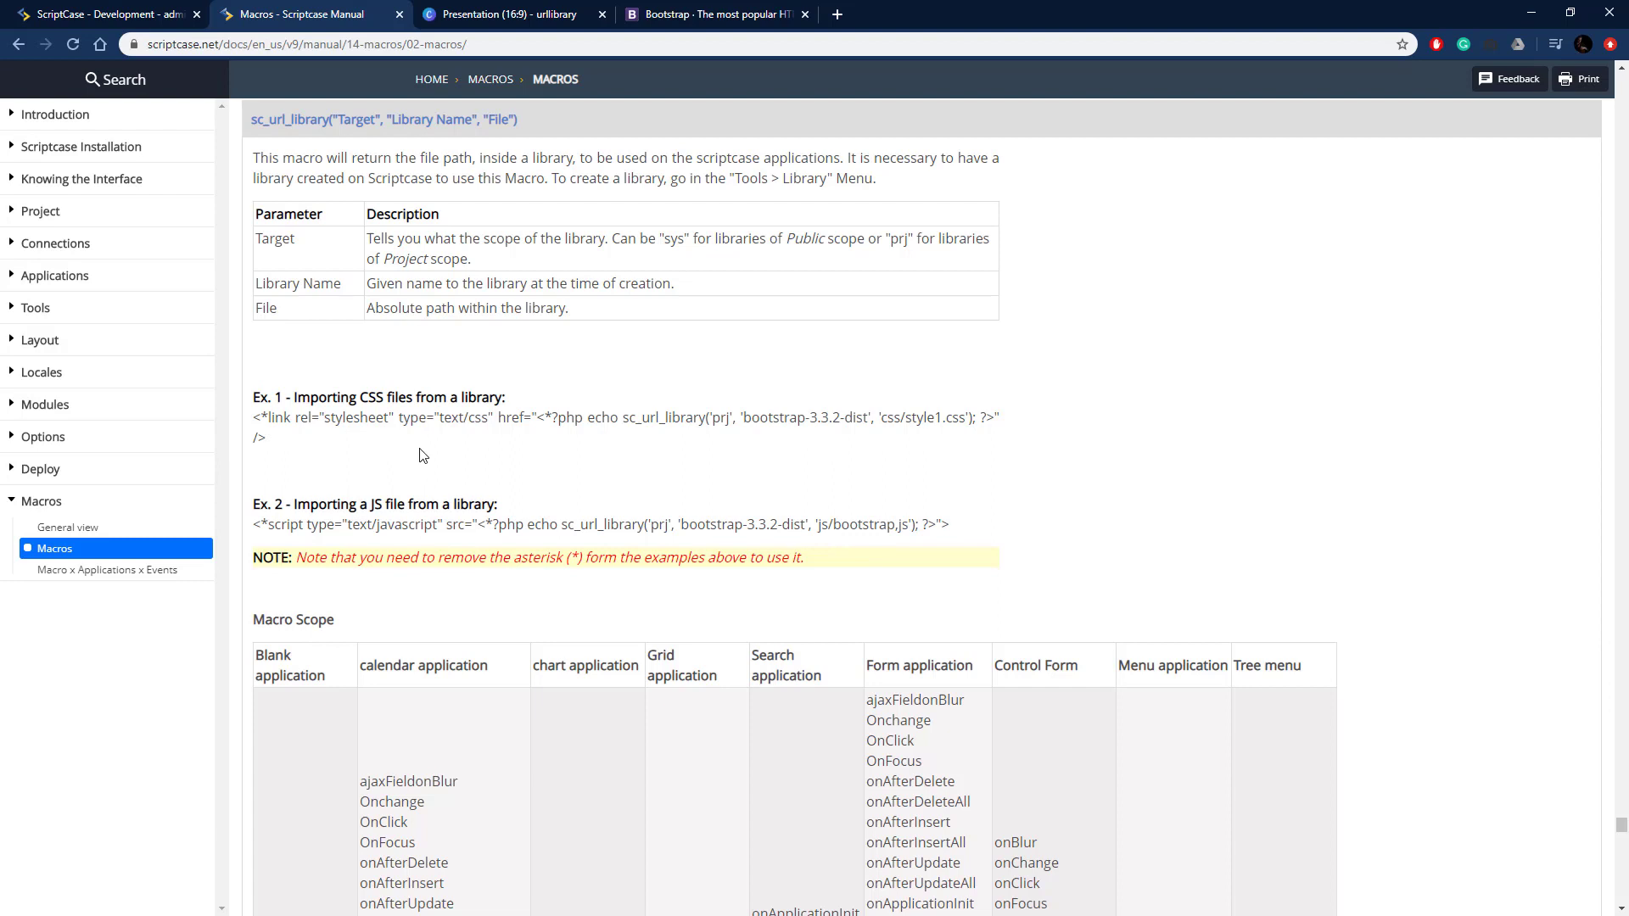
mouse_move(318, 417)
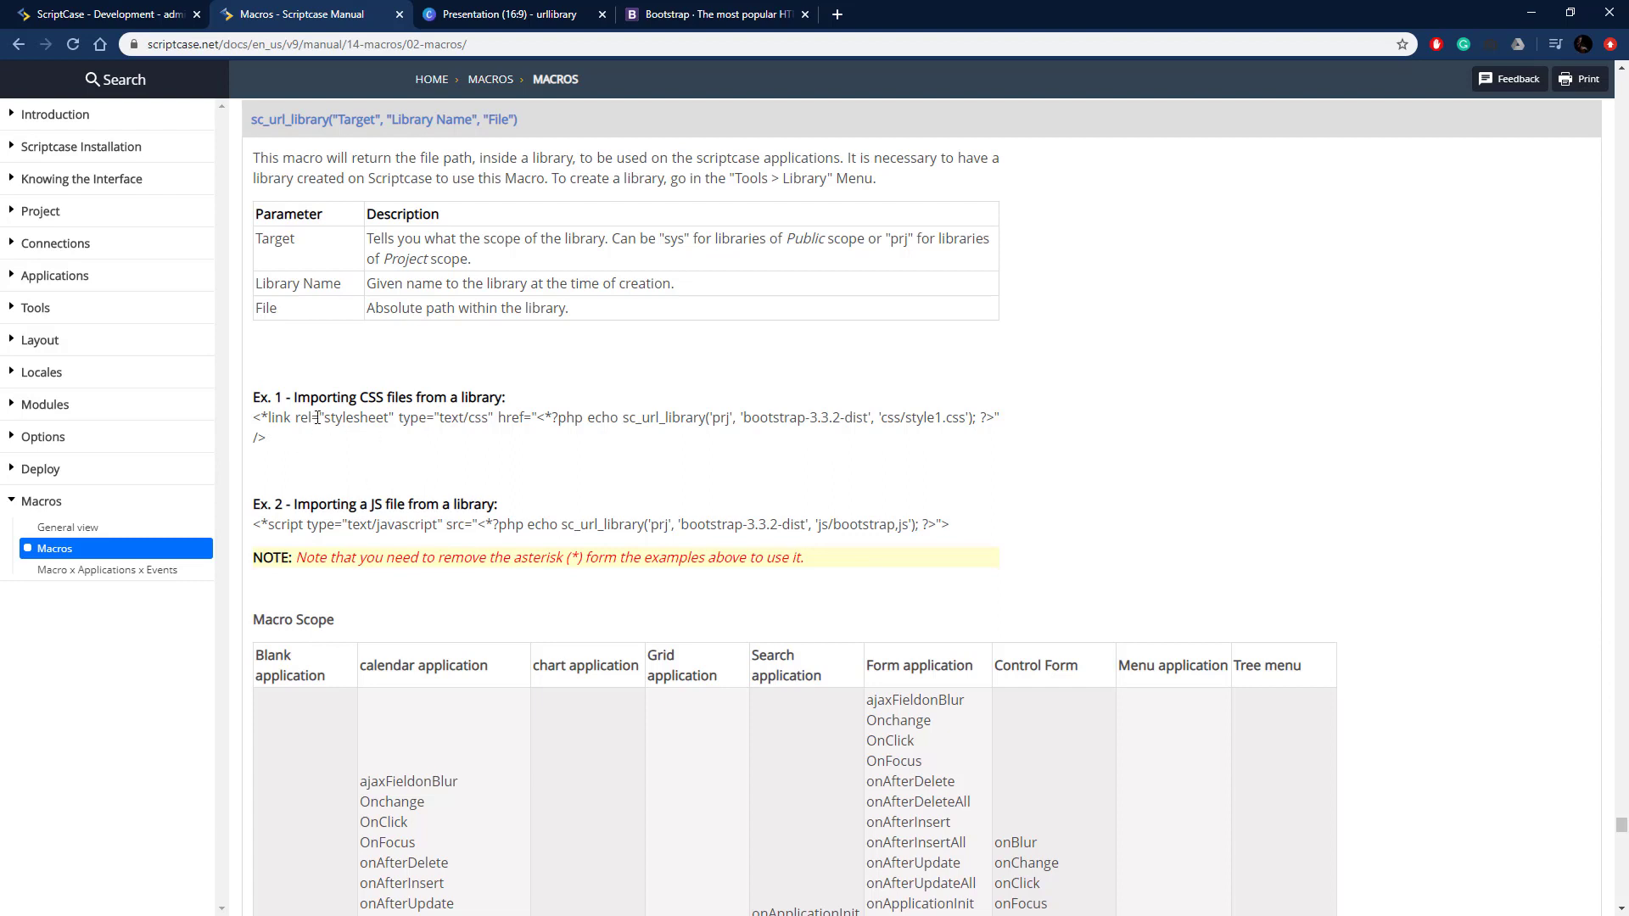
double_click(258, 437)
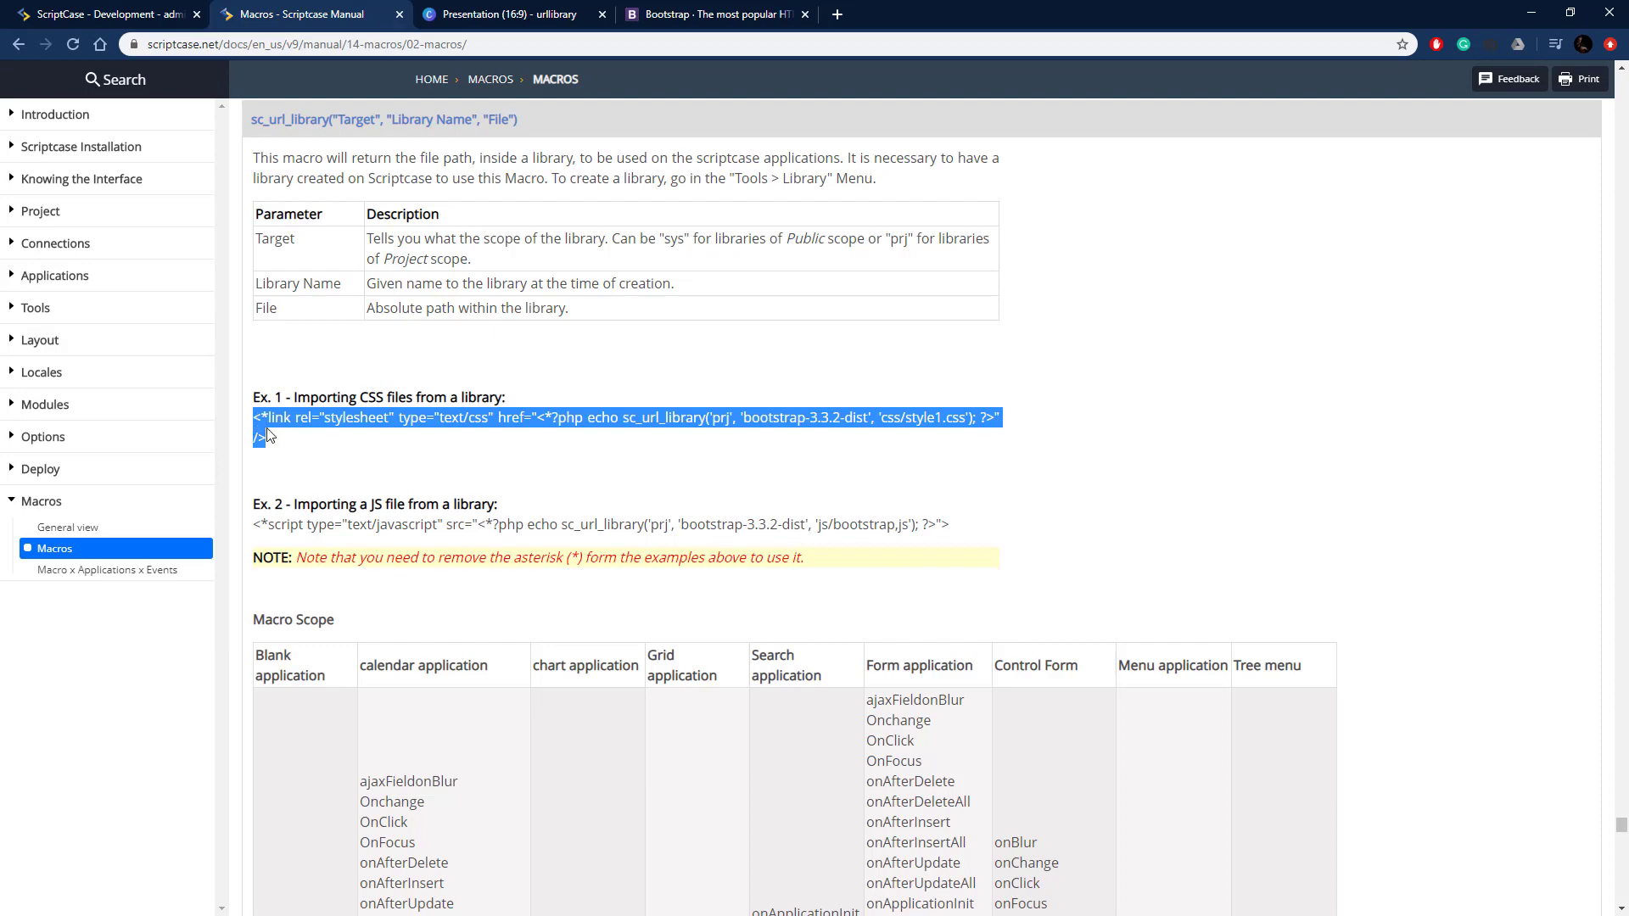
left_click(103, 13)
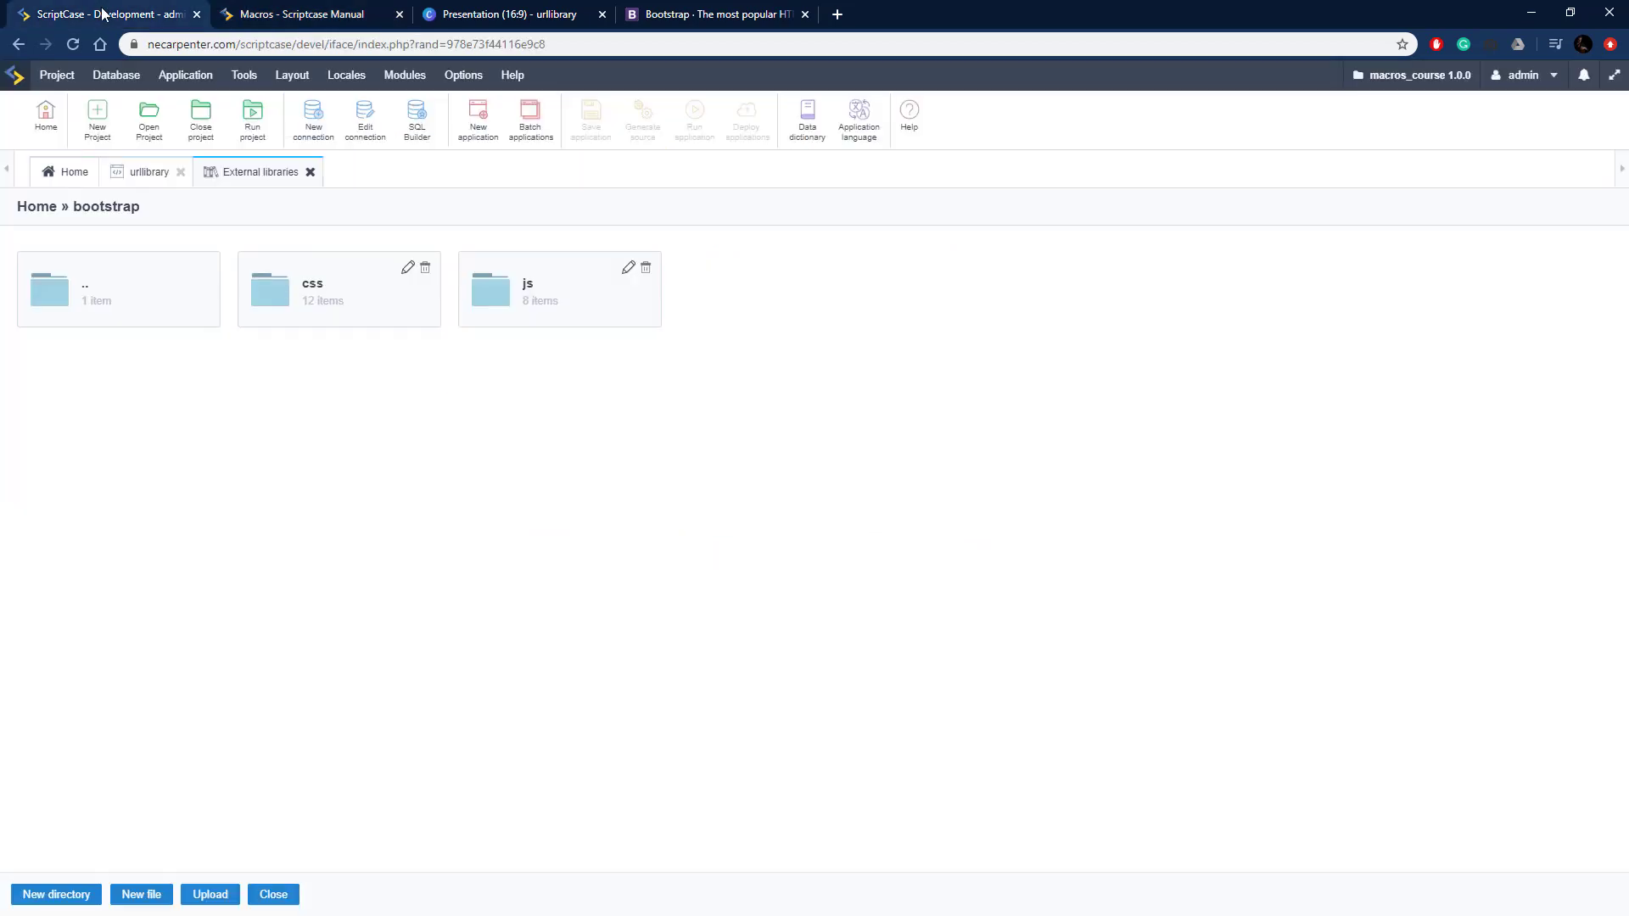
In urllibrary's onExecute, close PHP with ?>, reopen <?php, and write a <head></head> block between them
left_click(146, 171)
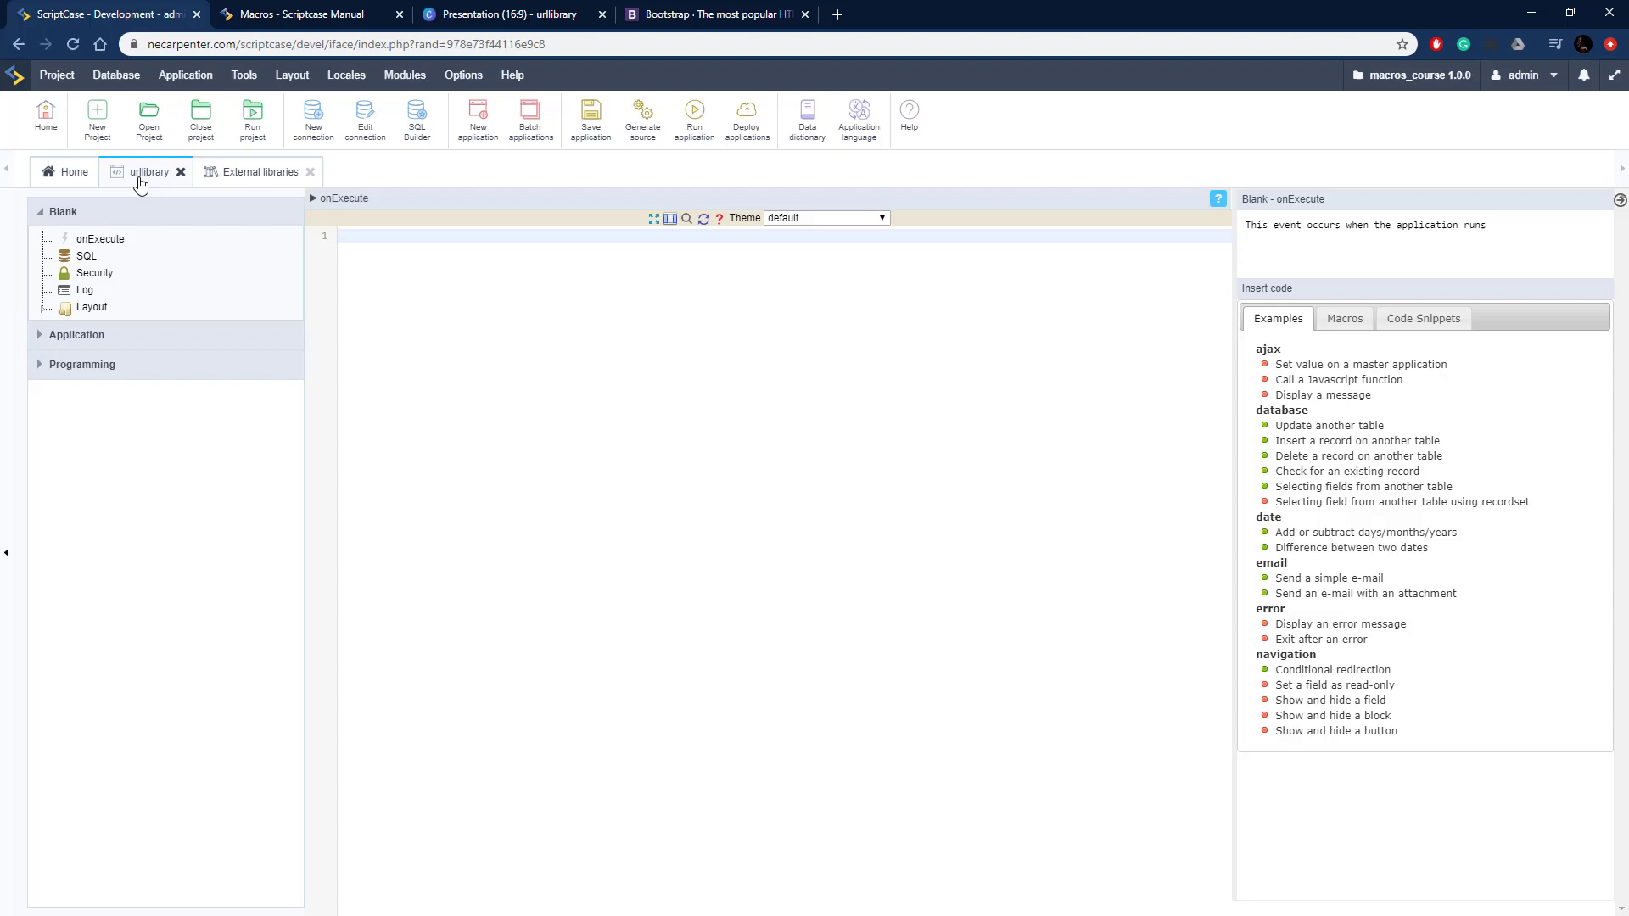
left_click(402, 234)
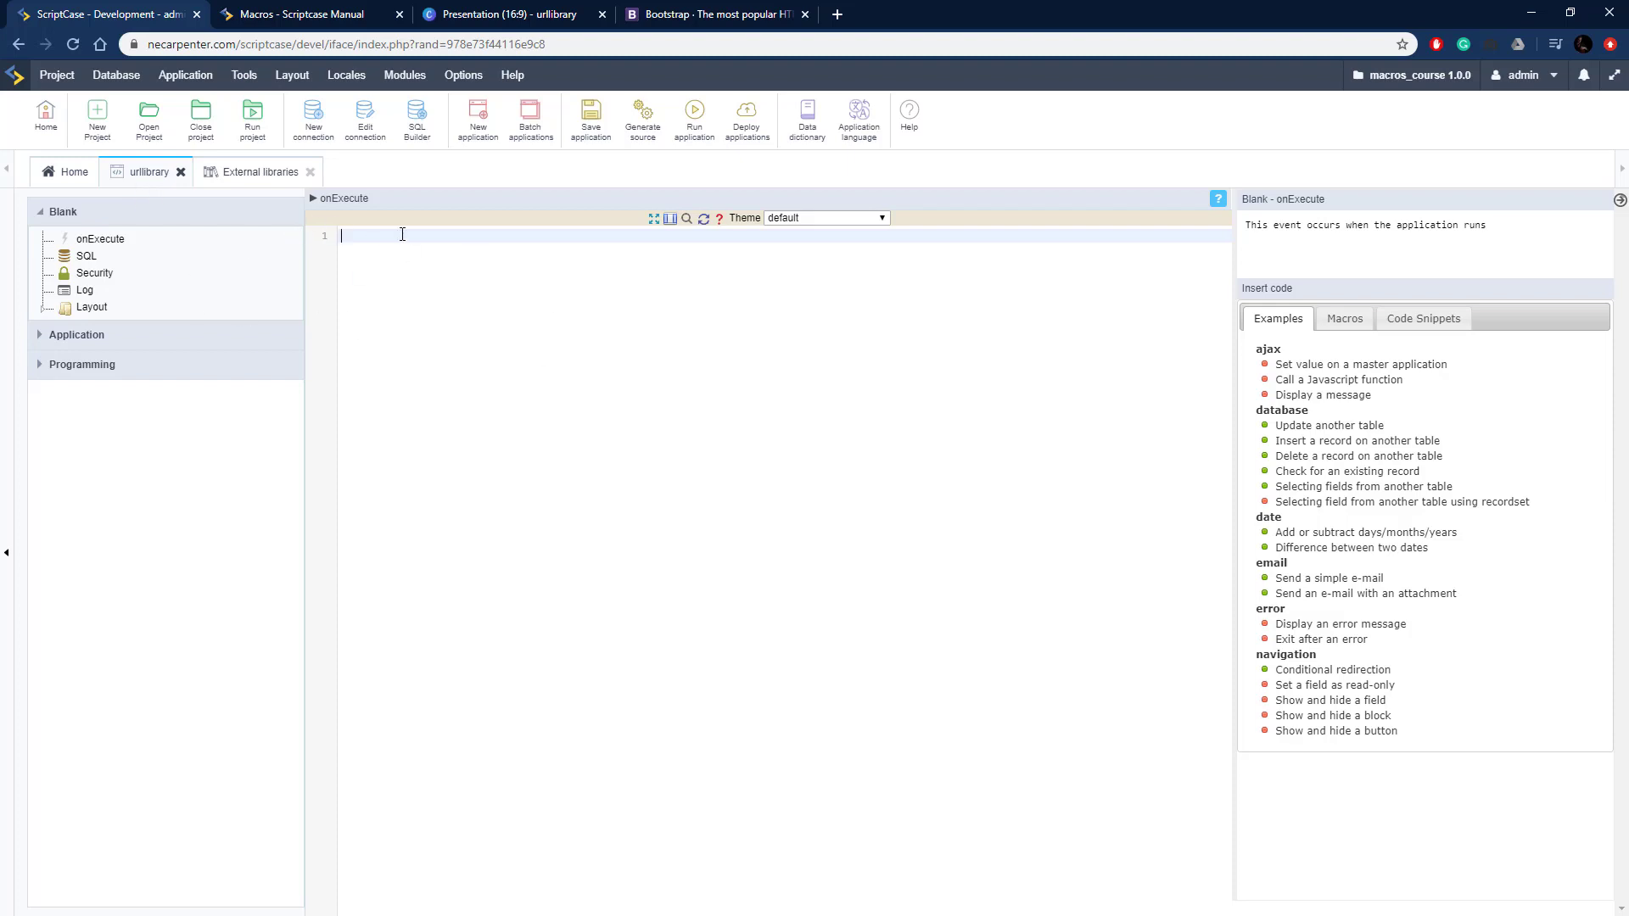
type(">")
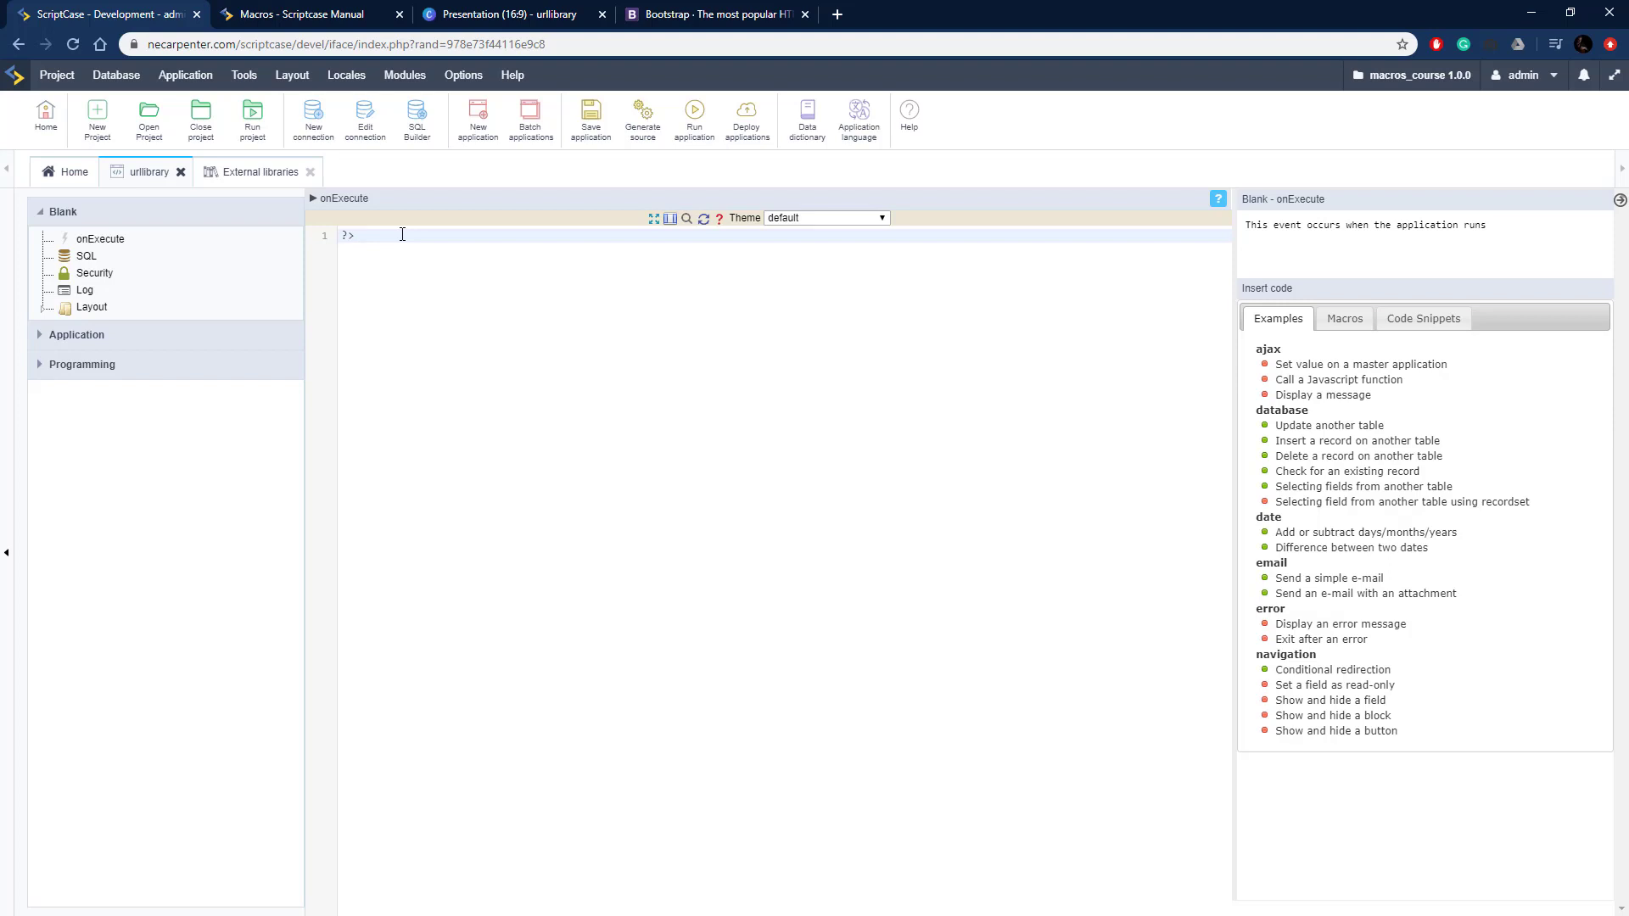
type("<?php")
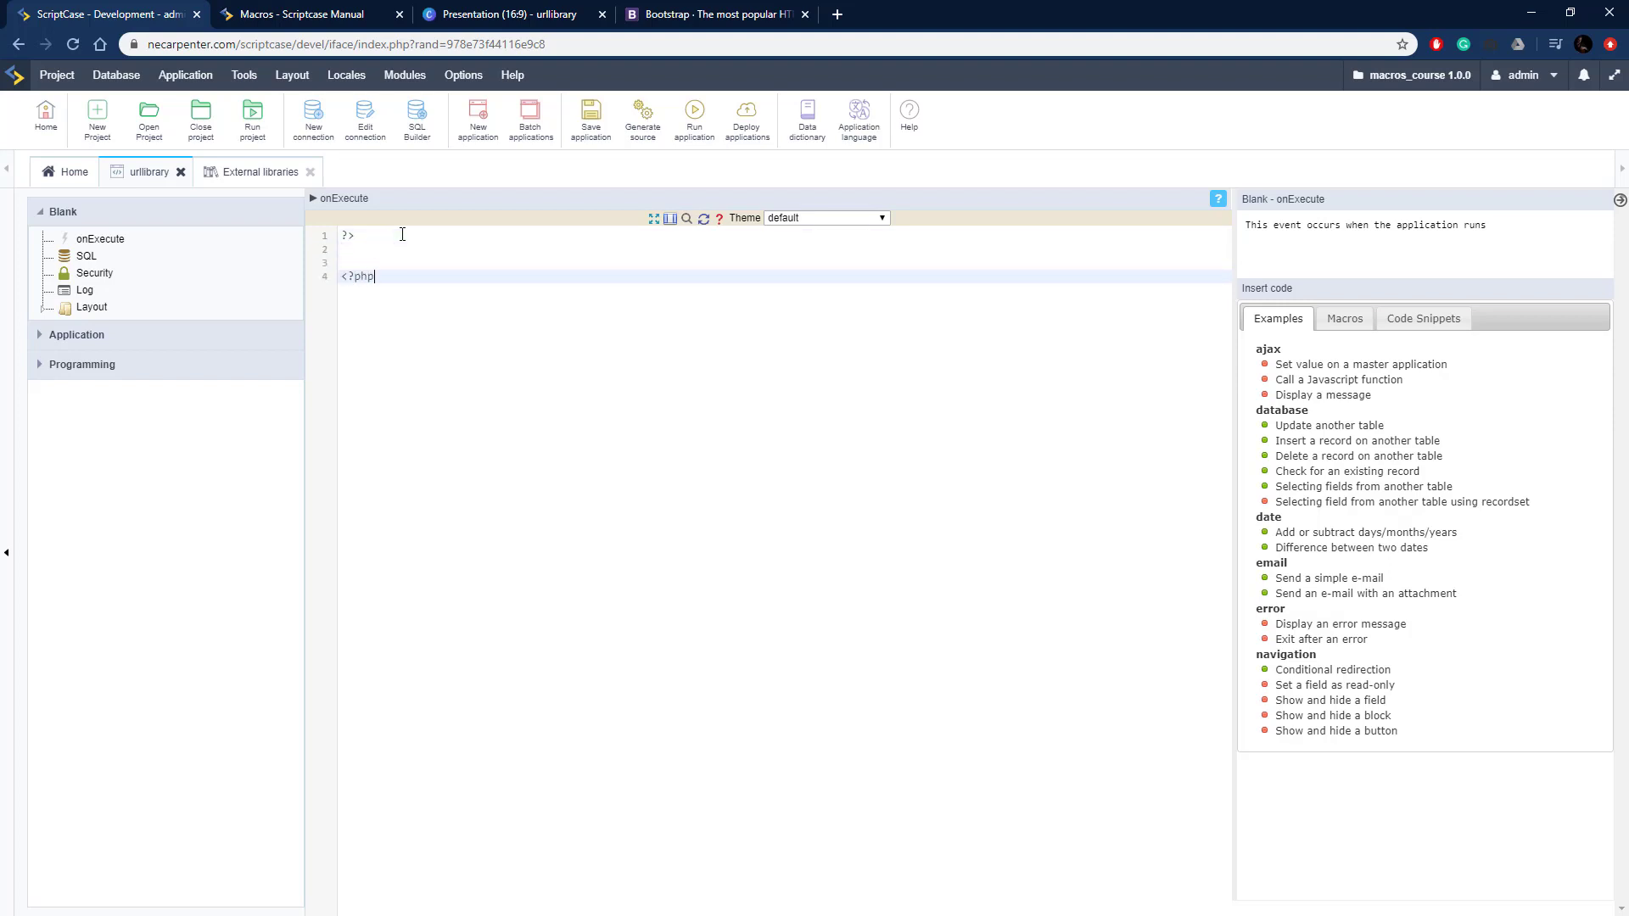
left_click(345, 249)
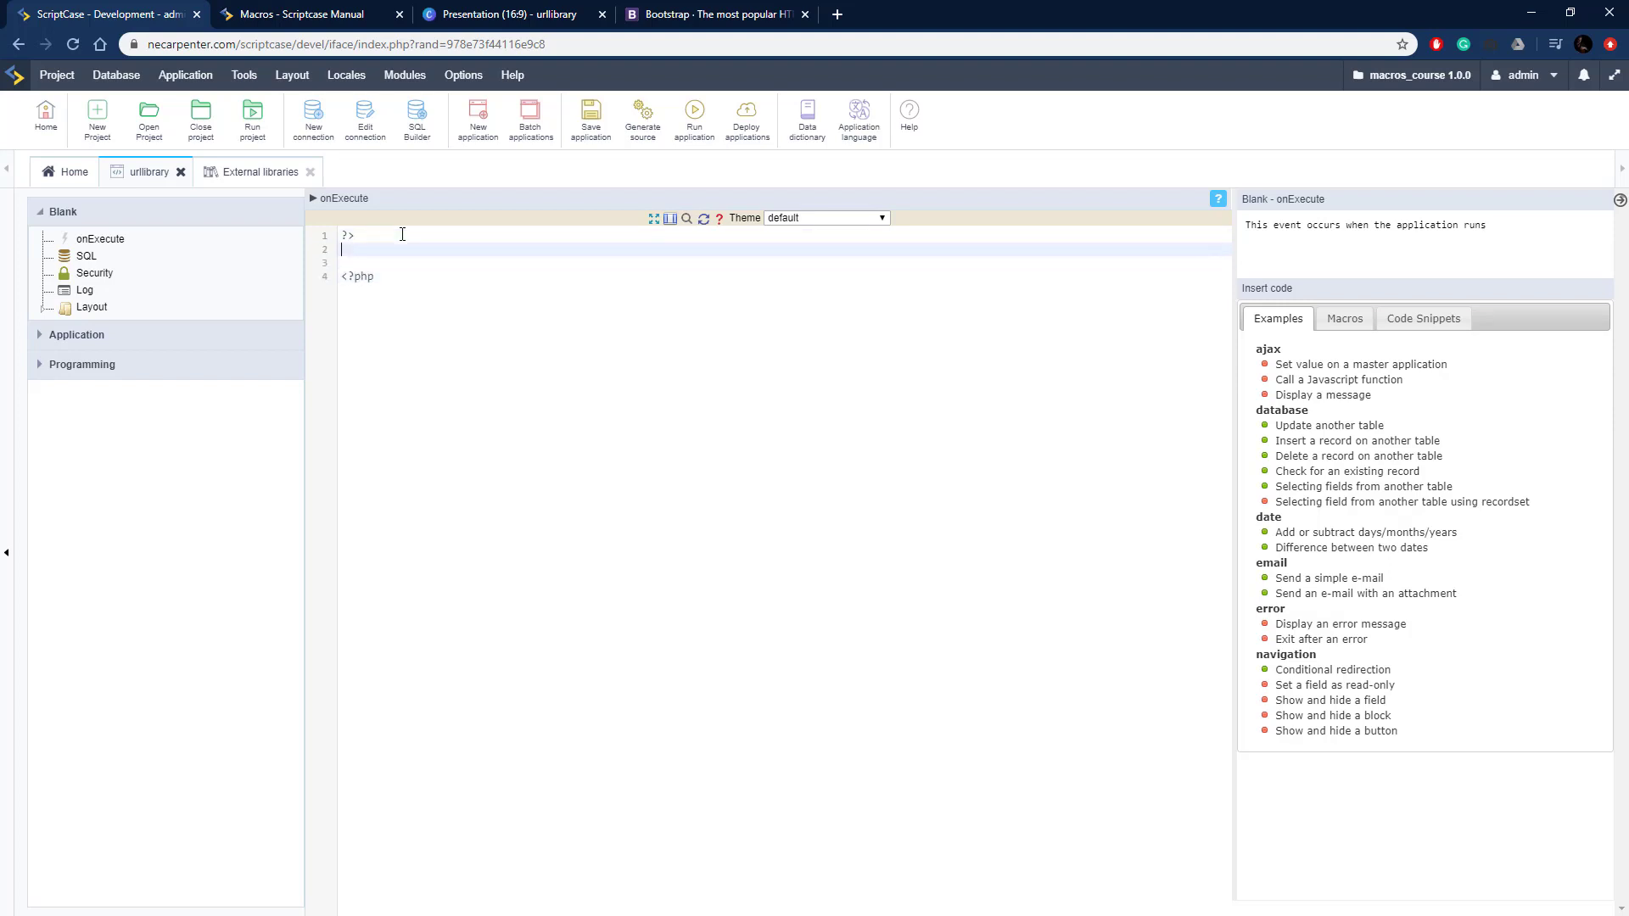
type("<head<")
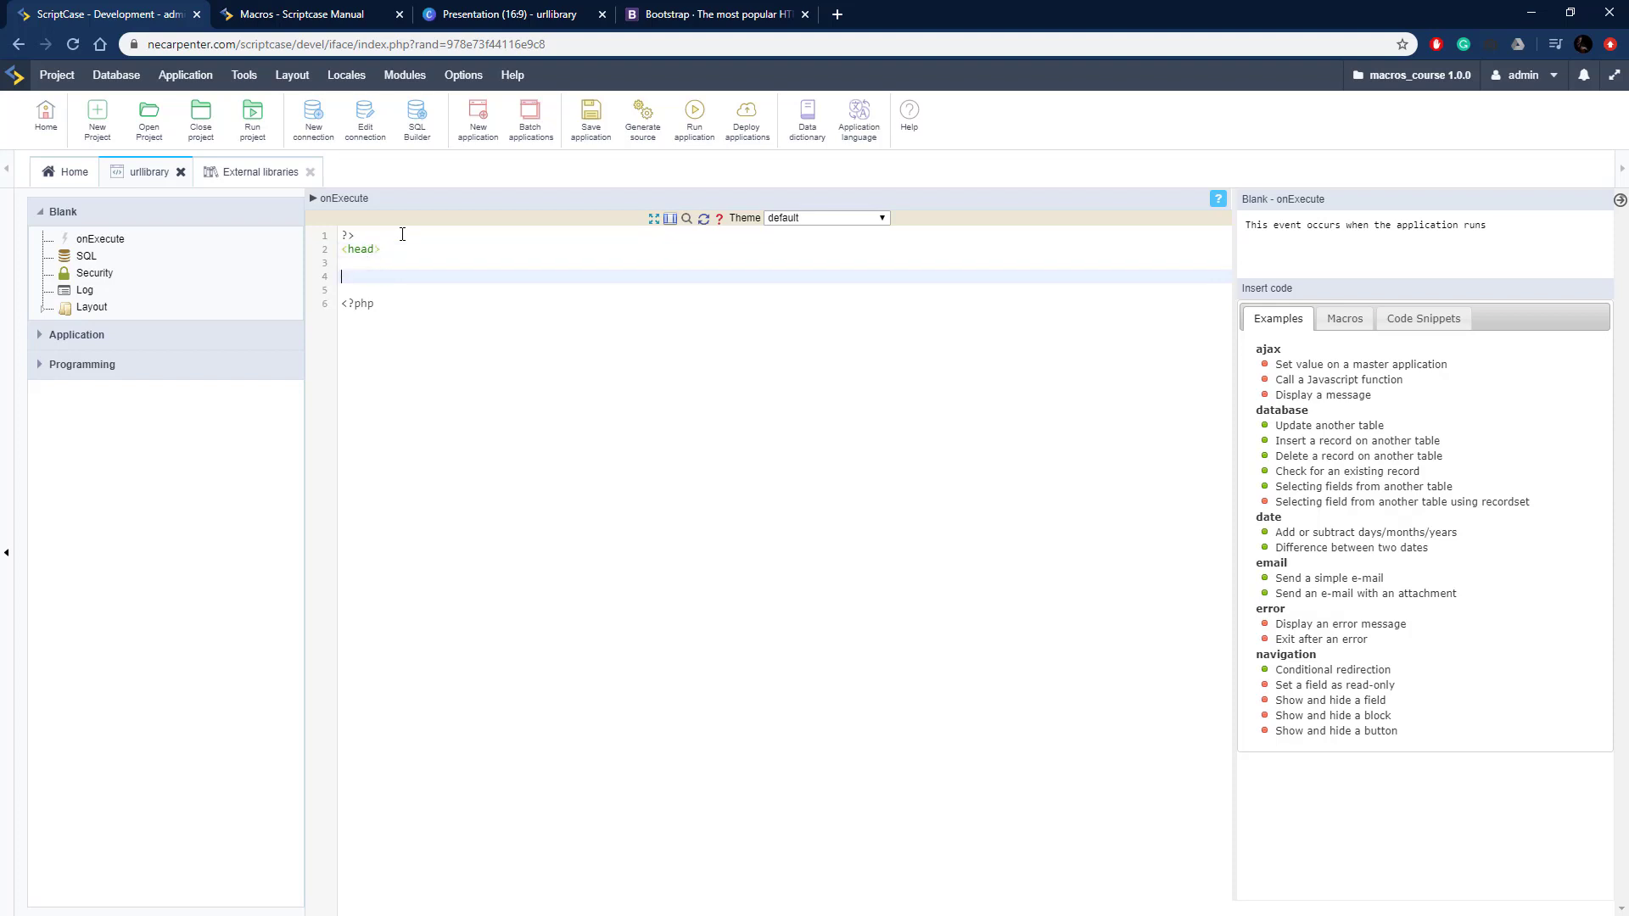
type("</head>")
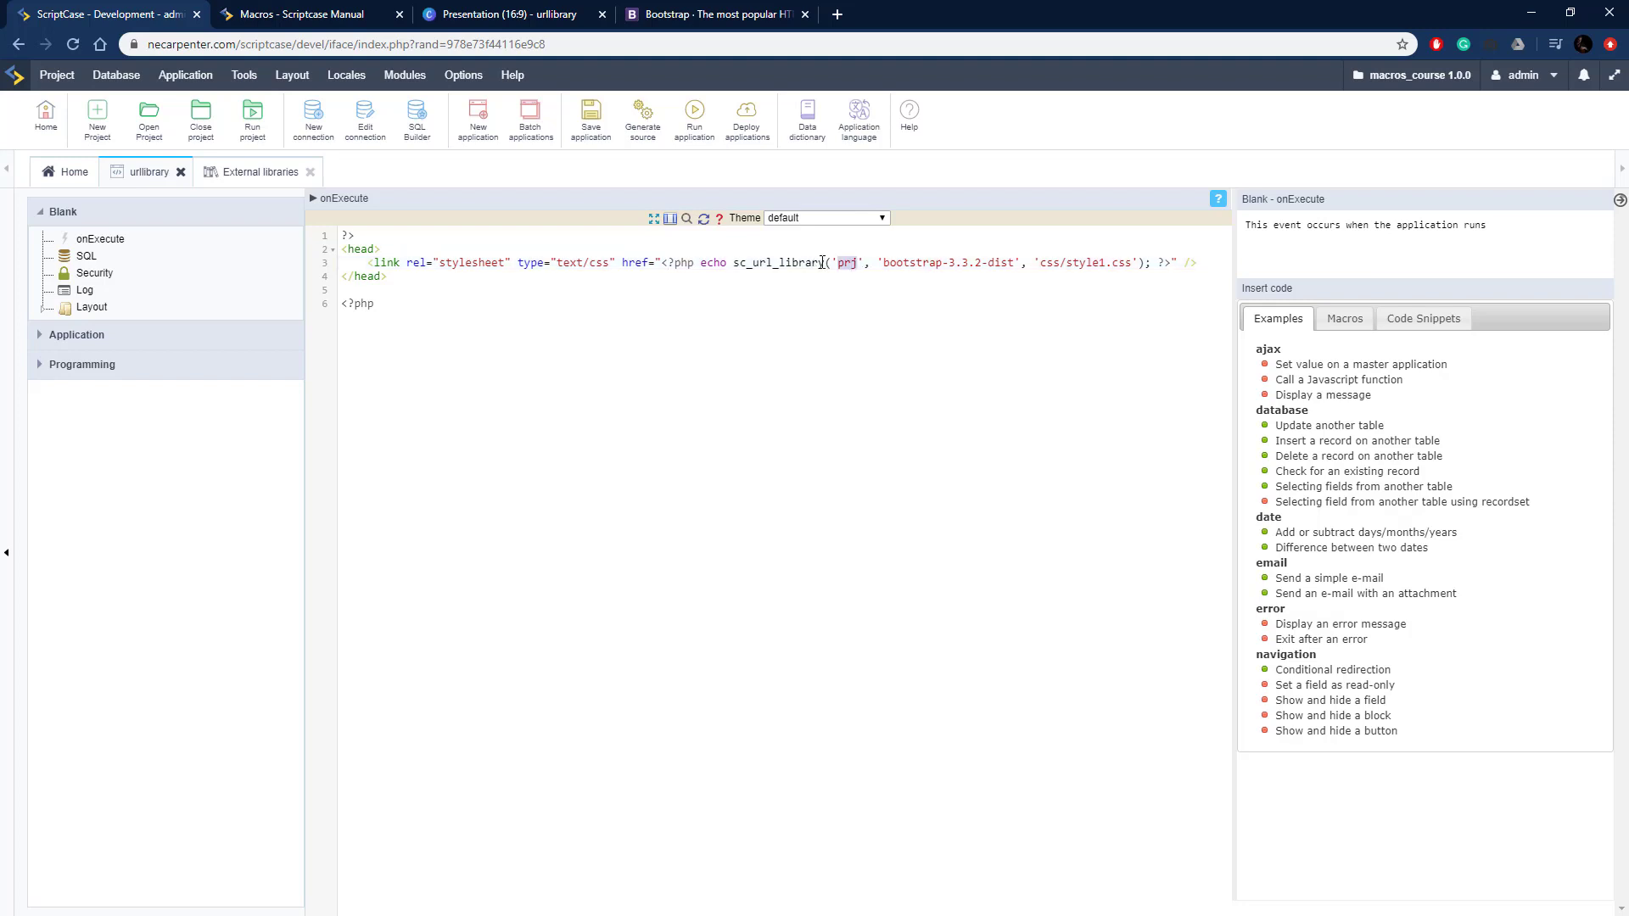
mouse_move(929, 251)
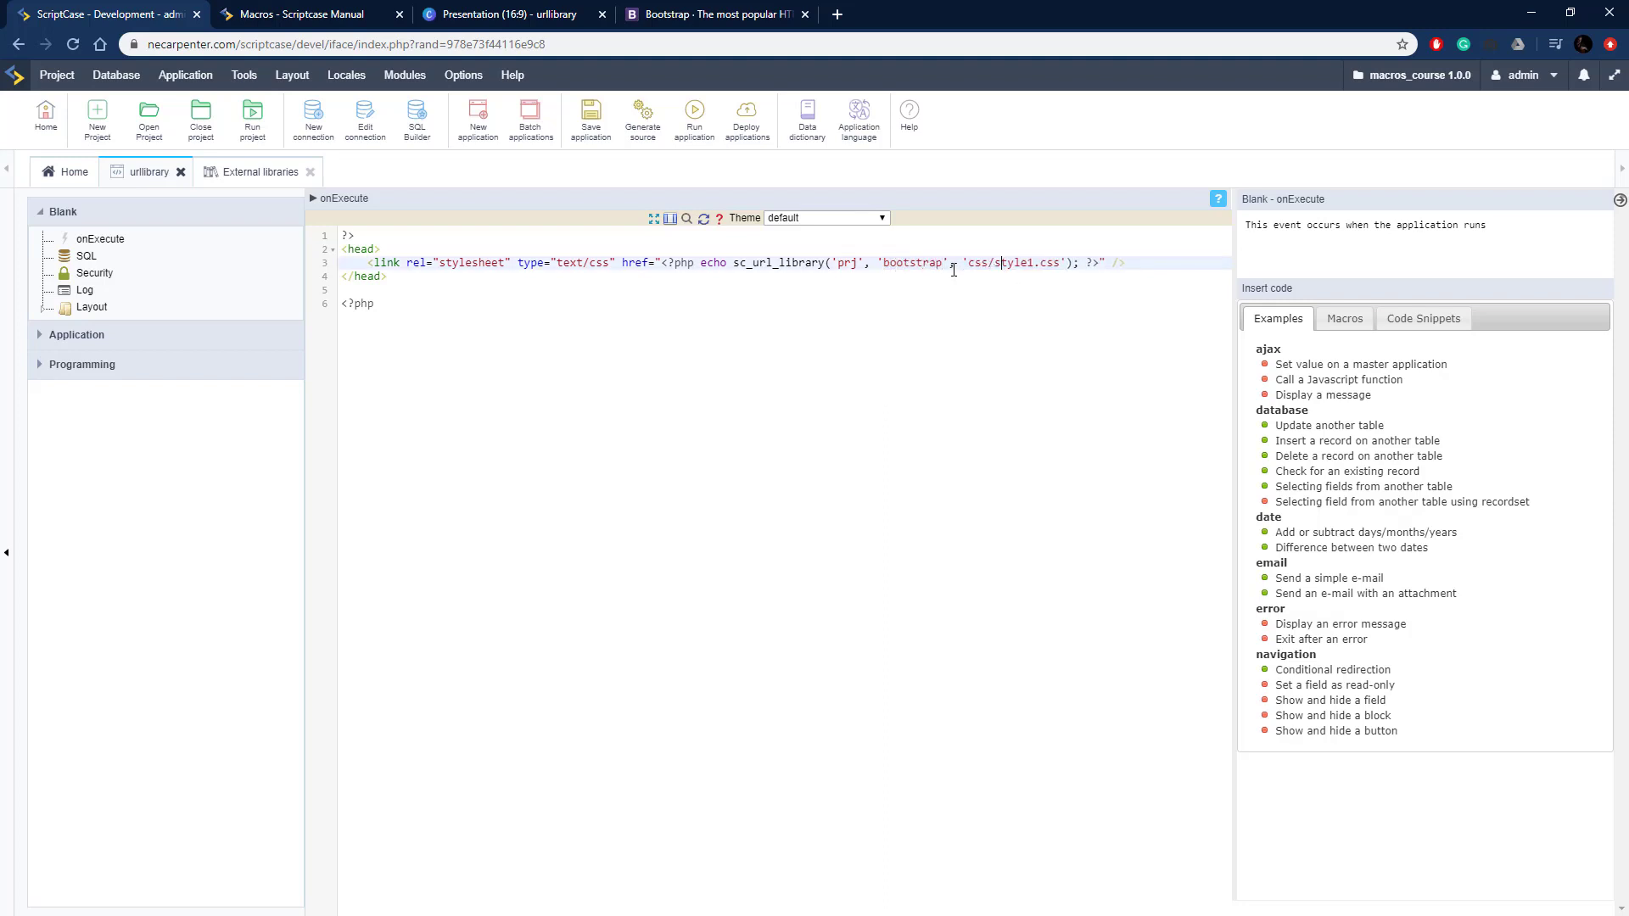
Browse the bootstrap library's css folder and check the full name of bootstrap.min.css without renaming
left_click(258, 171)
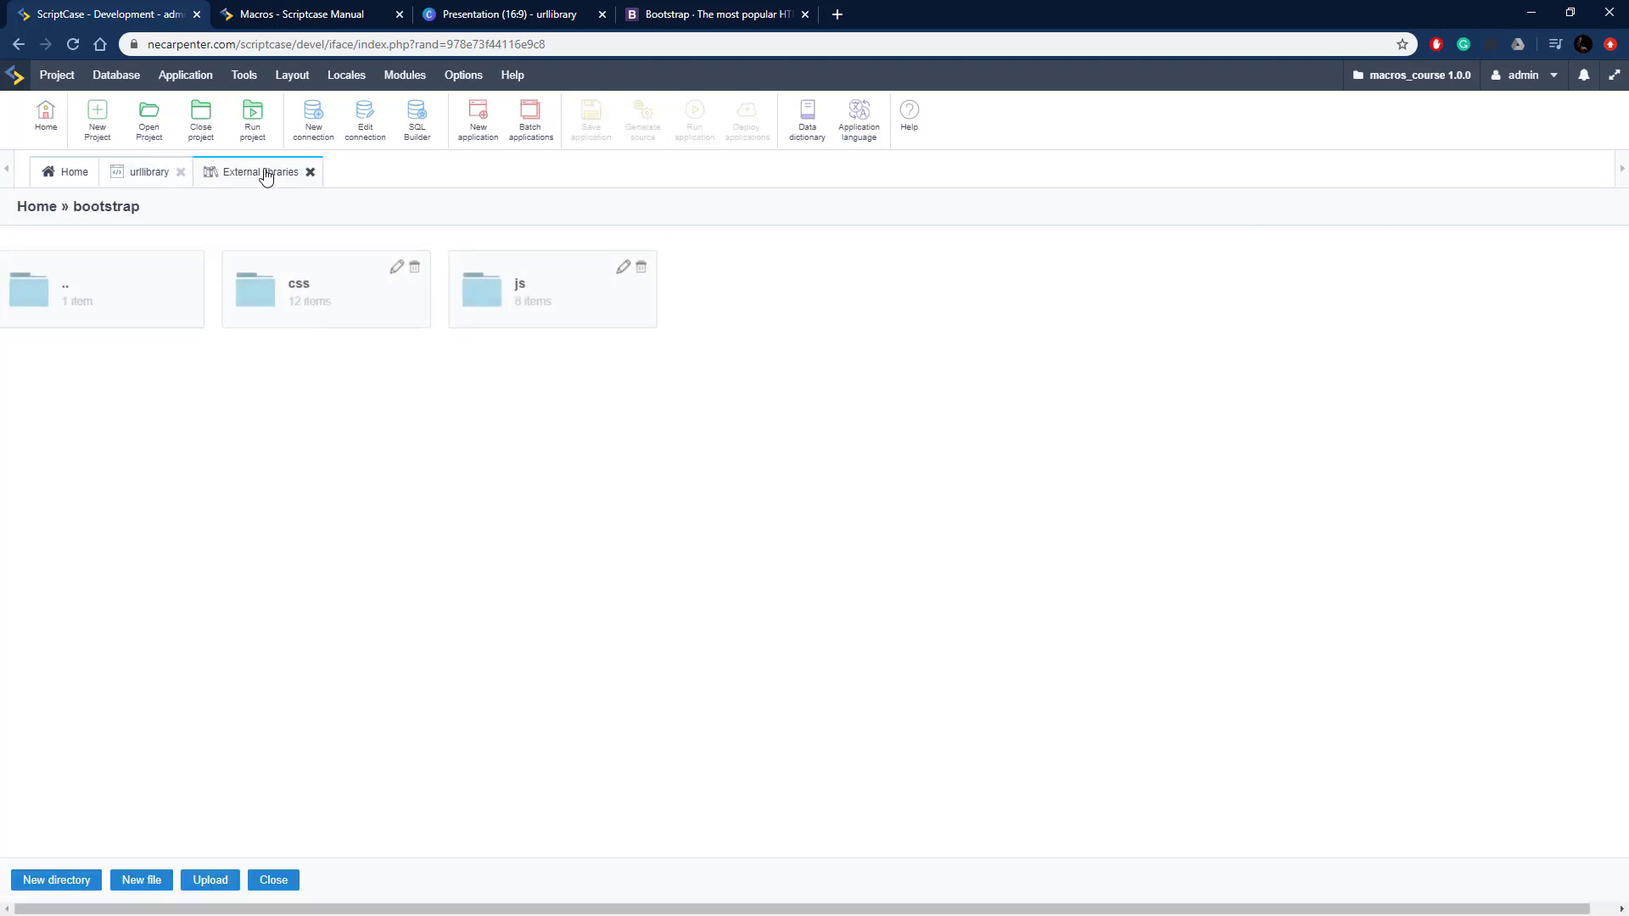
mouse_move(117, 216)
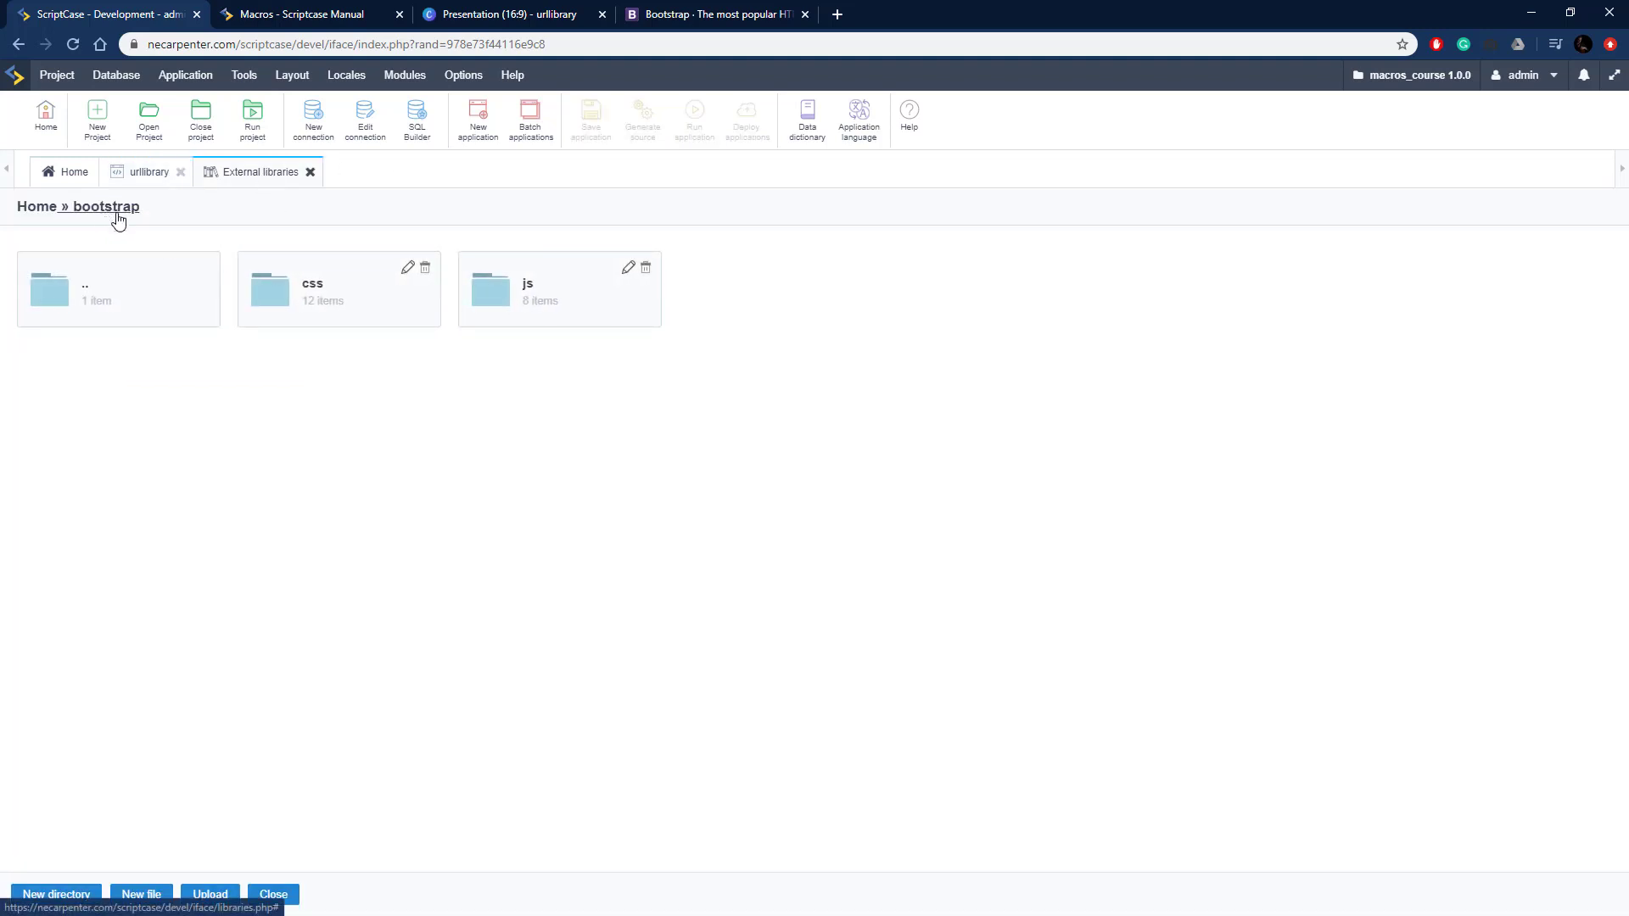
double_click(337, 288)
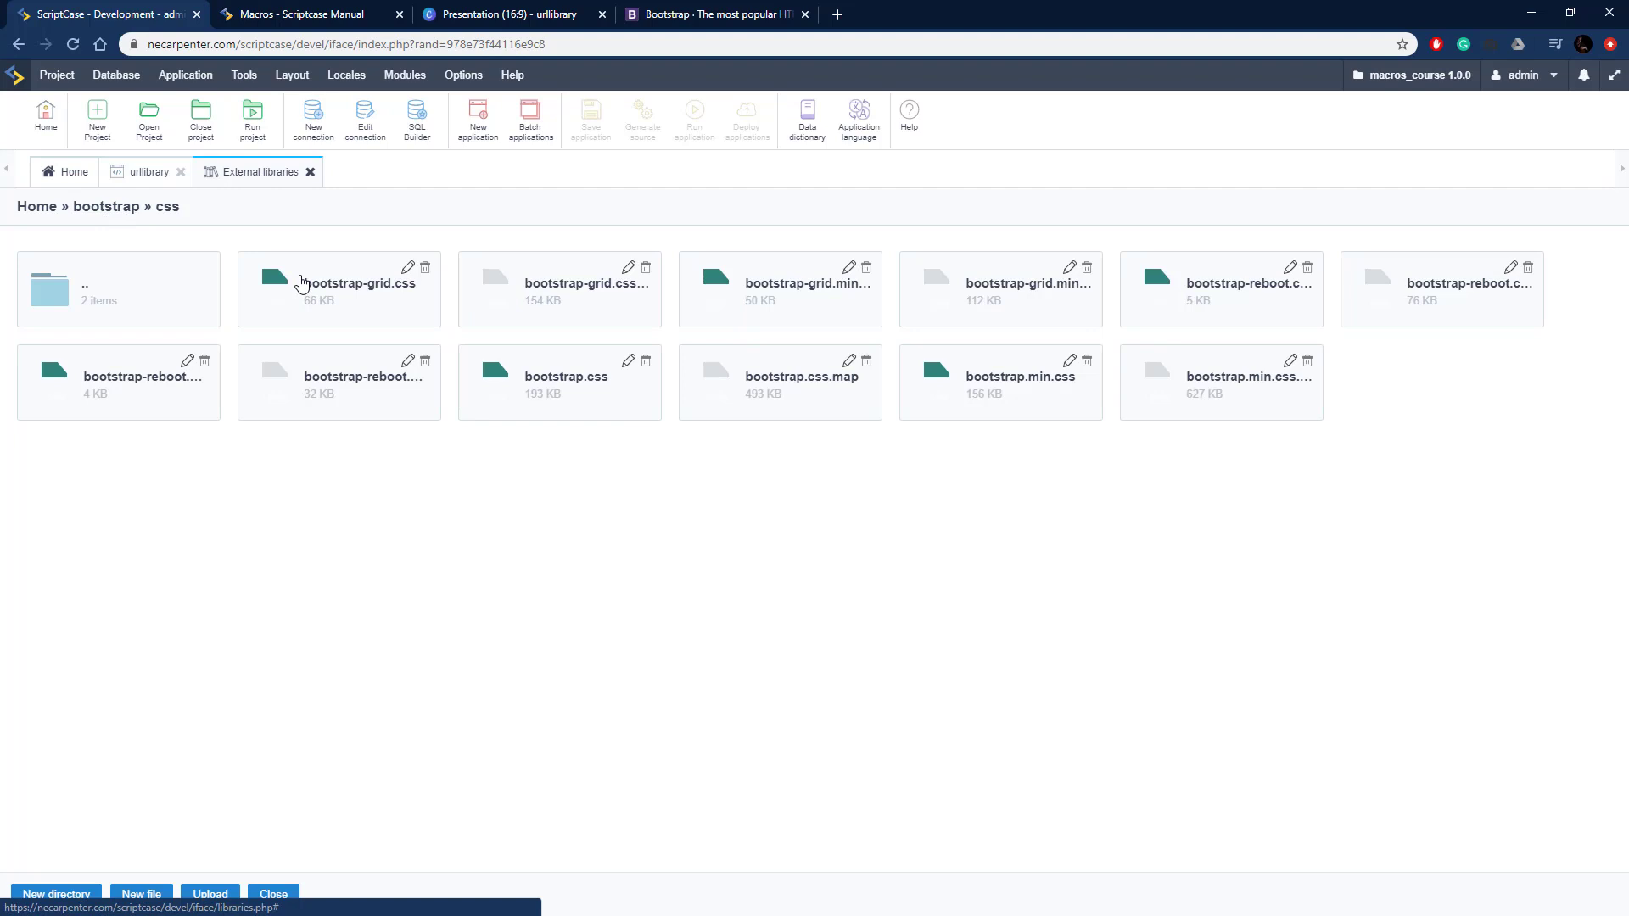
mouse_move(1006, 381)
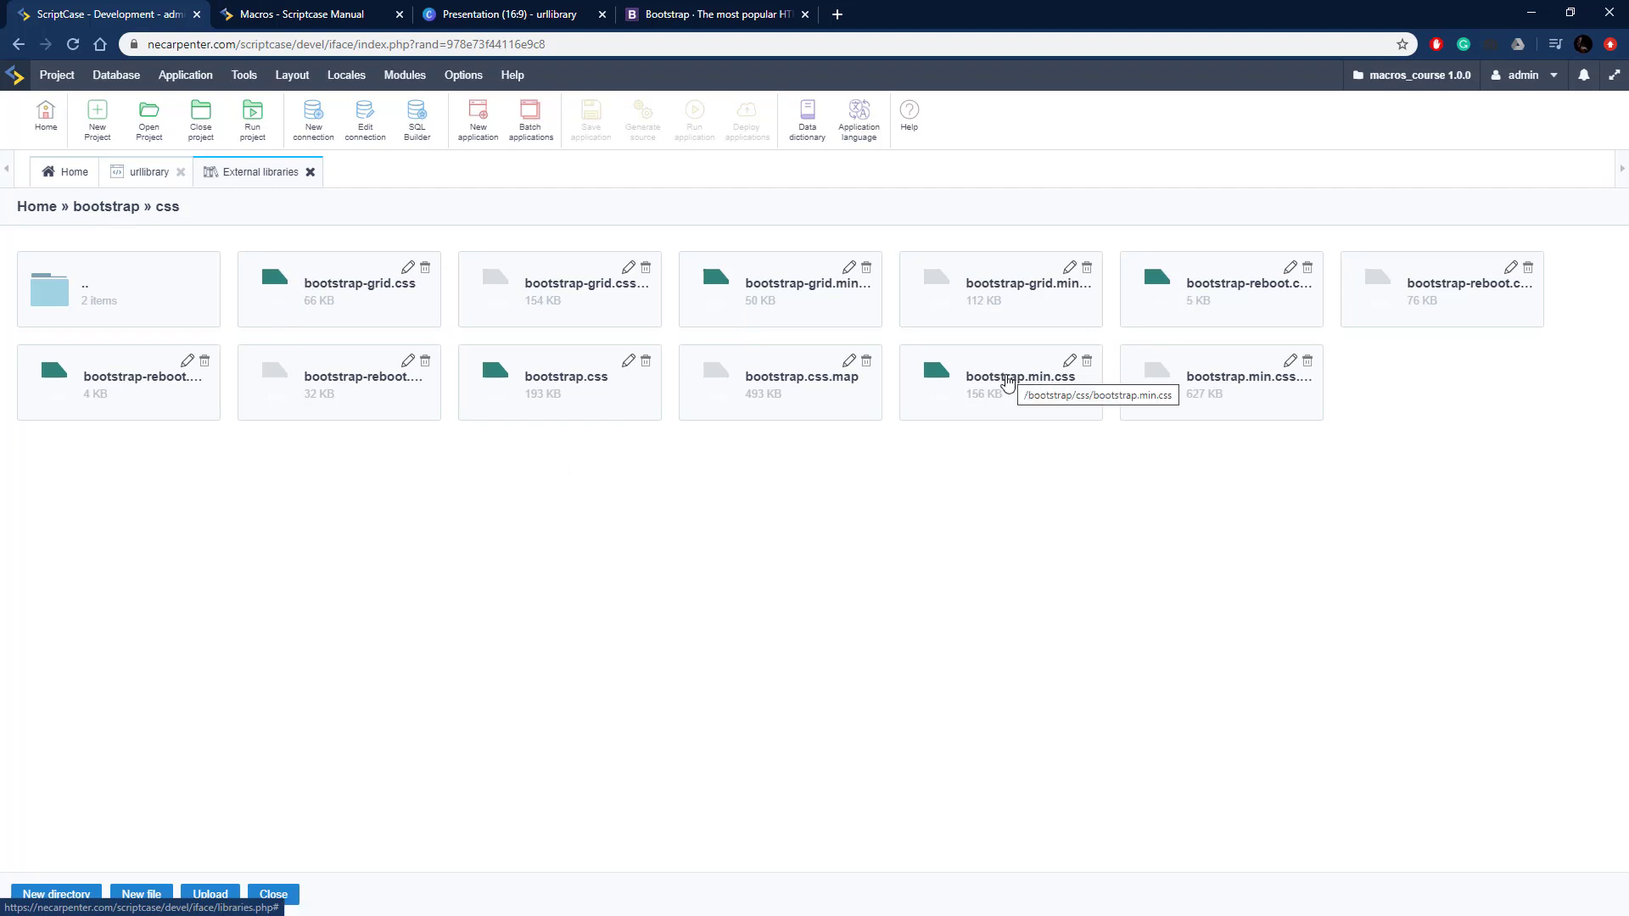
left_click(1071, 360)
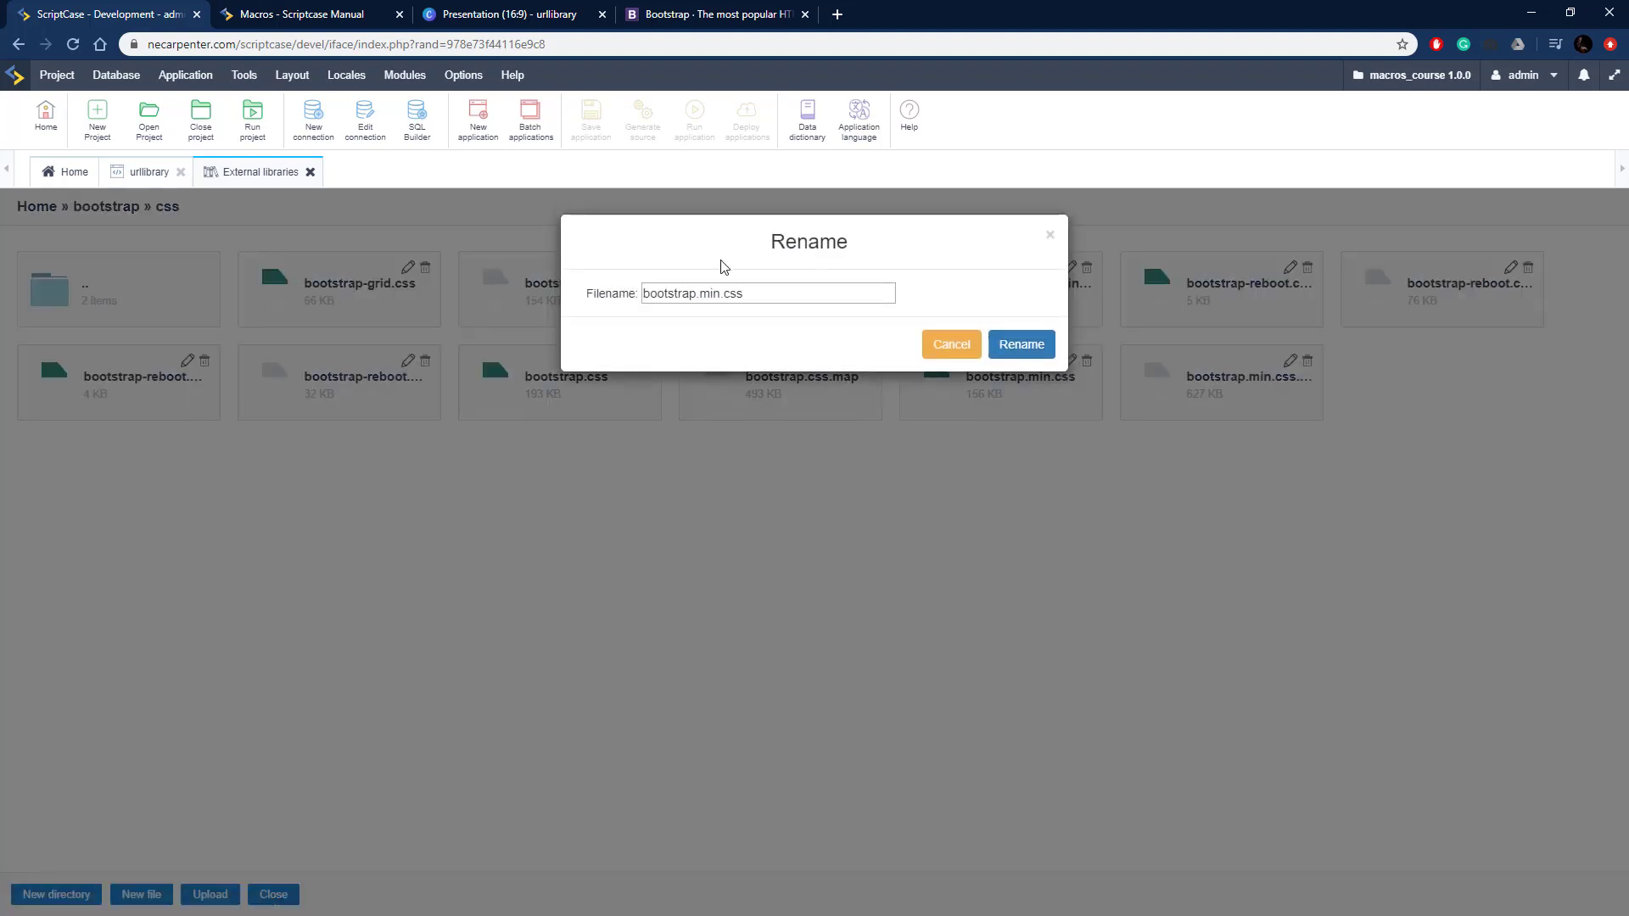
left_click(769, 294)
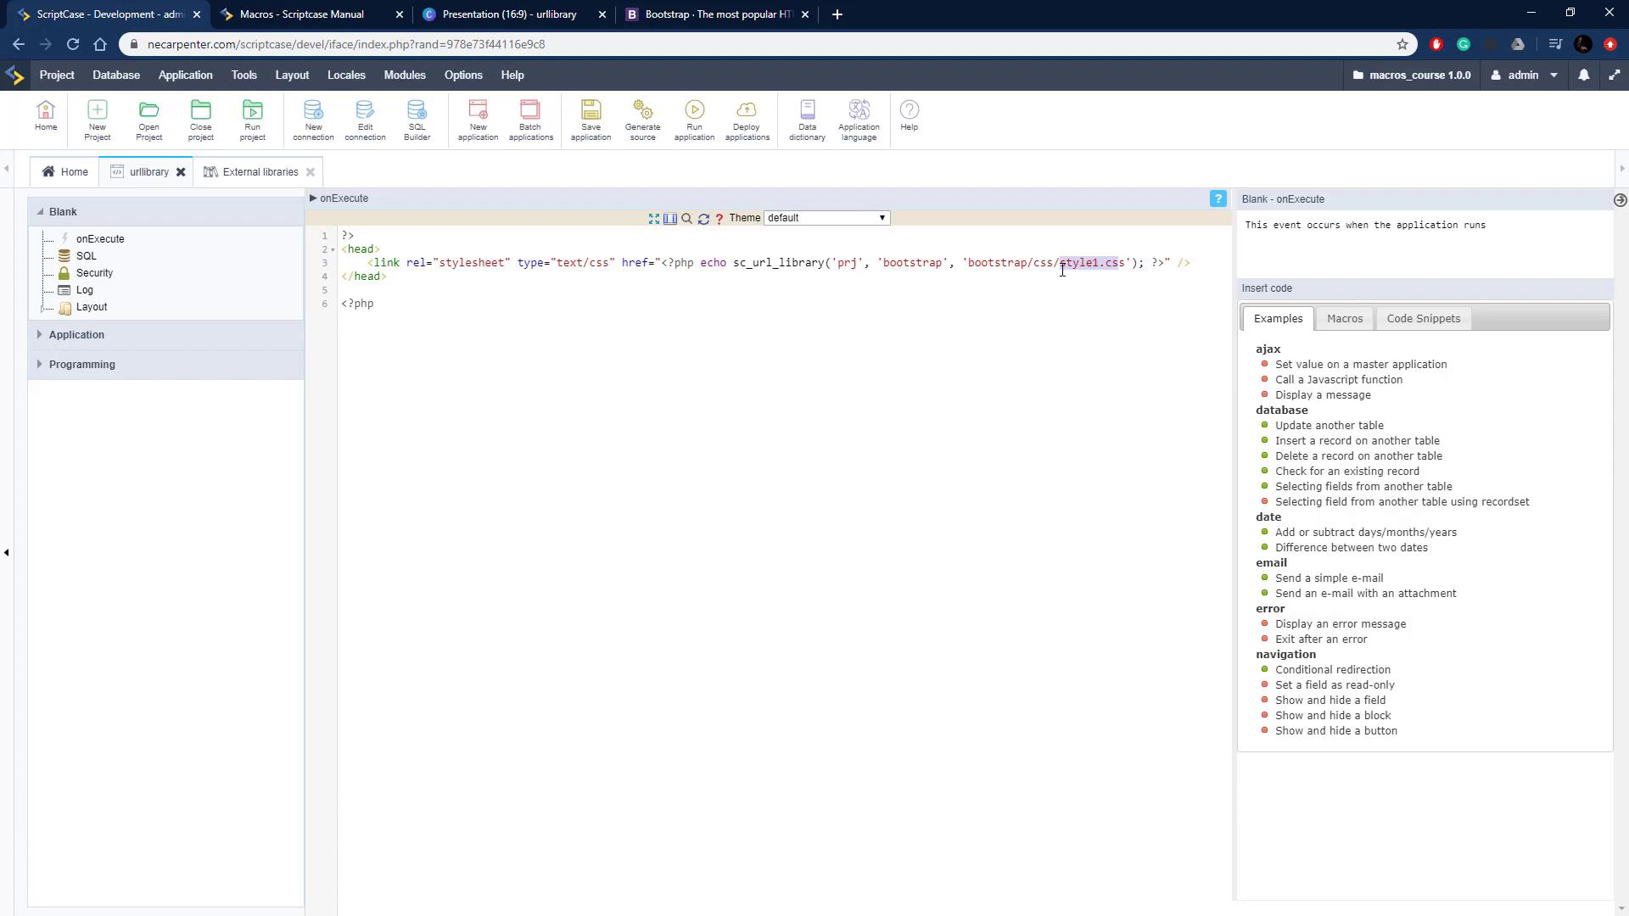
Point the stylesheet link at bootstrap.min.css and return to the manual's Macros page
type("bootstrap.min.css")
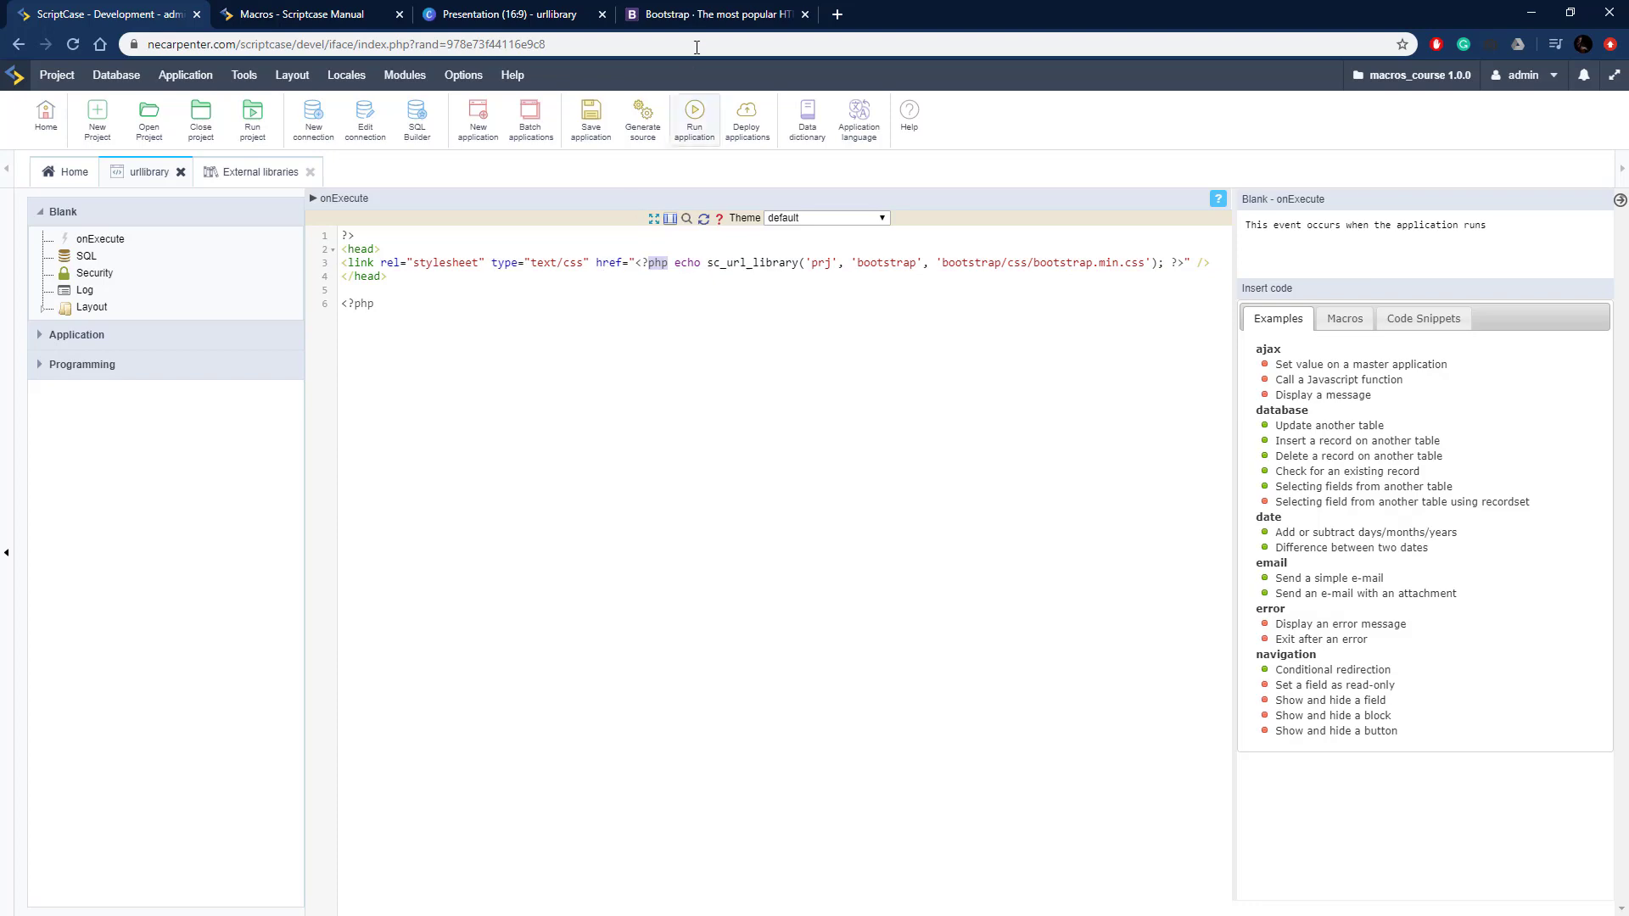
left_click(302, 14)
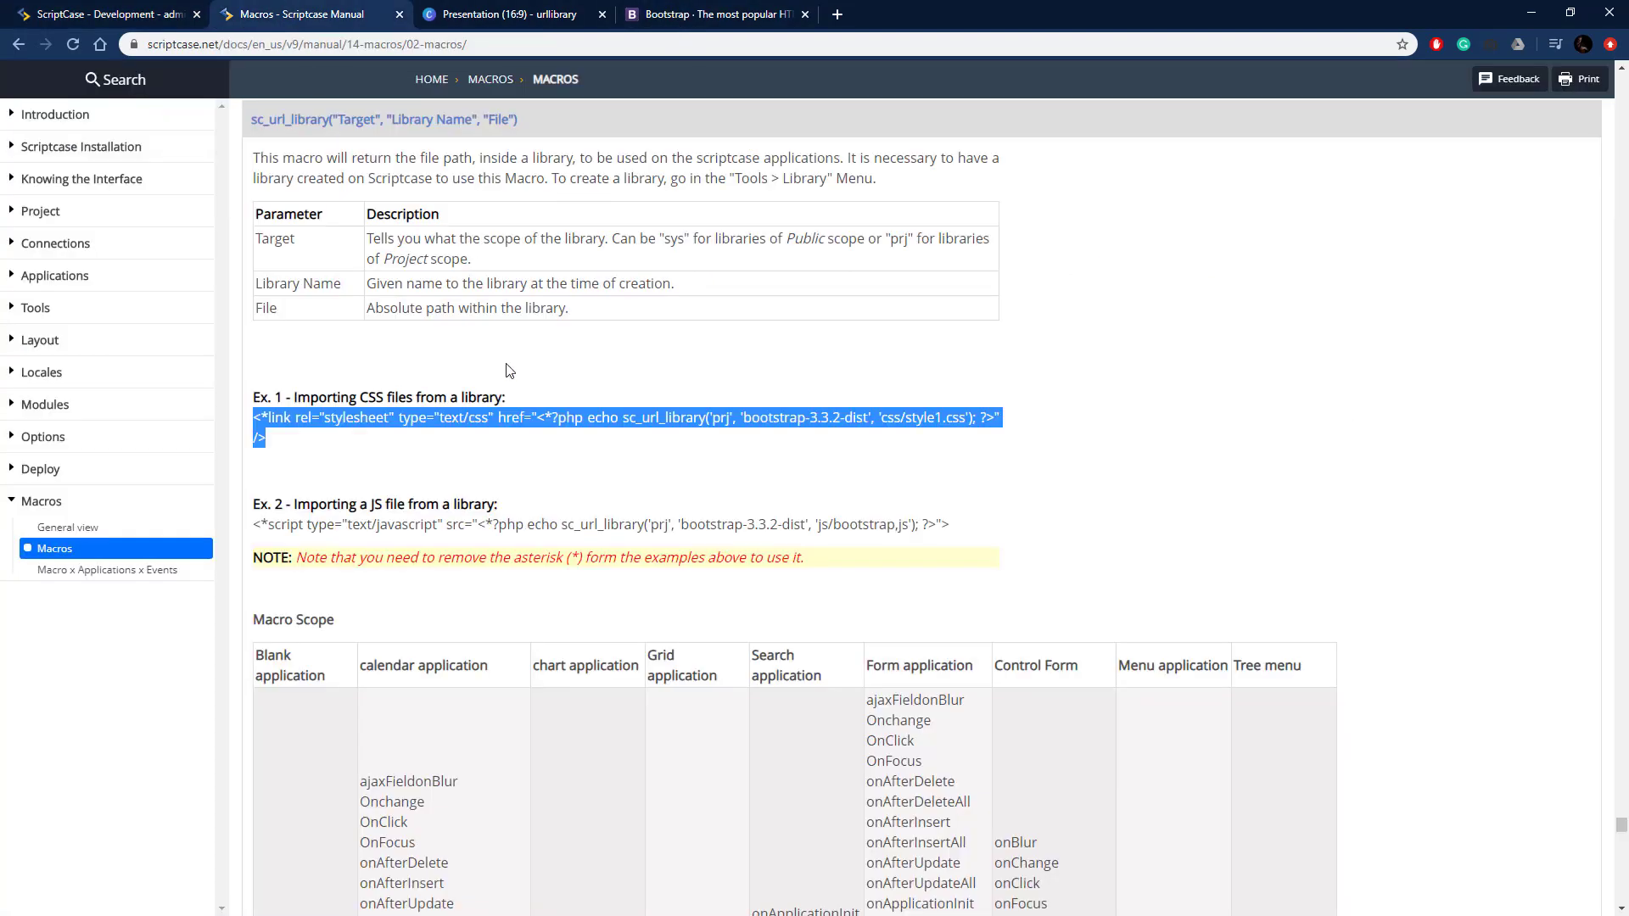
Review the sc_url_library JS import example (Ex. 2) on the Macros manual page
left_click(956, 530)
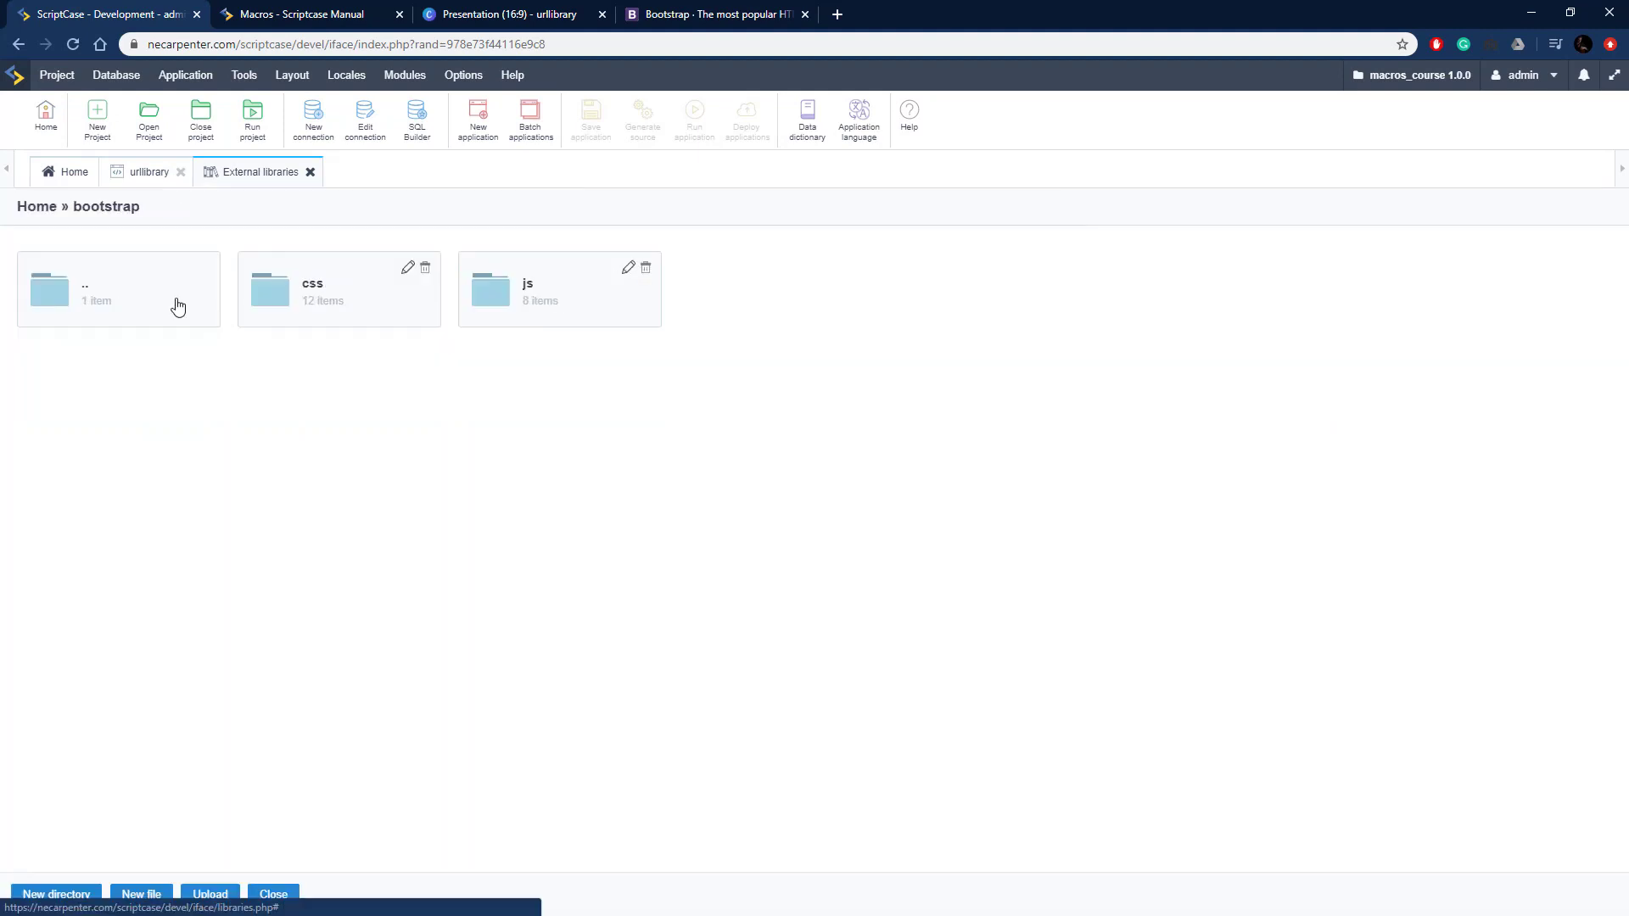
Enter the bootstrap library's js folder listing bootstrap.bundle.js, bootstrap.js and bootstrap.min.js
double_click(559, 288)
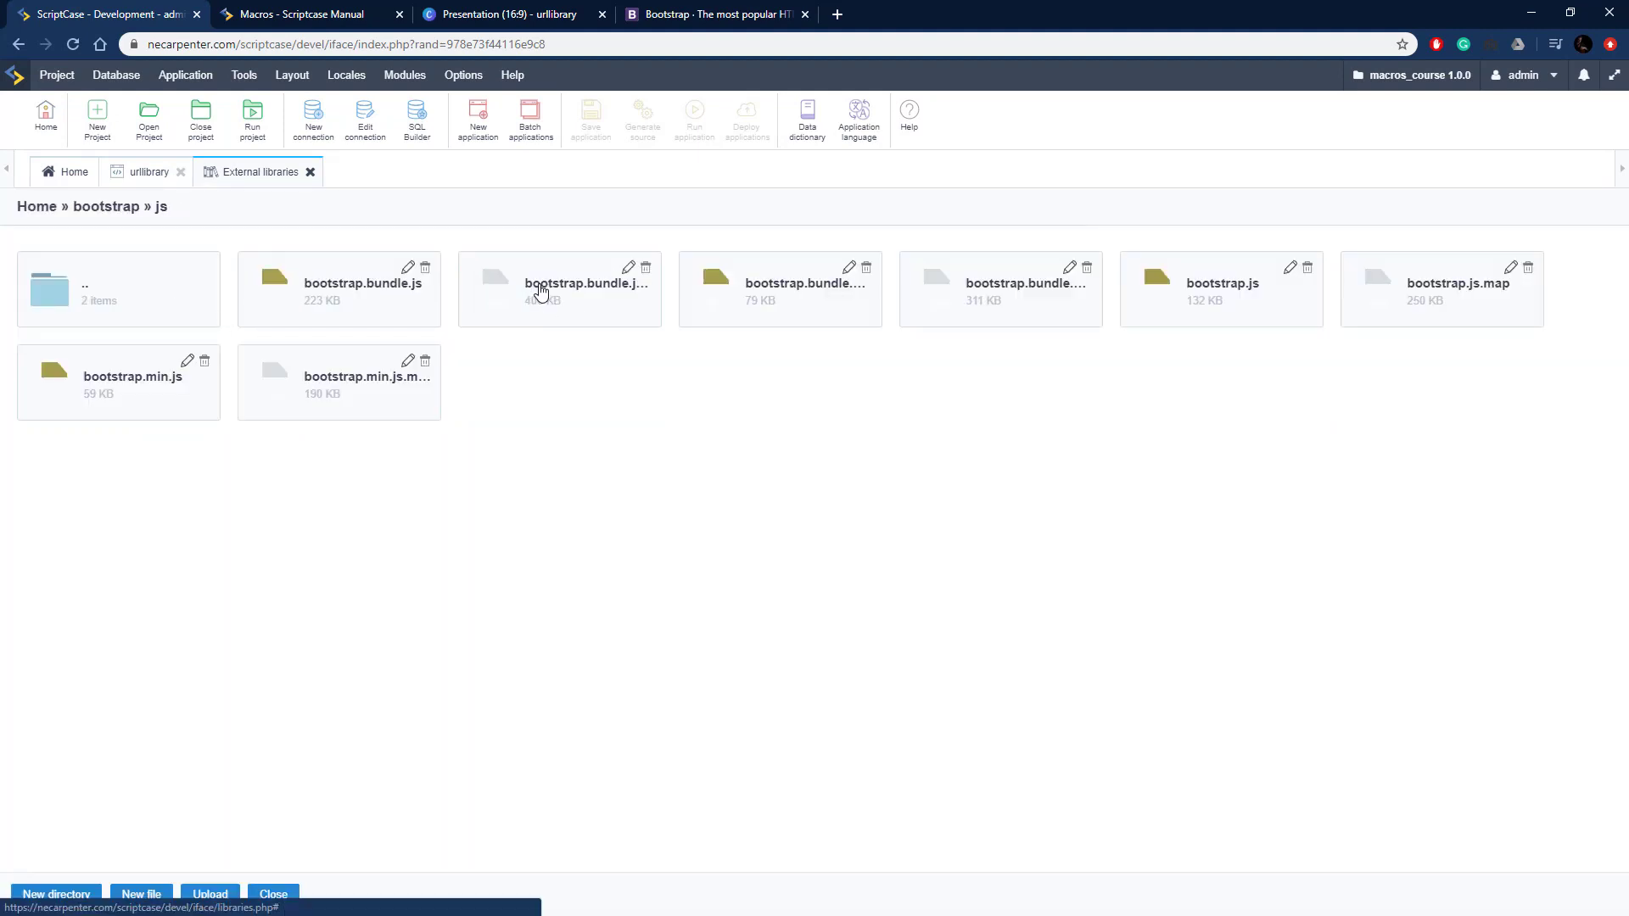
mouse_move(143, 391)
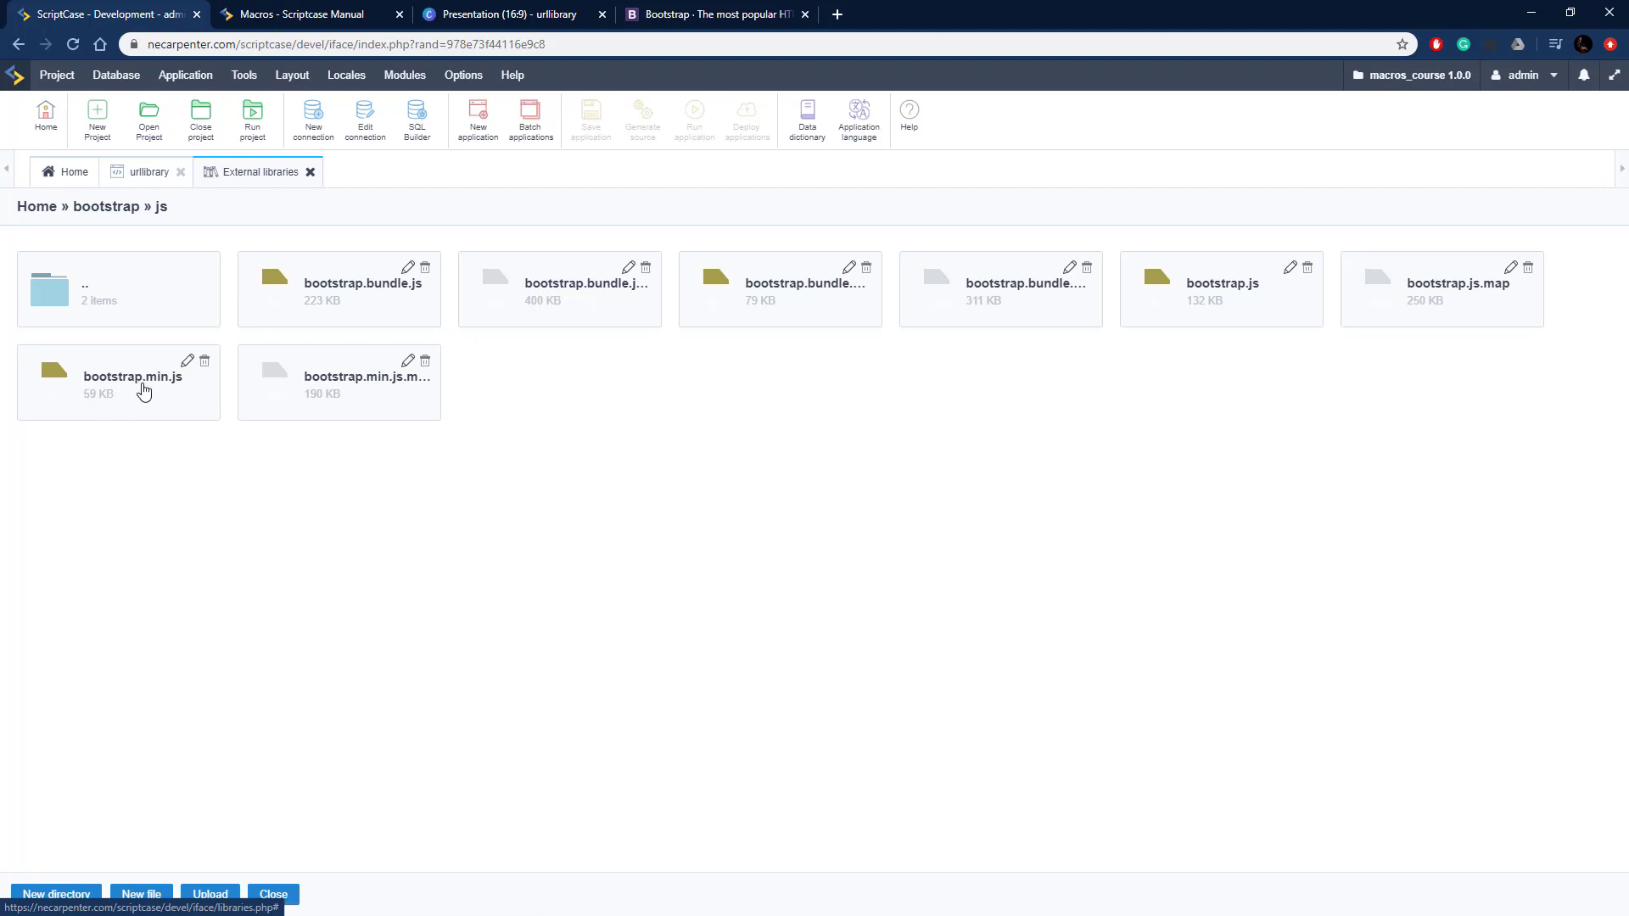
mouse_move(143, 173)
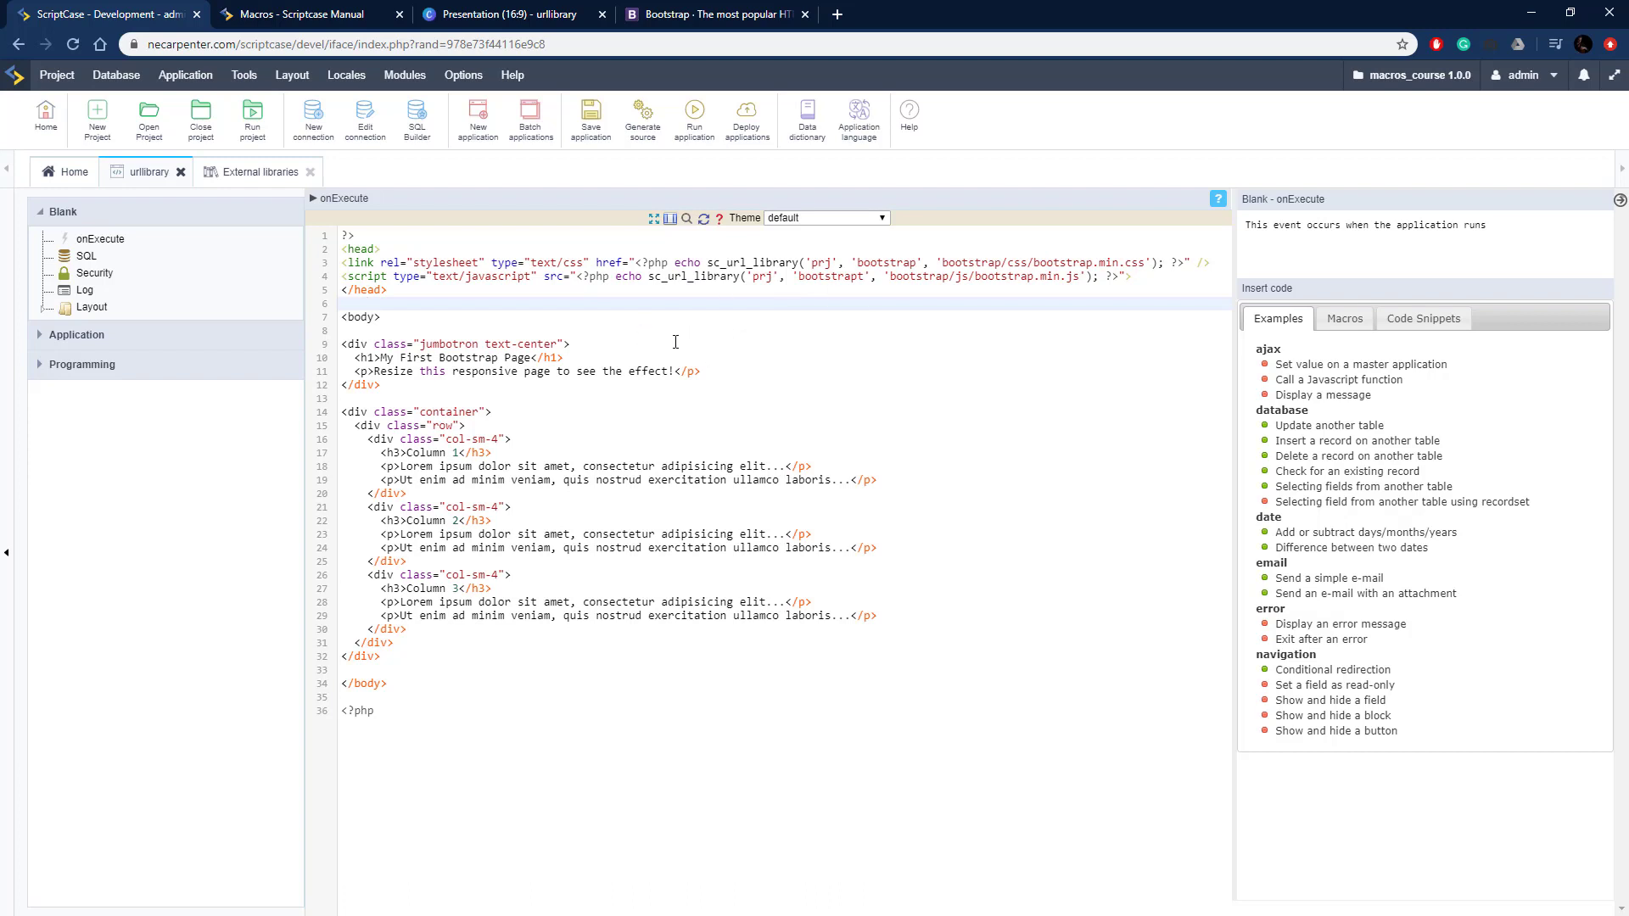
mouse_move(423, 353)
type(" ></script>")
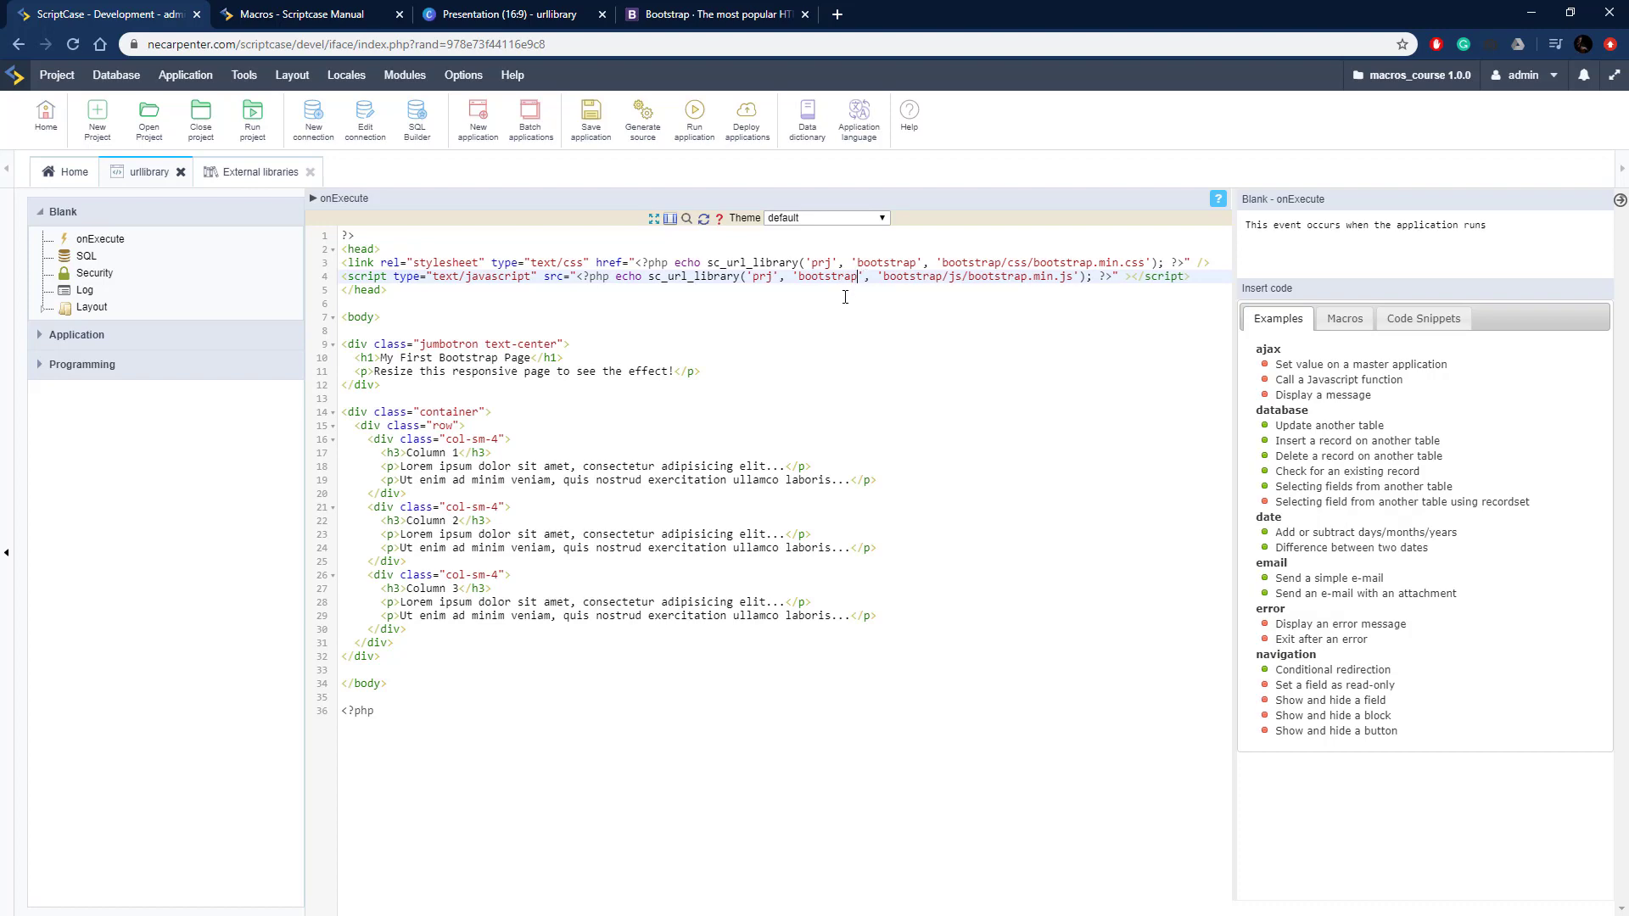
Run the urllibrary app to preview the Bootstrap jumbotron and three-column page
left_click(692, 114)
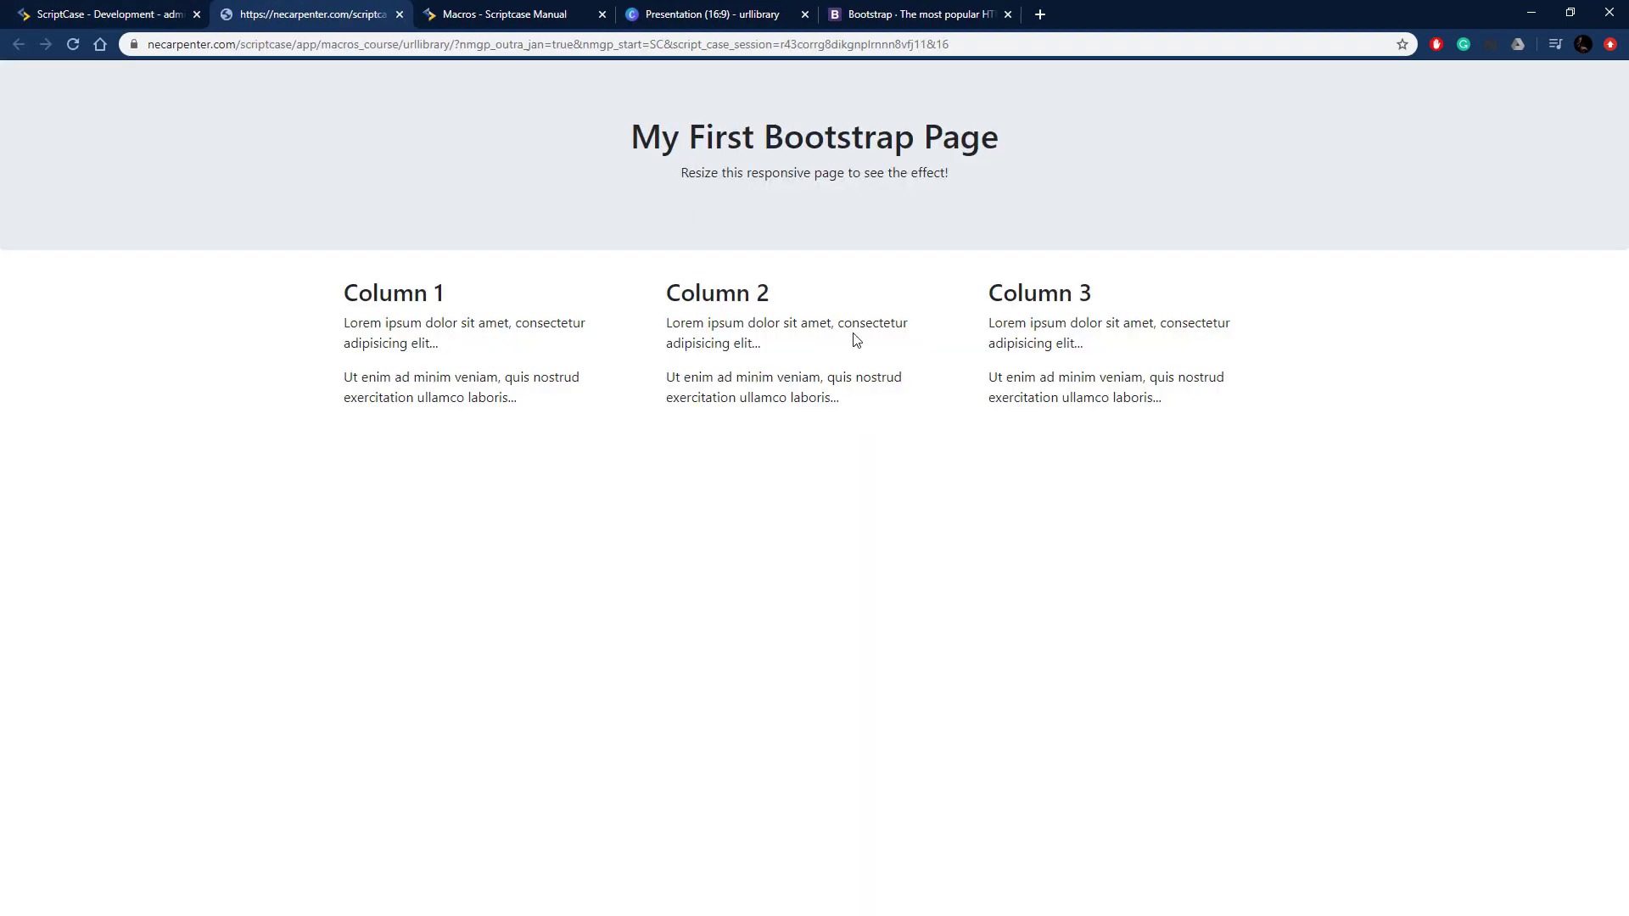
mouse_move(620, 353)
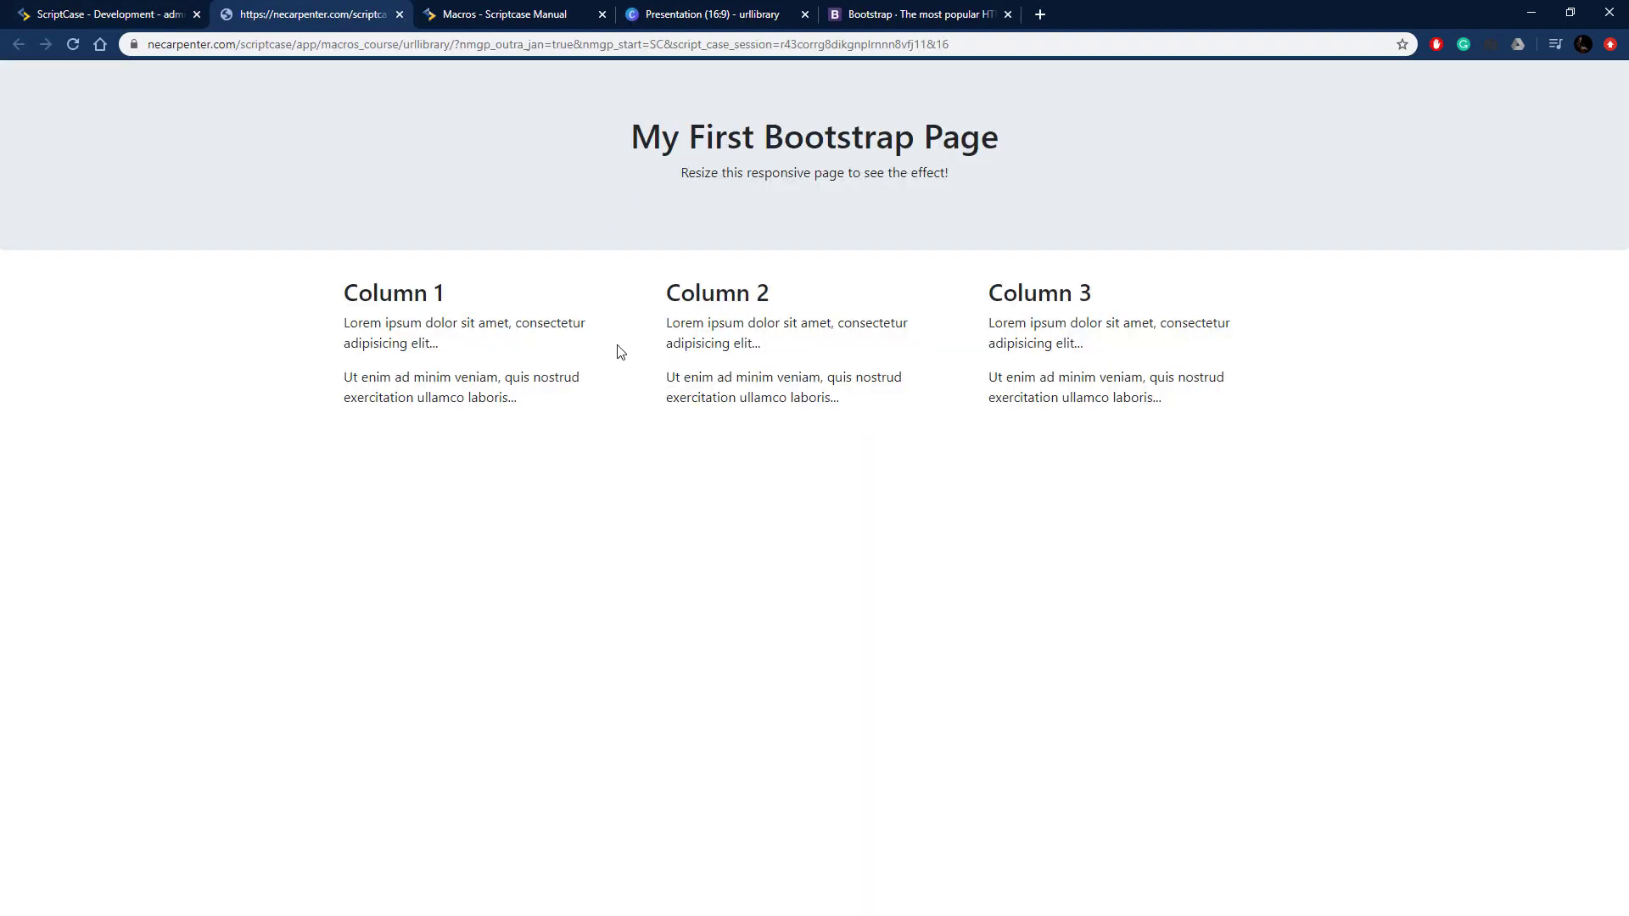
mouse_move(854, 231)
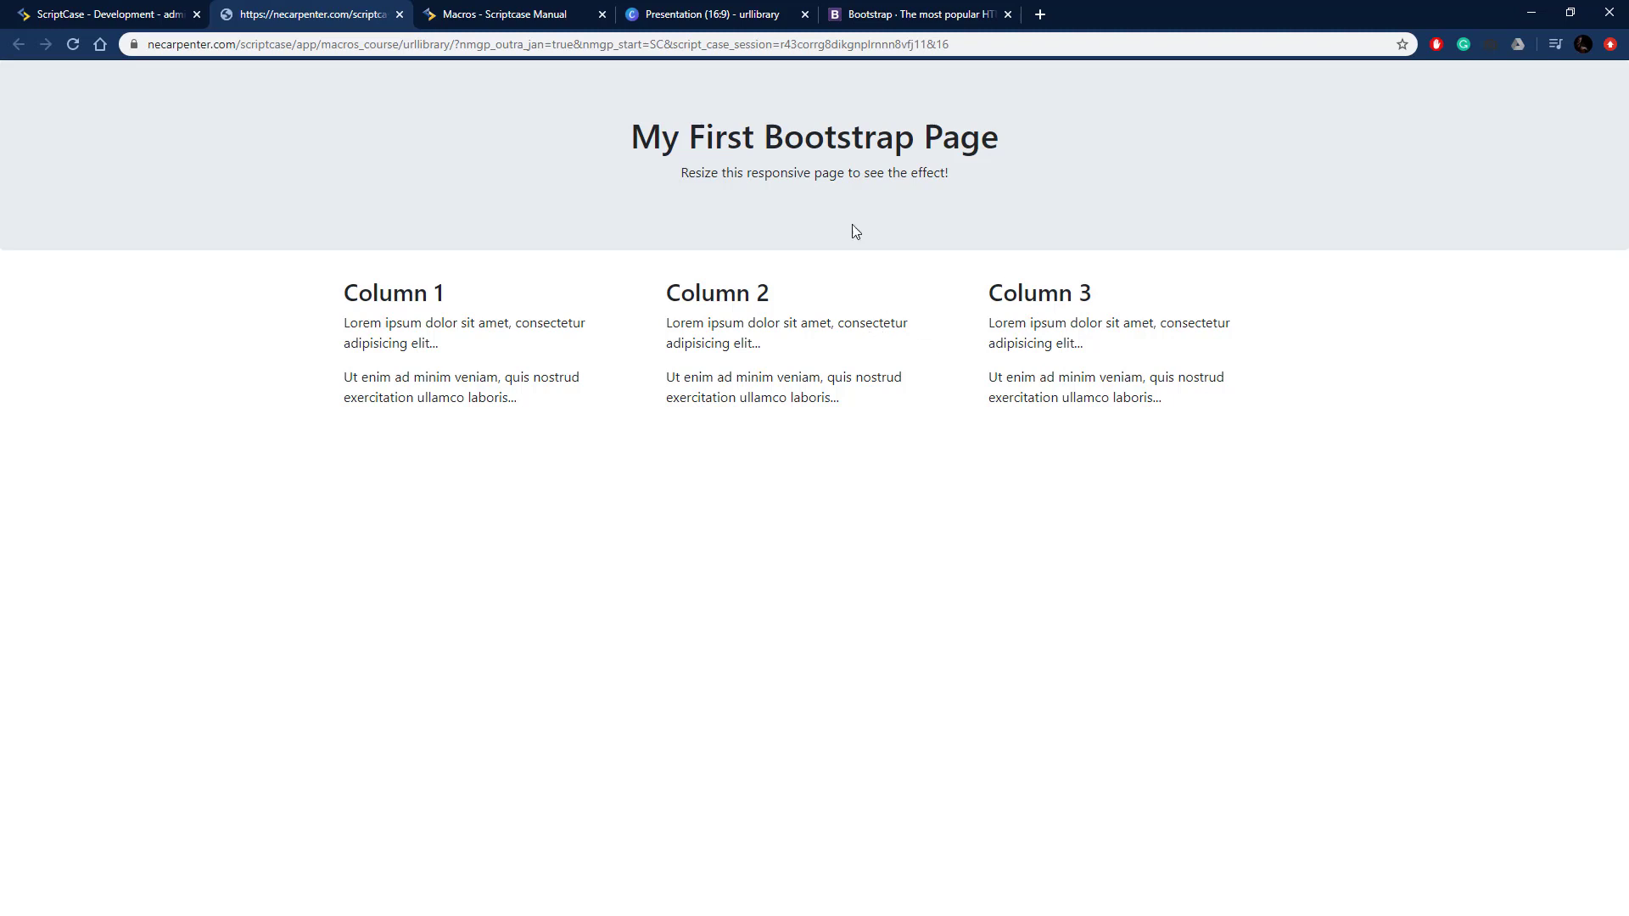
mouse_move(830, 278)
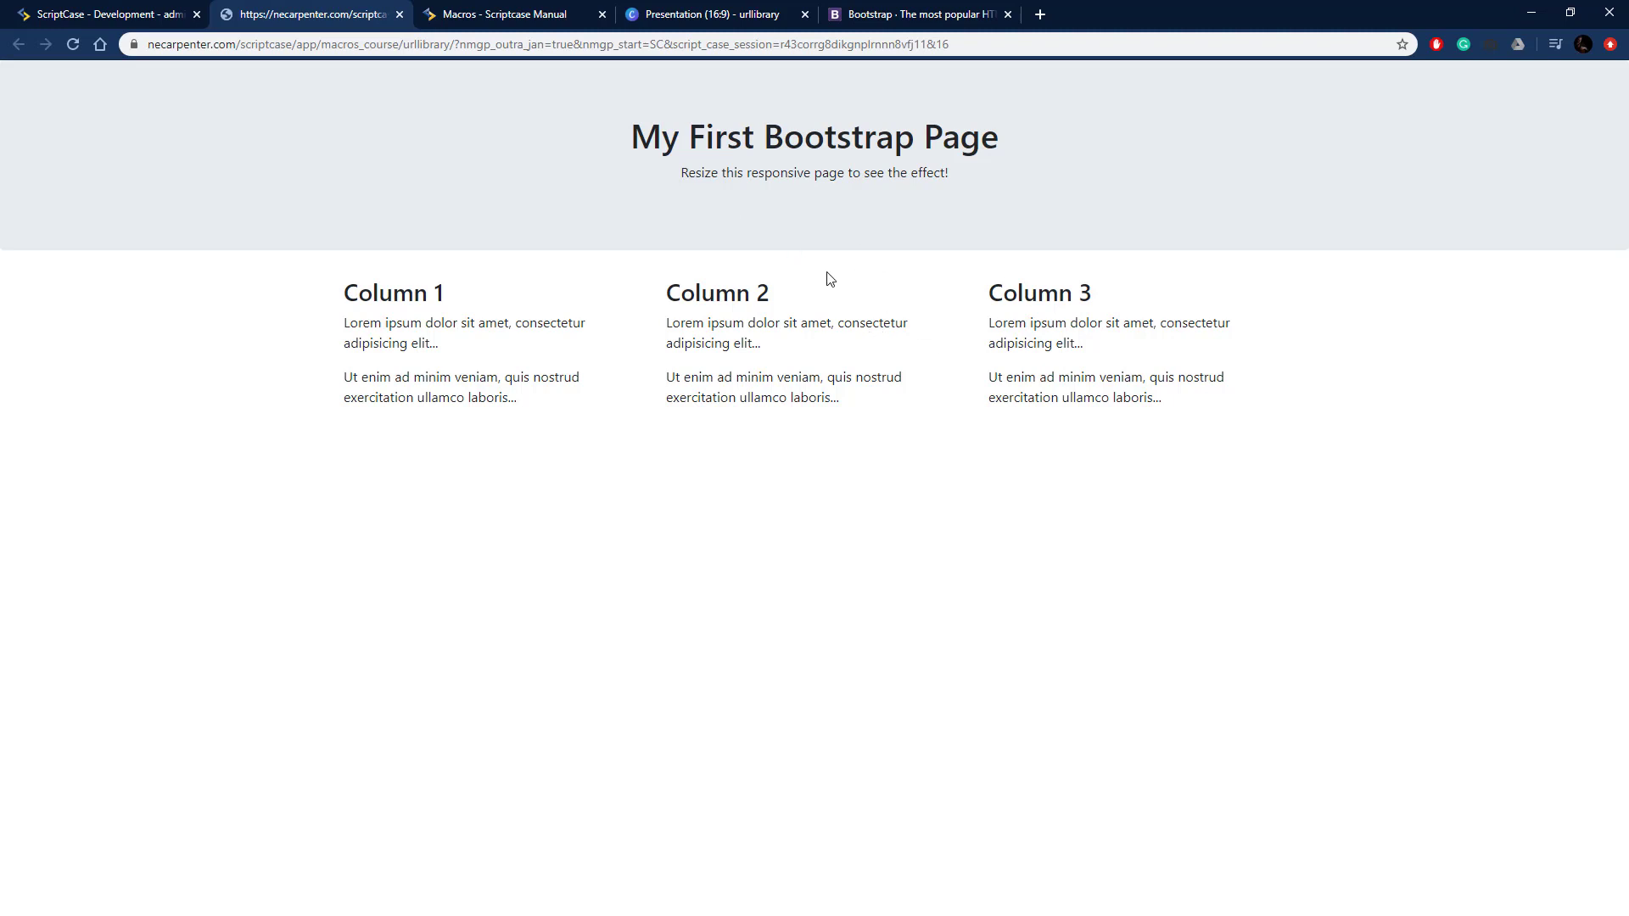